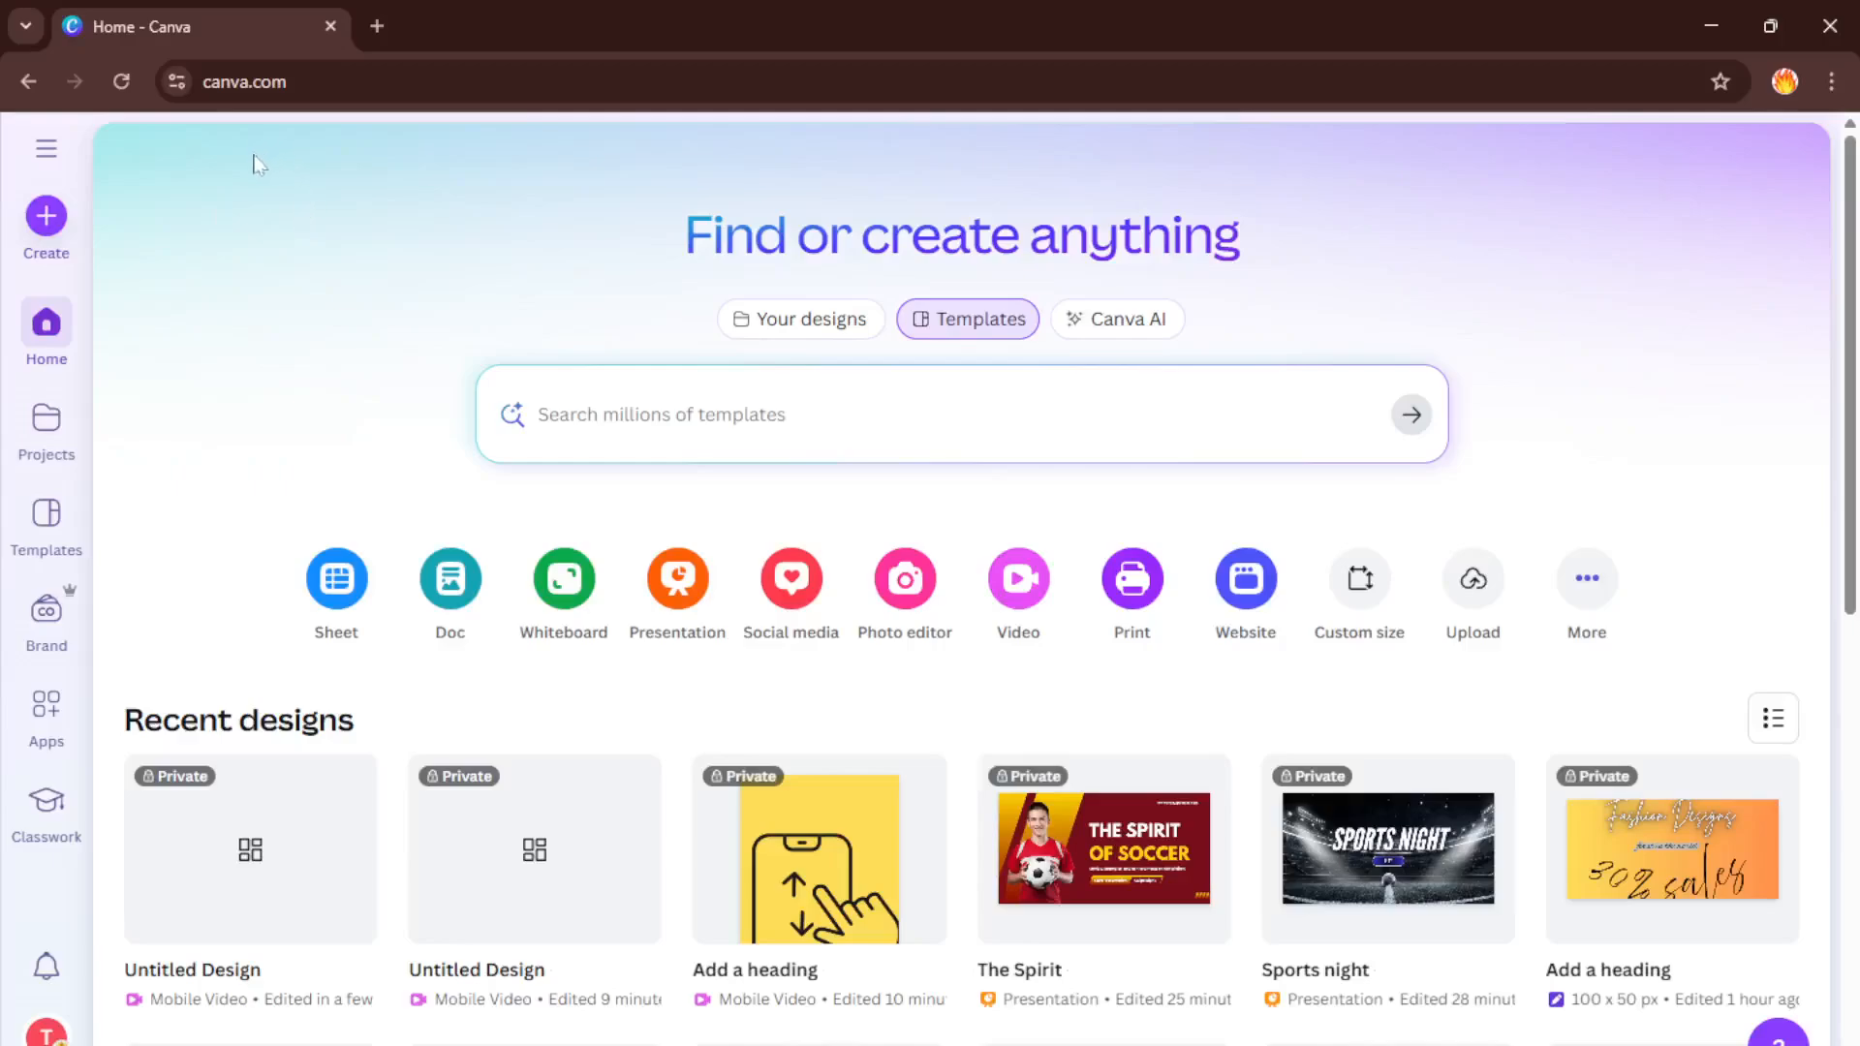
pyautogui.moveTo(214, 194)
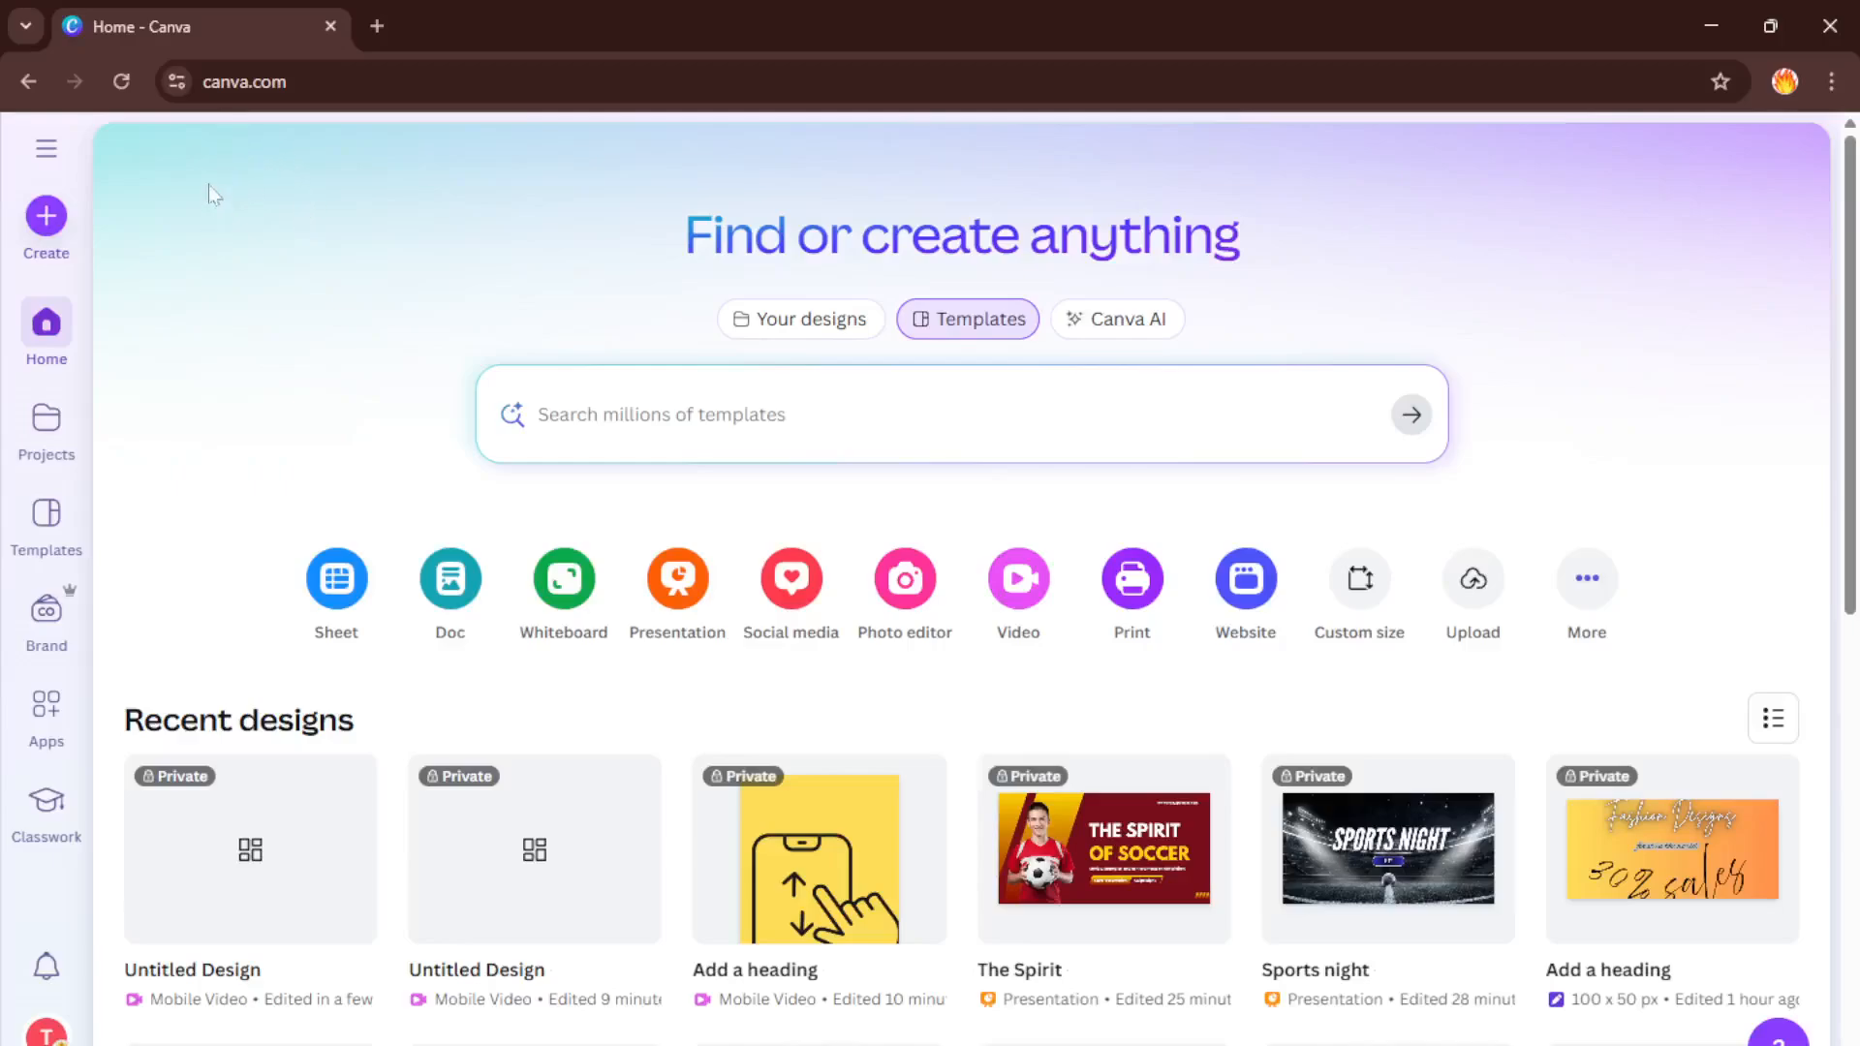
pyautogui.moveTo(245, 201)
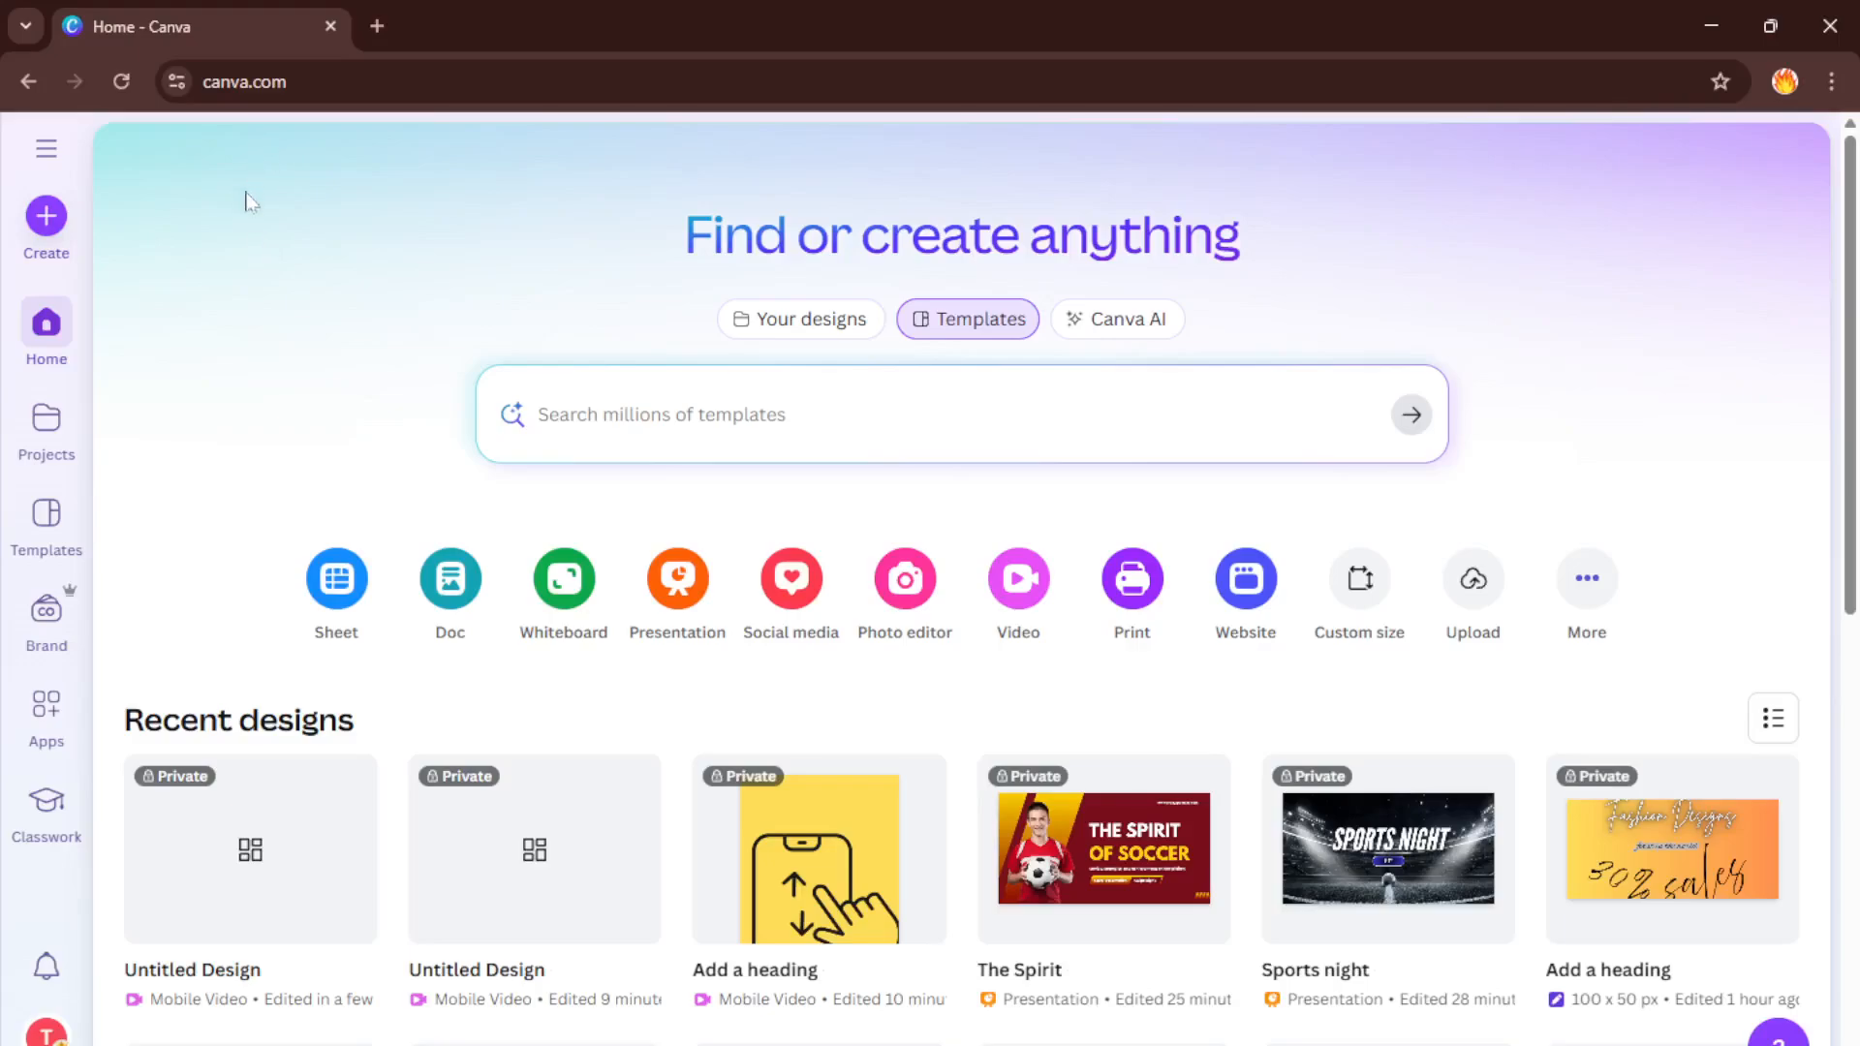
# Create a new blank 1080 × 1920 px YouTube Shorts design
pyautogui.scroll(-3)
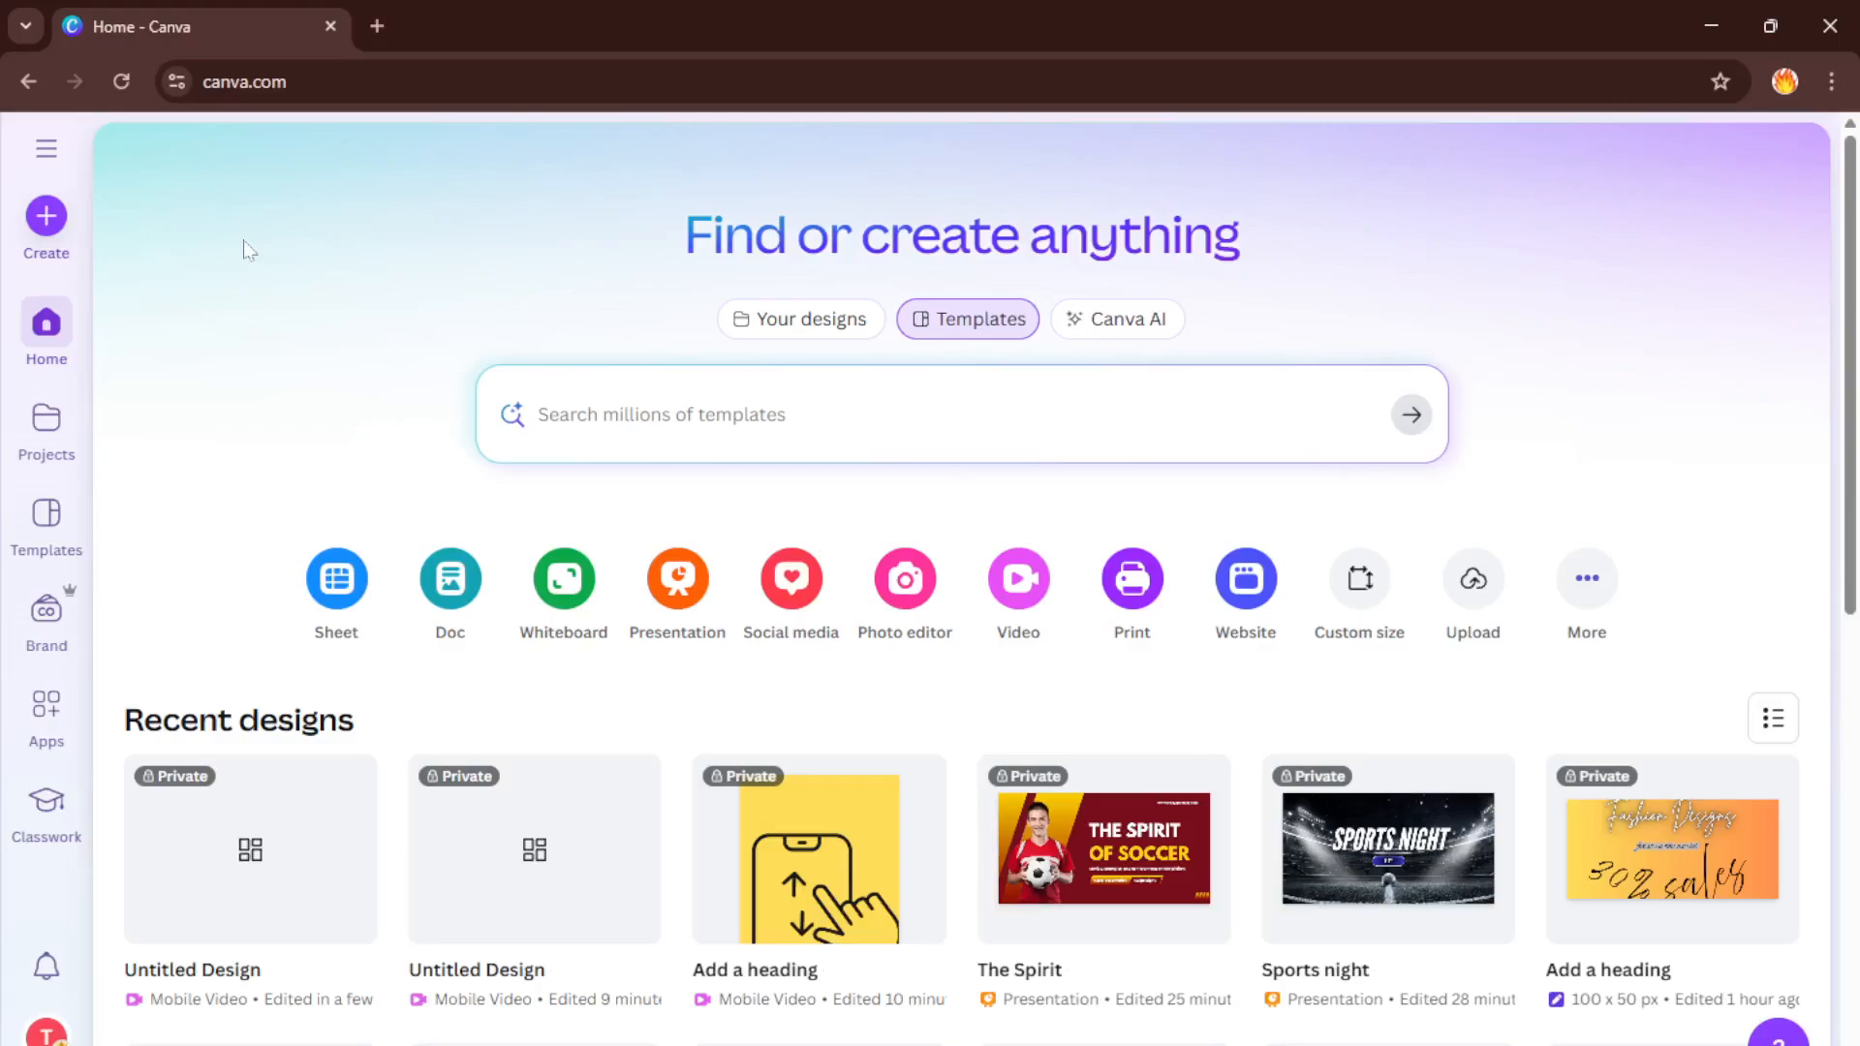
pyautogui.moveTo(259, 258)
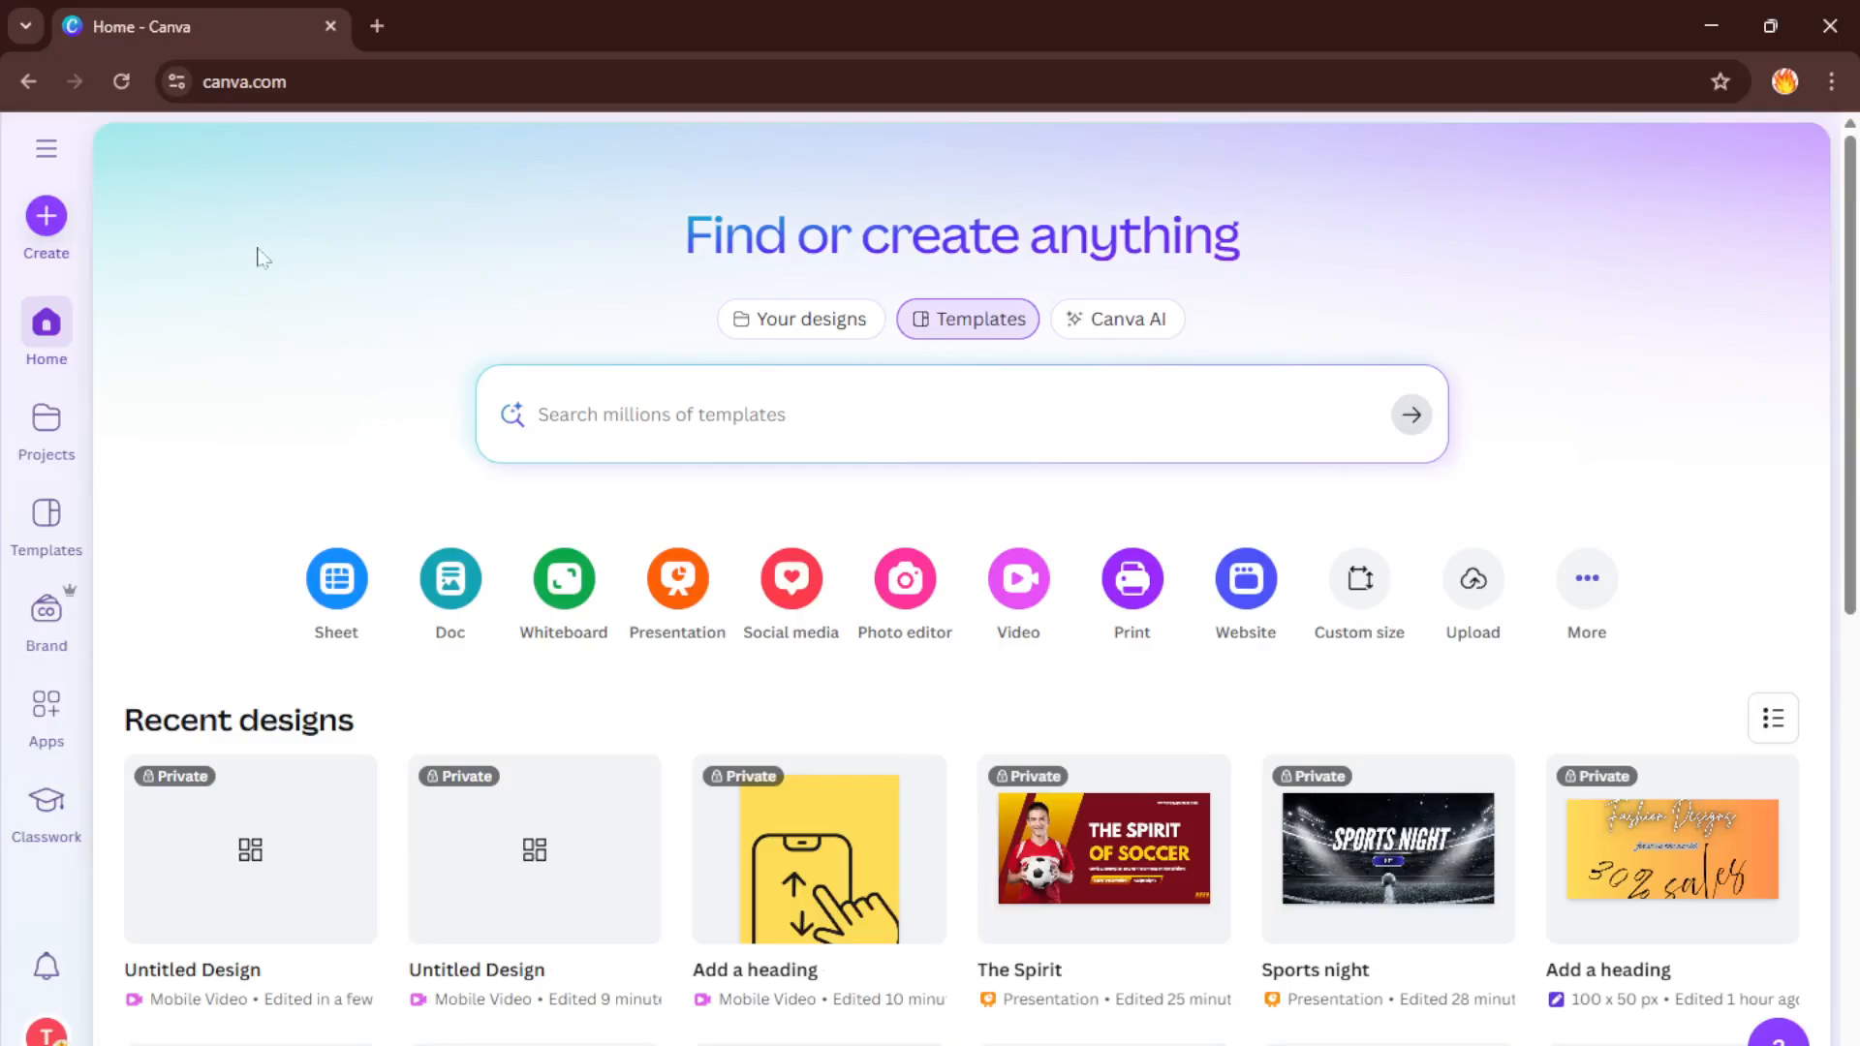
pyautogui.moveTo(247, 301)
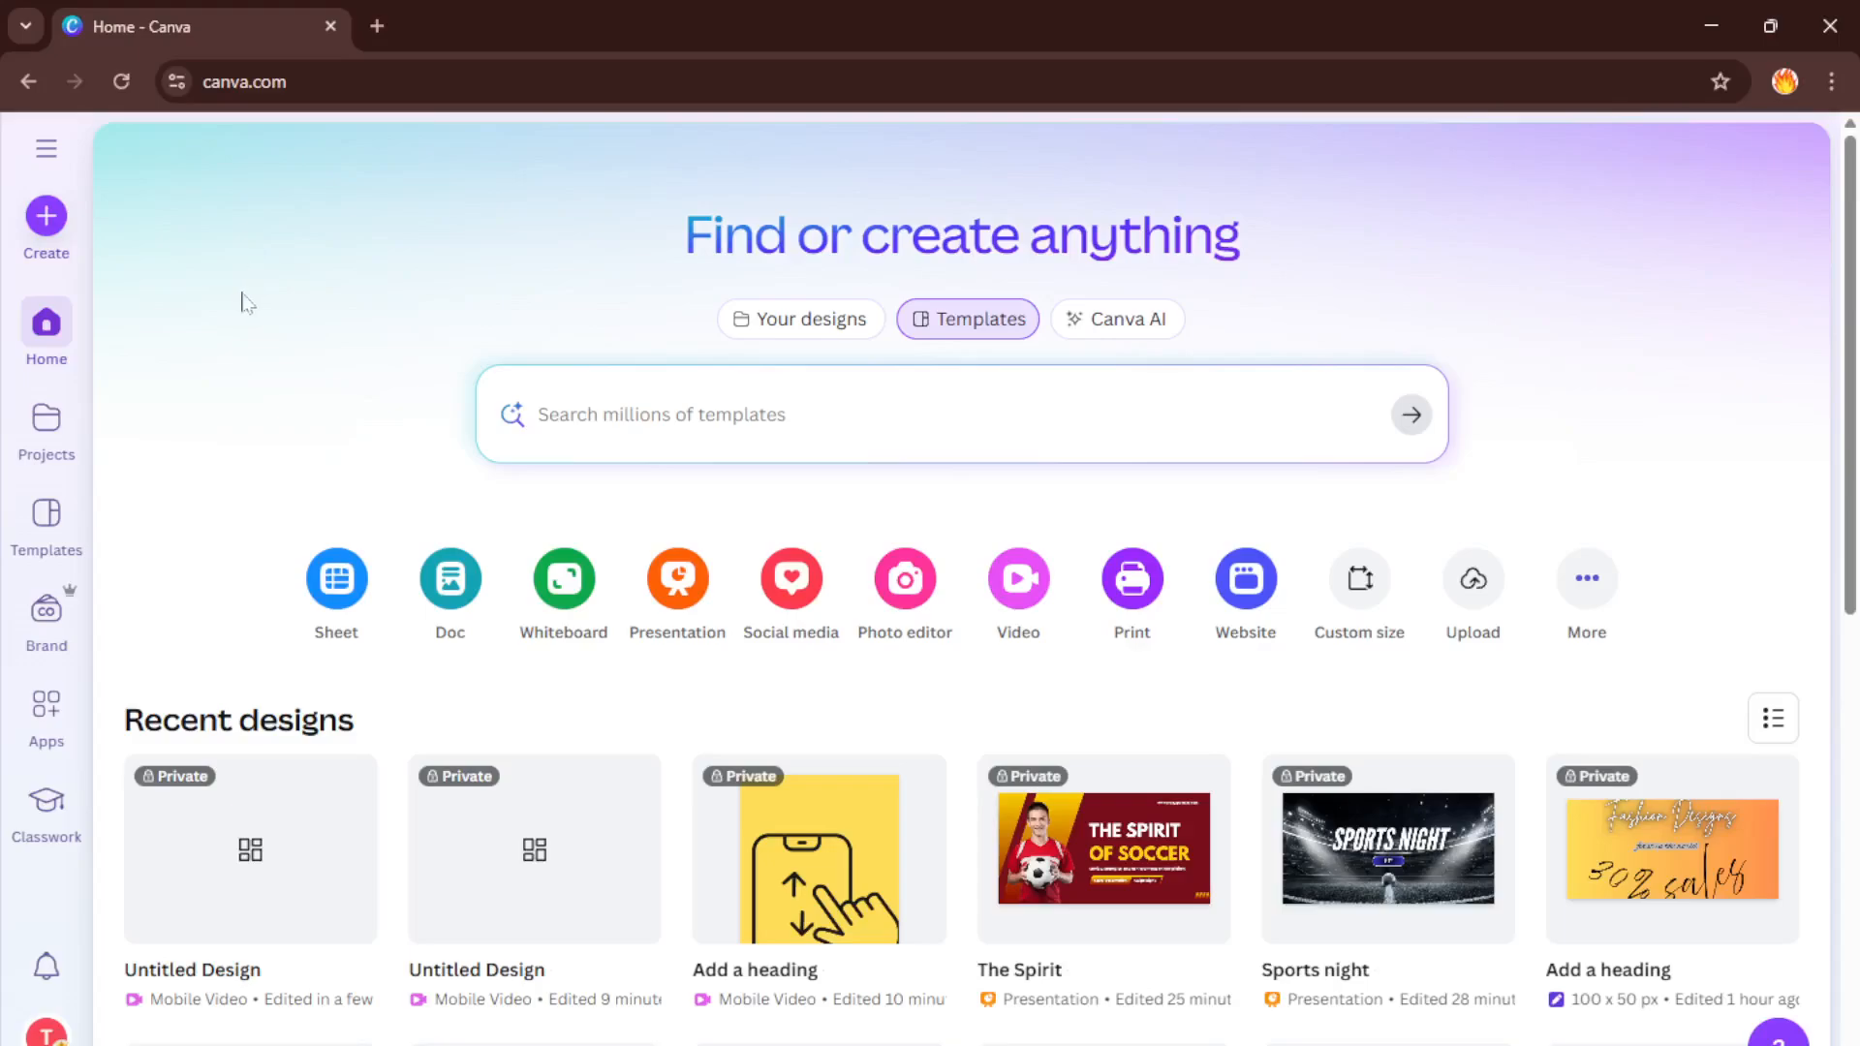
pyautogui.moveTo(248, 328)
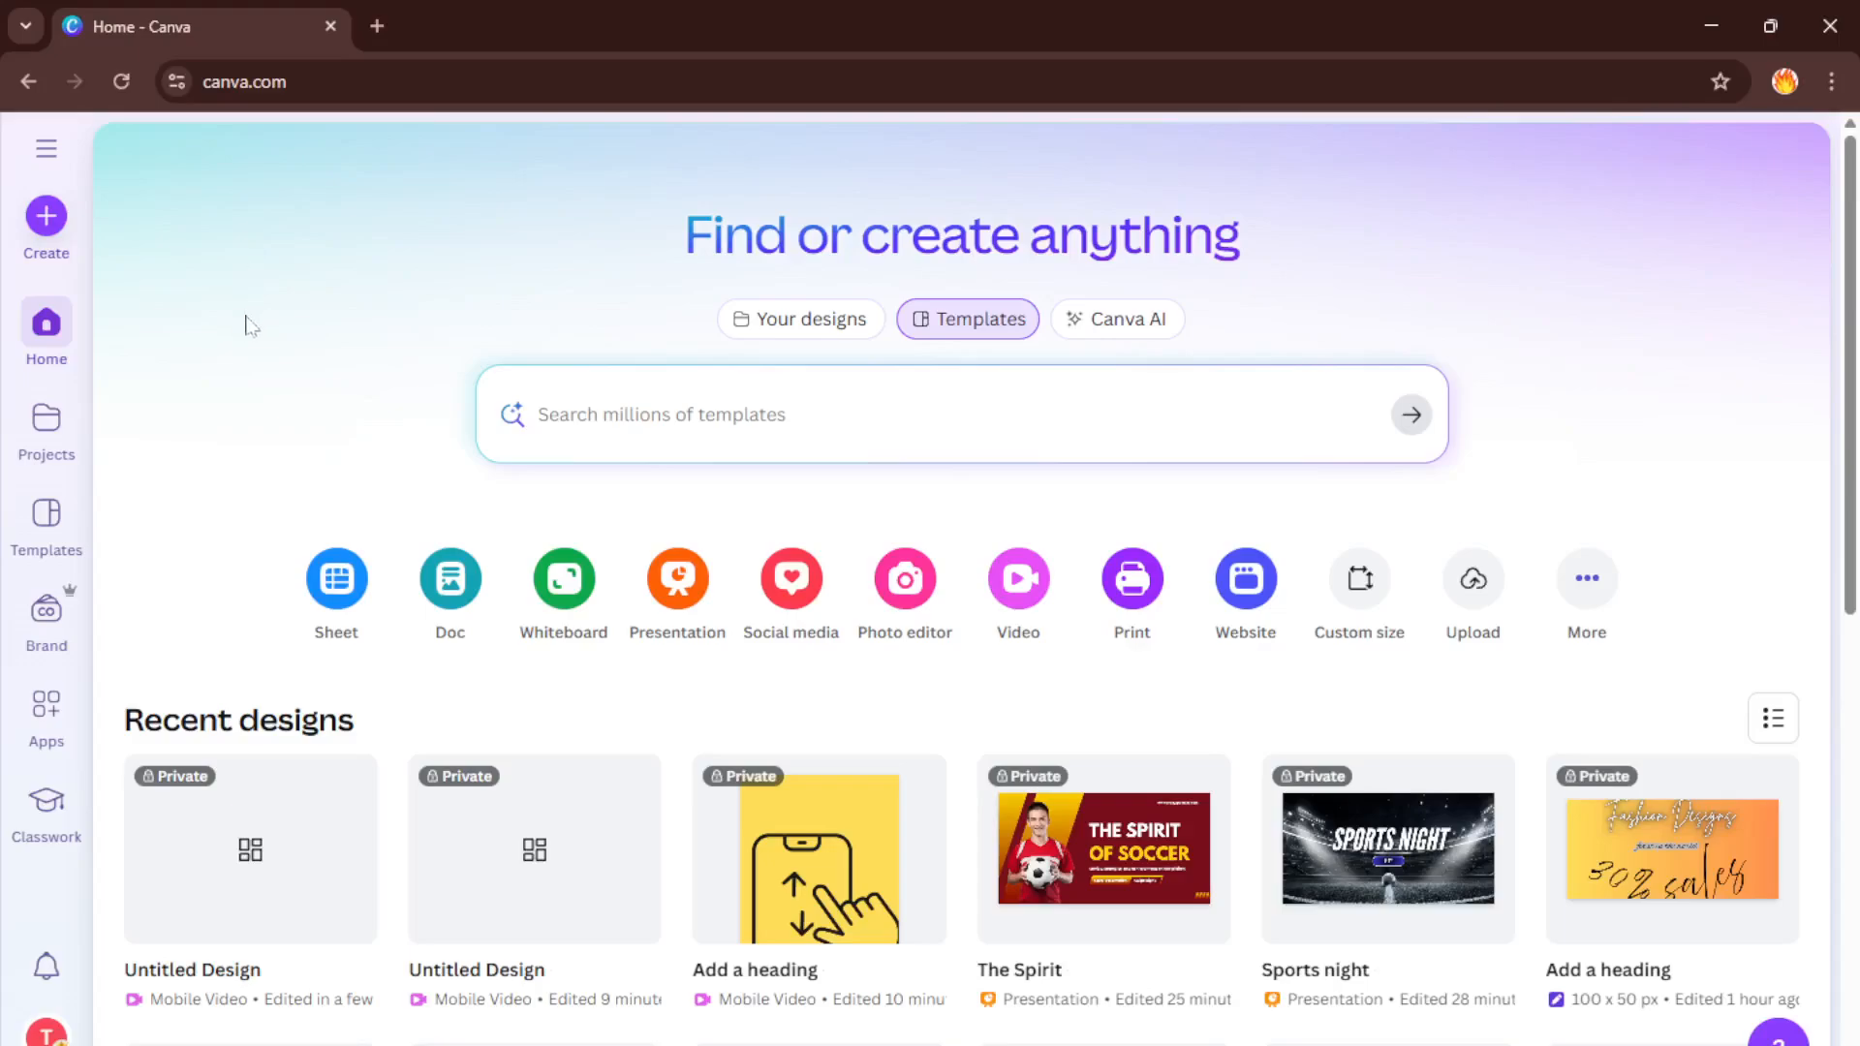
pyautogui.moveTo(213, 244)
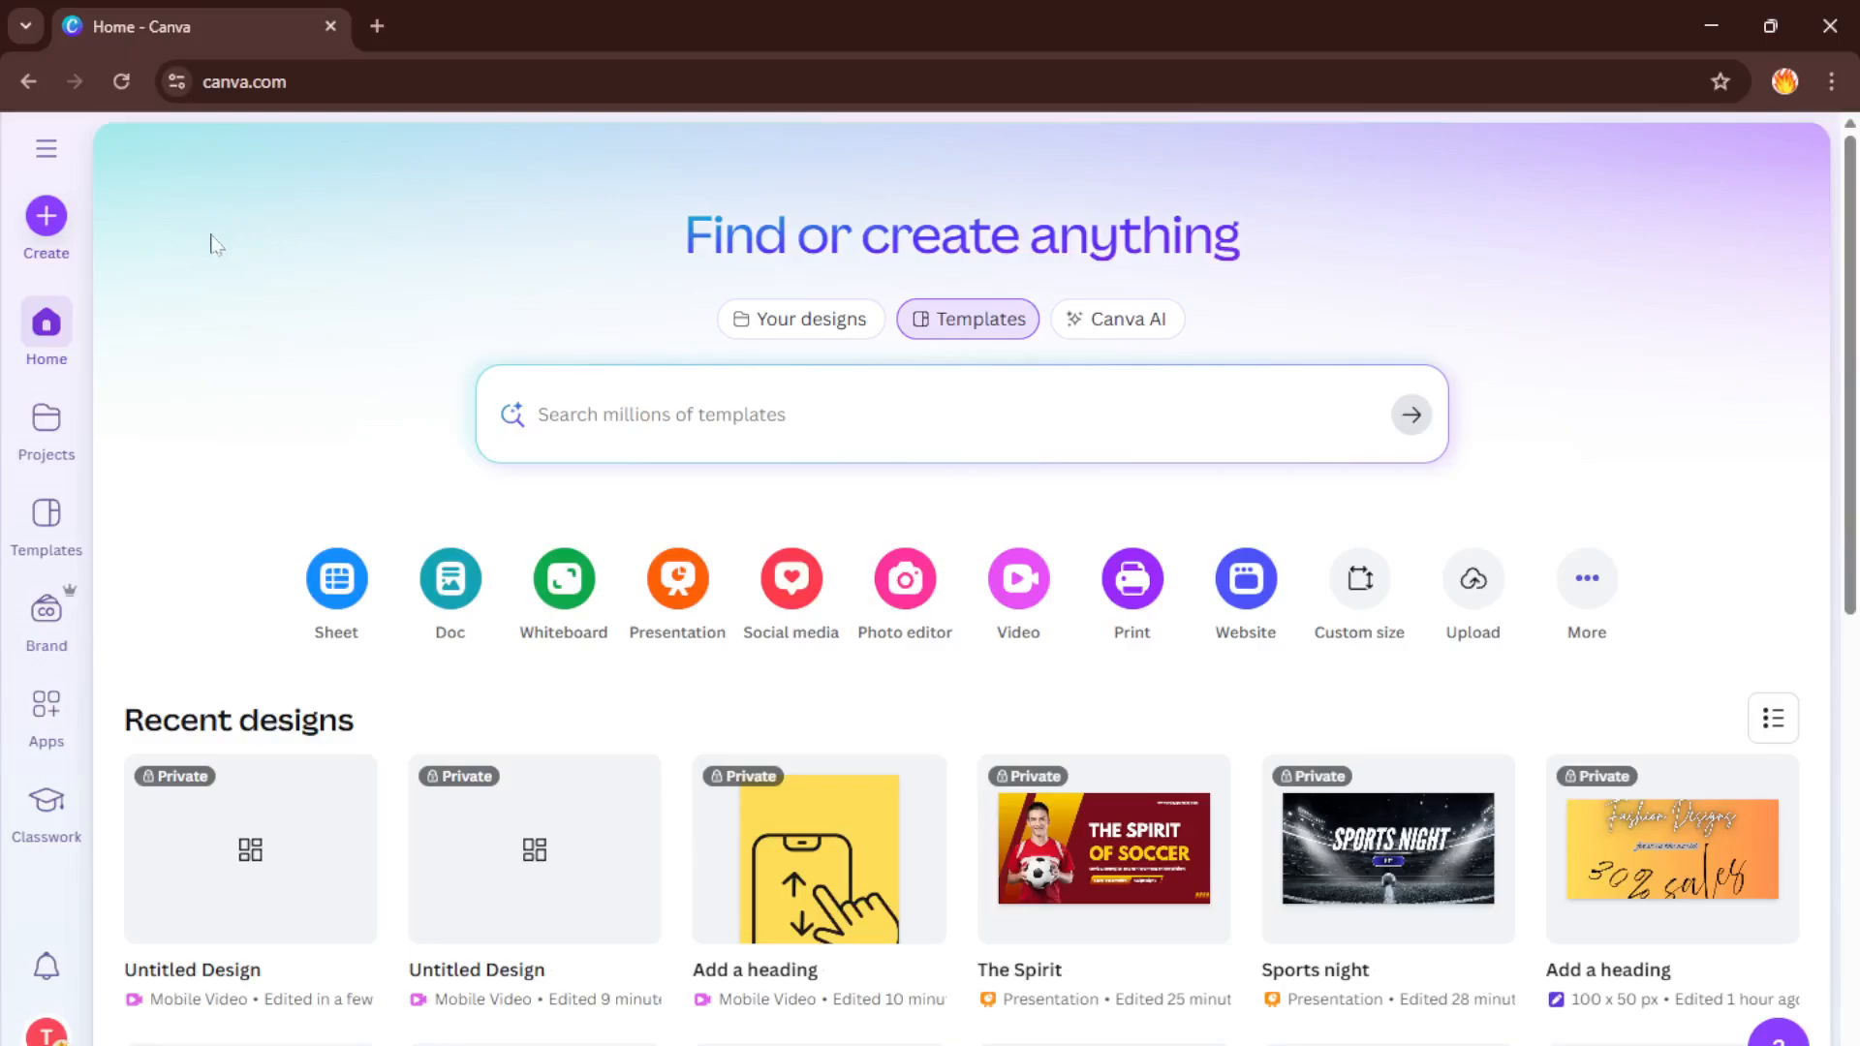
pyautogui.moveTo(165, 306)
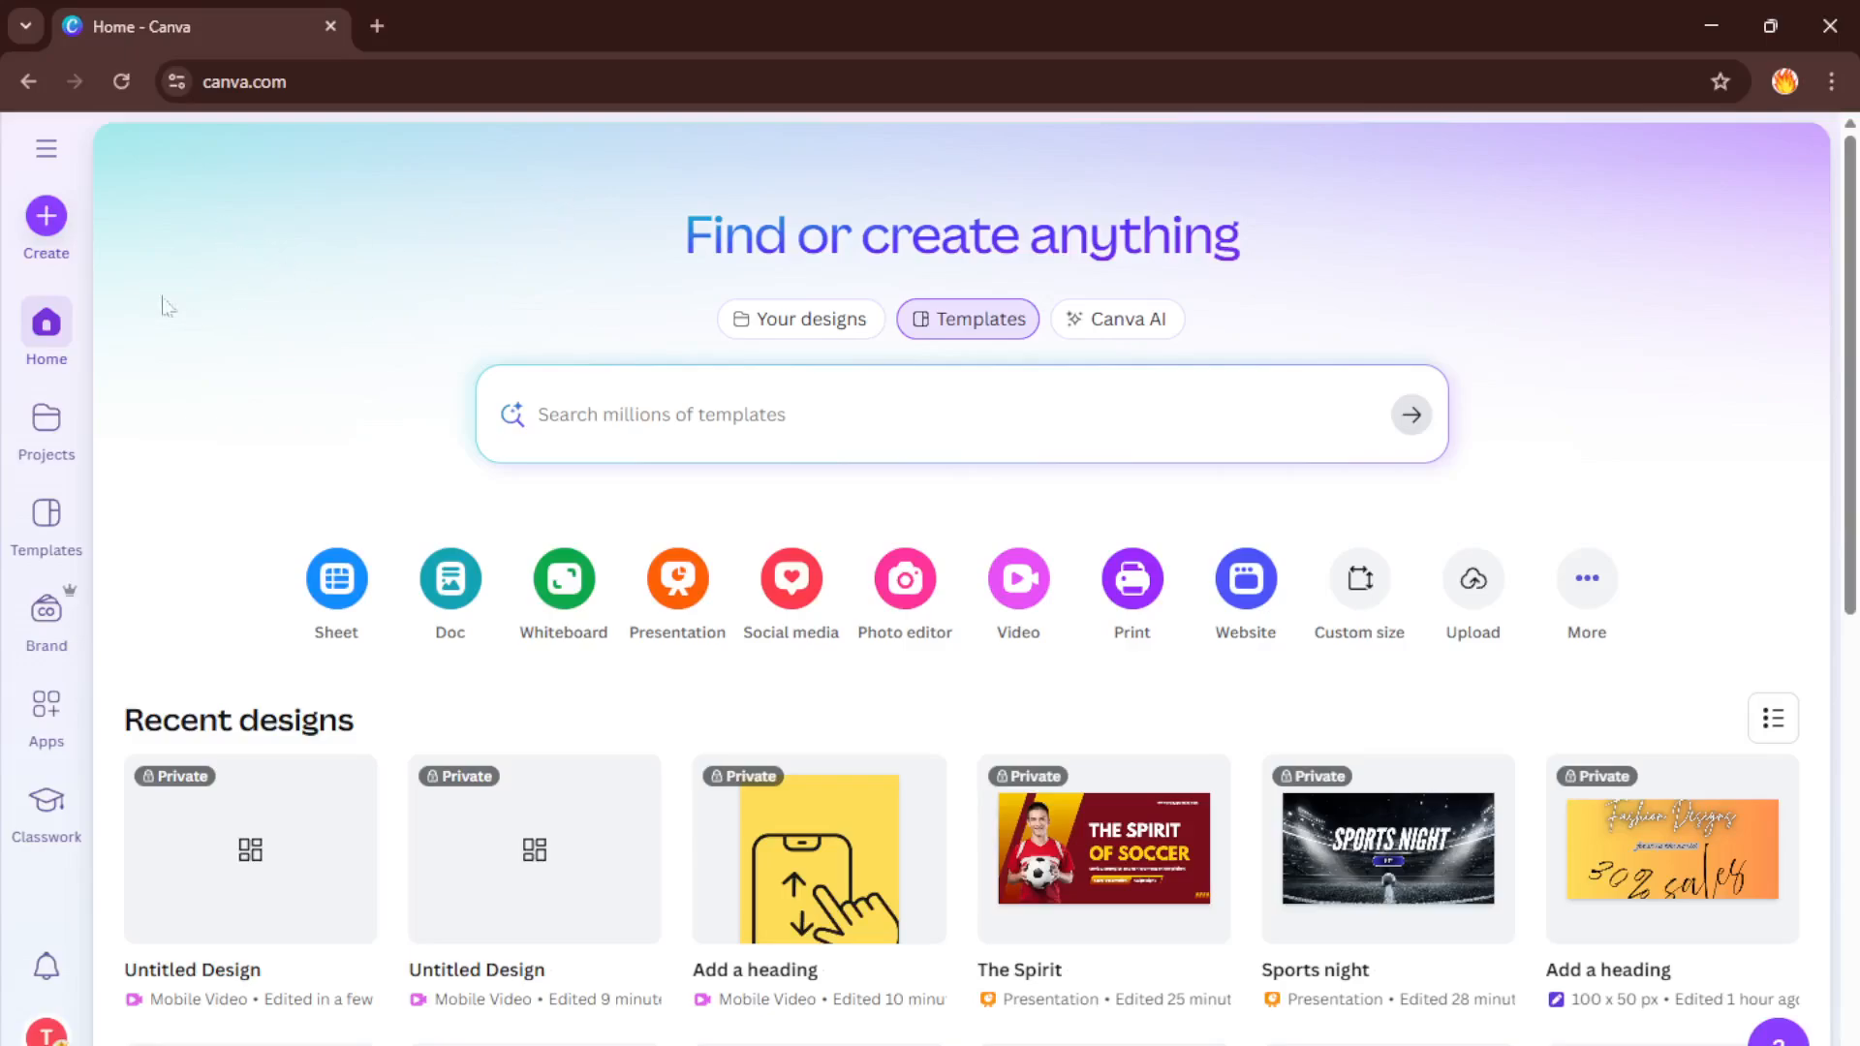
pyautogui.moveTo(229, 318)
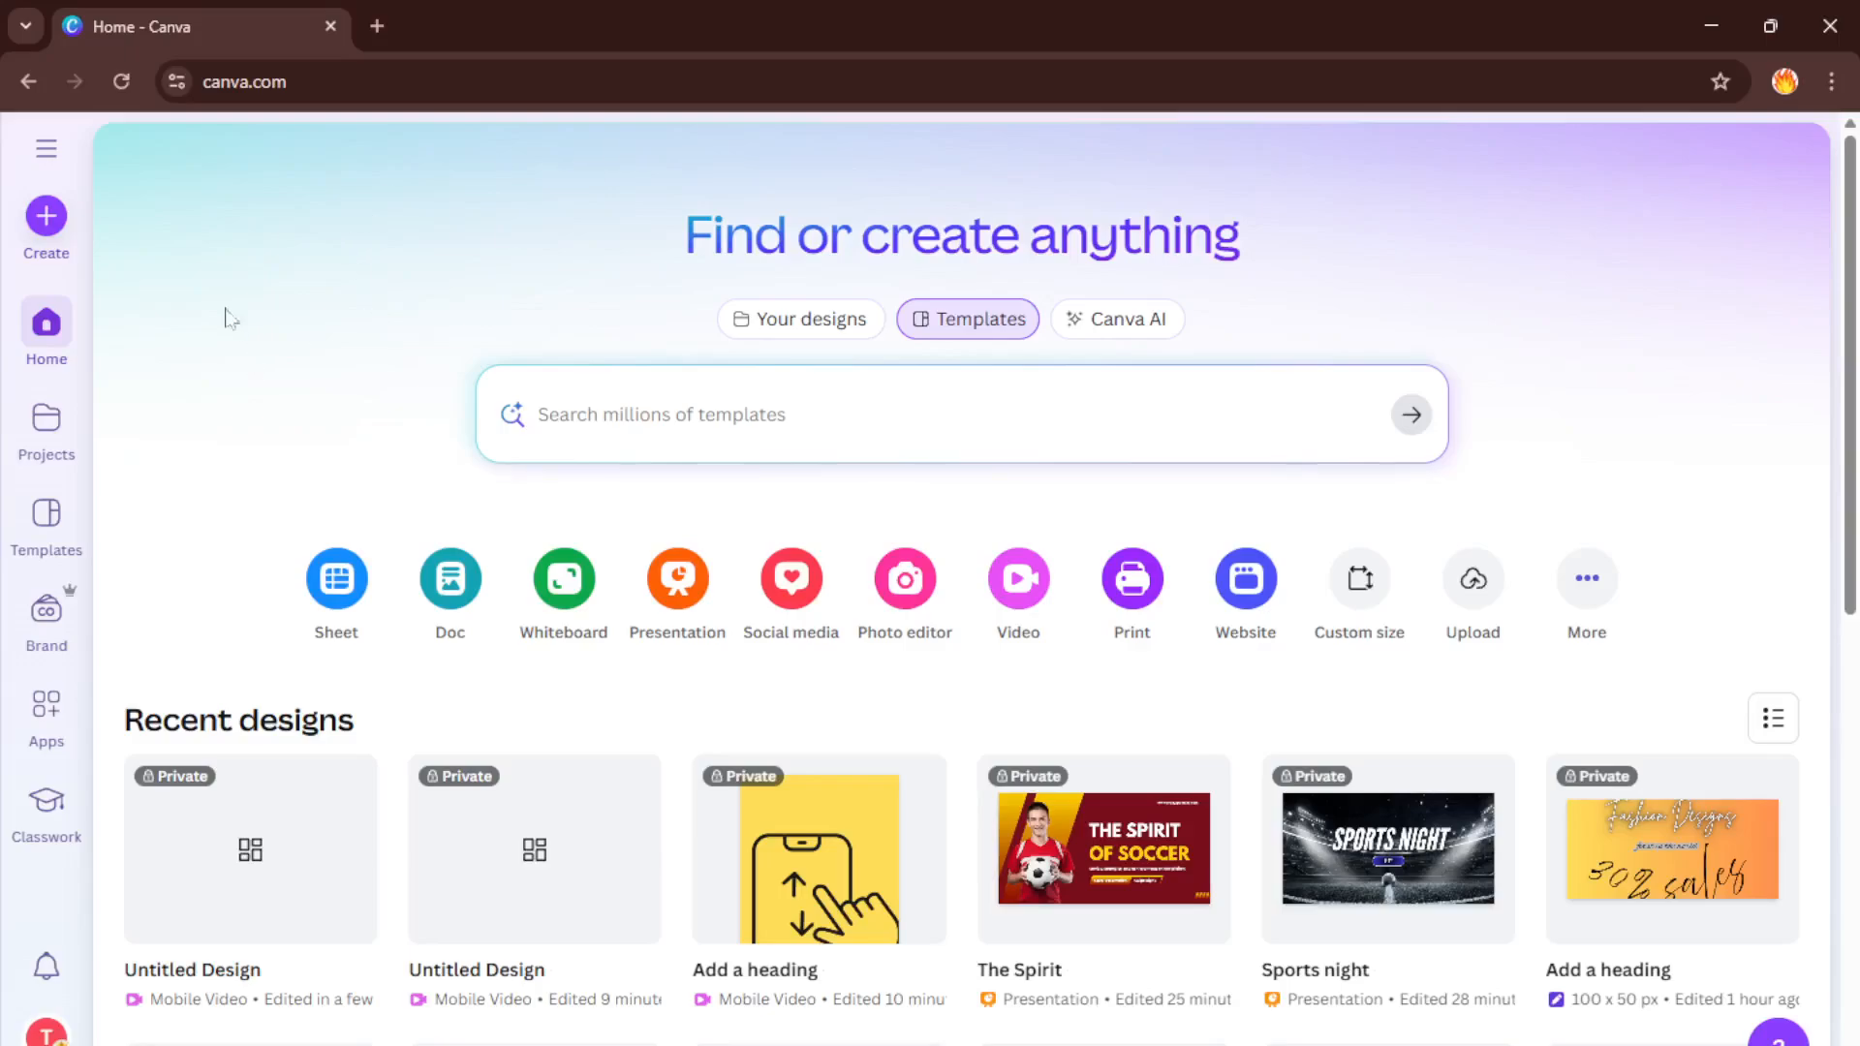
pyautogui.moveTo(160, 311)
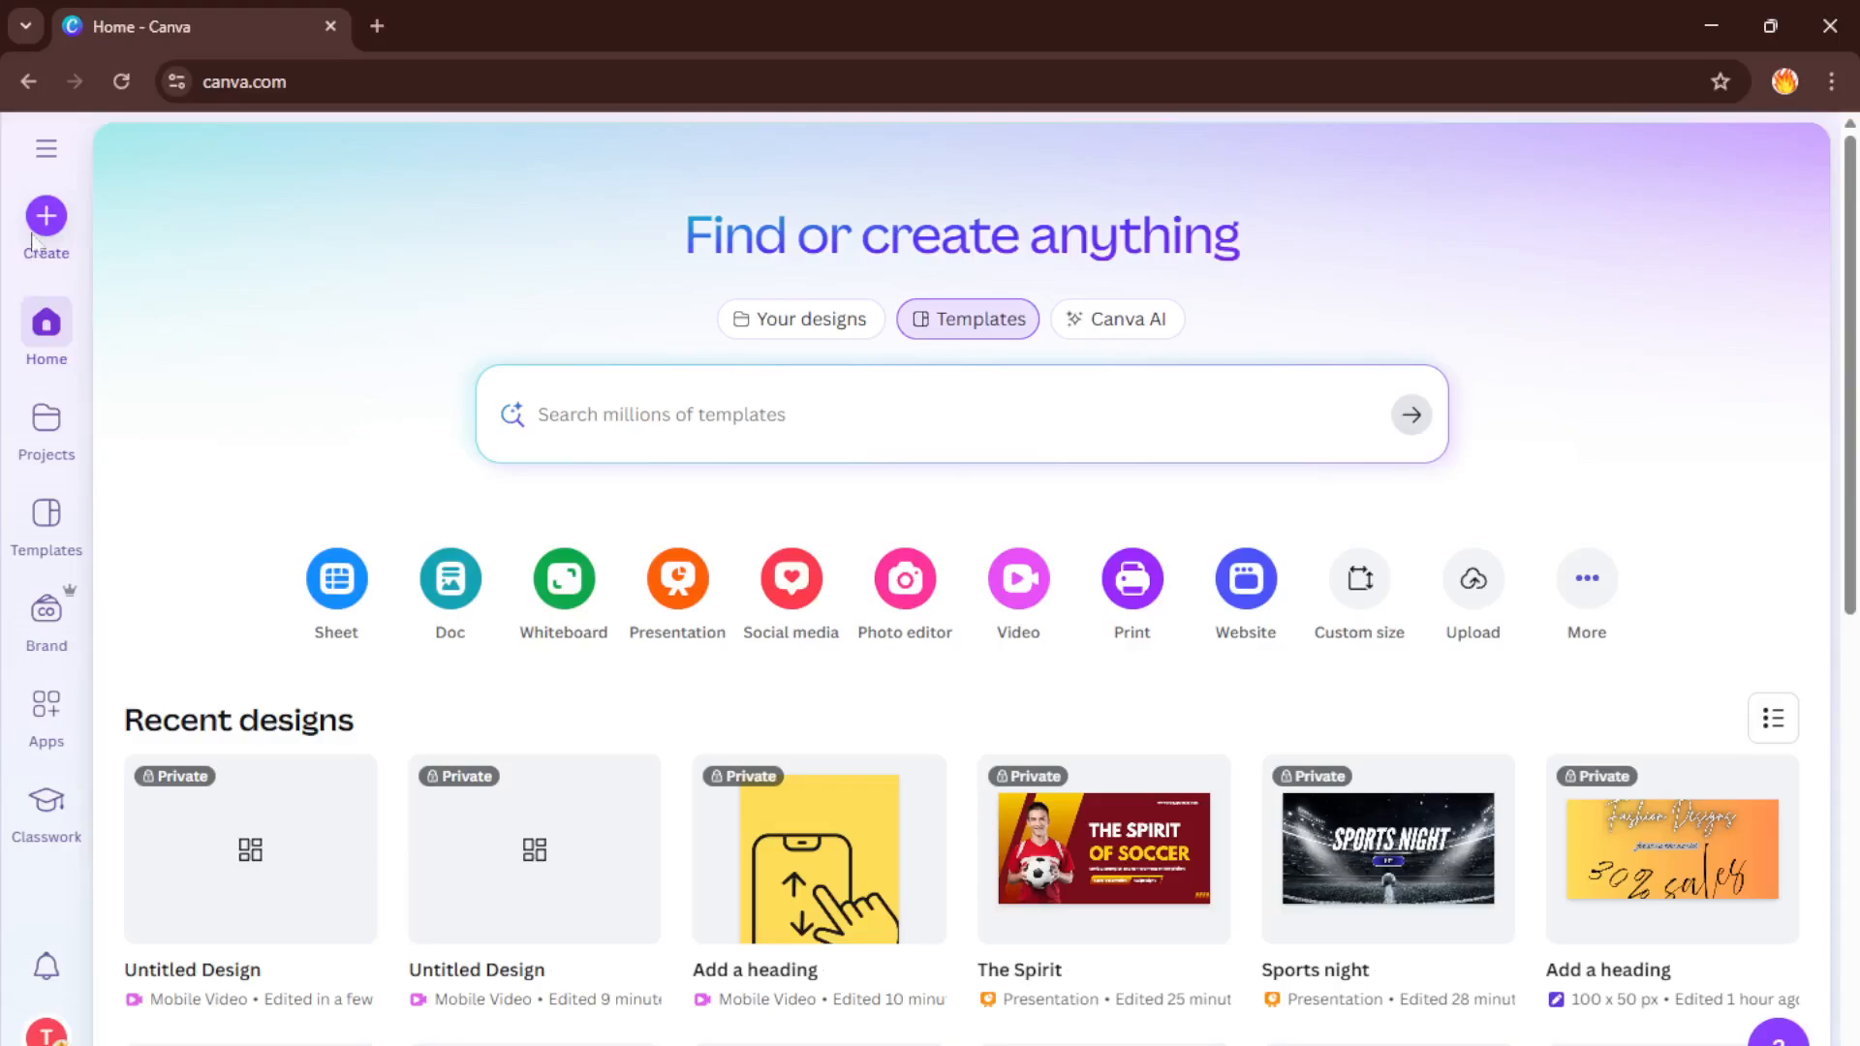
pyautogui.click(46, 225)
pyautogui.write('youtube shorts')
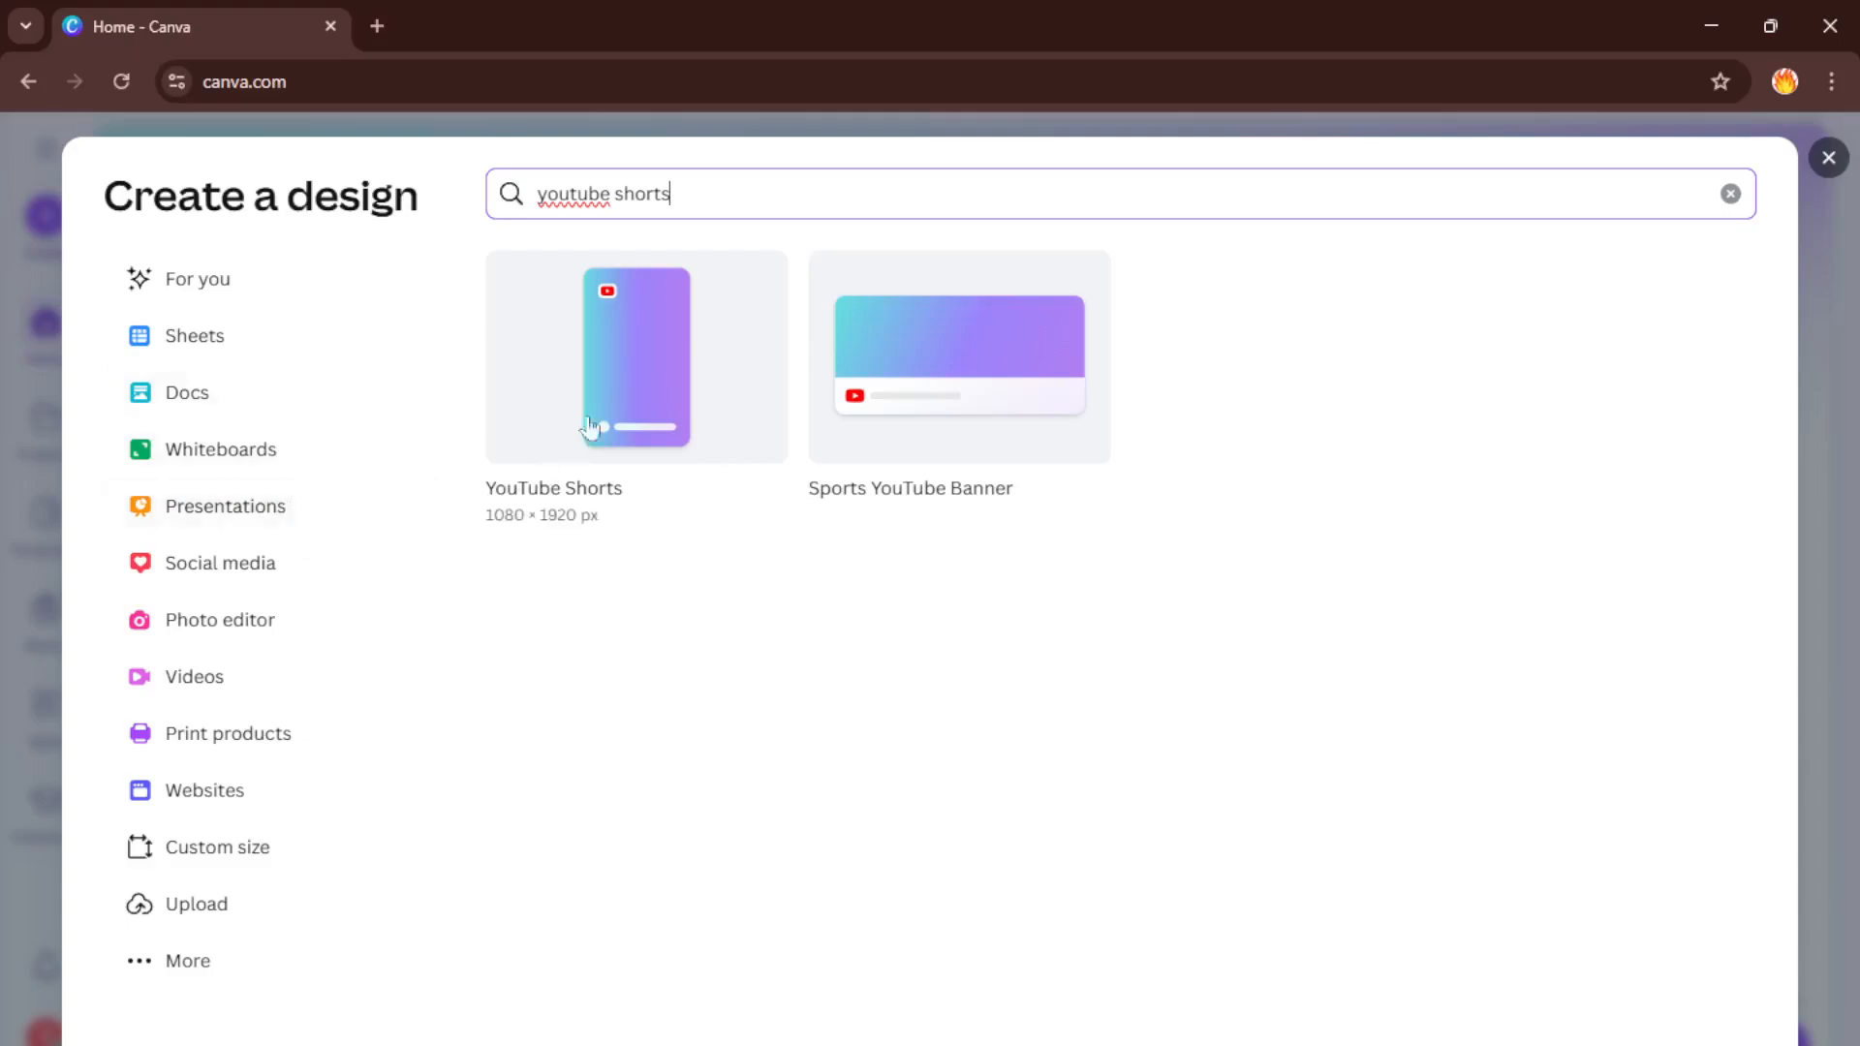
pyautogui.click(636, 357)
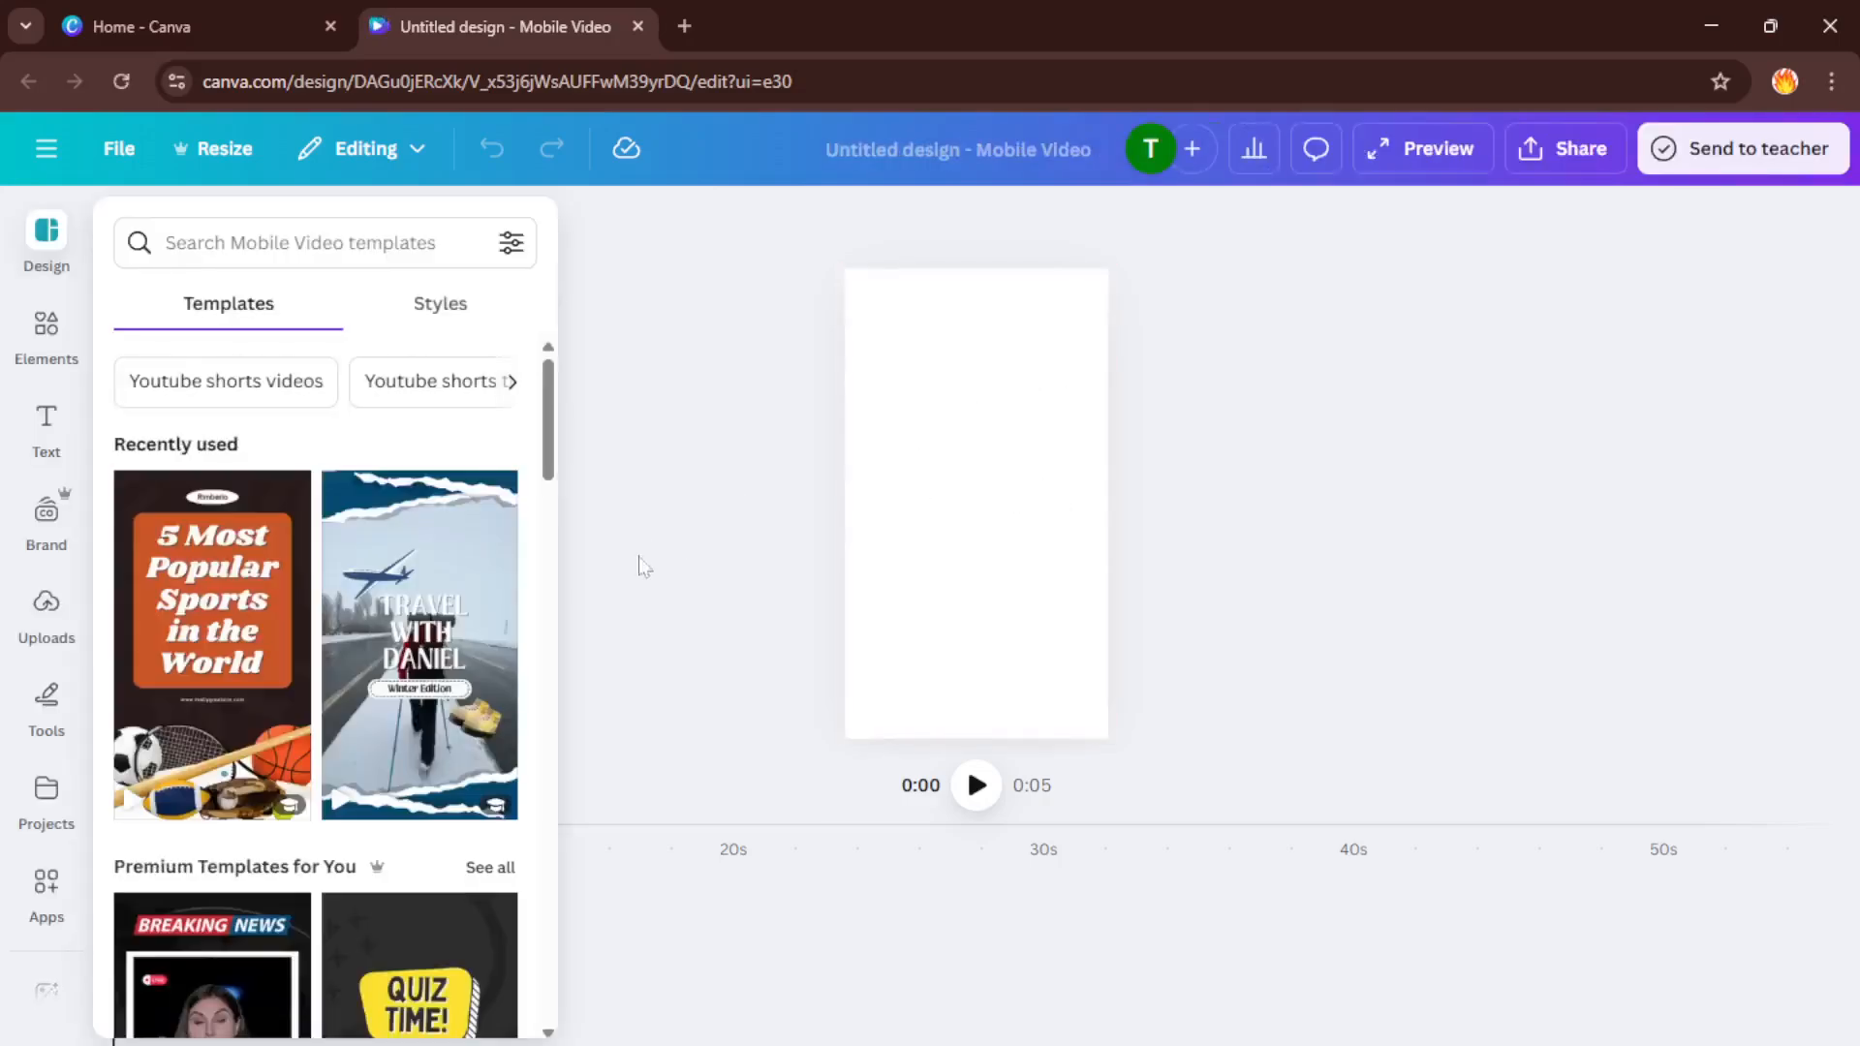
# Add the trivia quiz title page and the plain dark page to the video
pyautogui.scroll(-3)
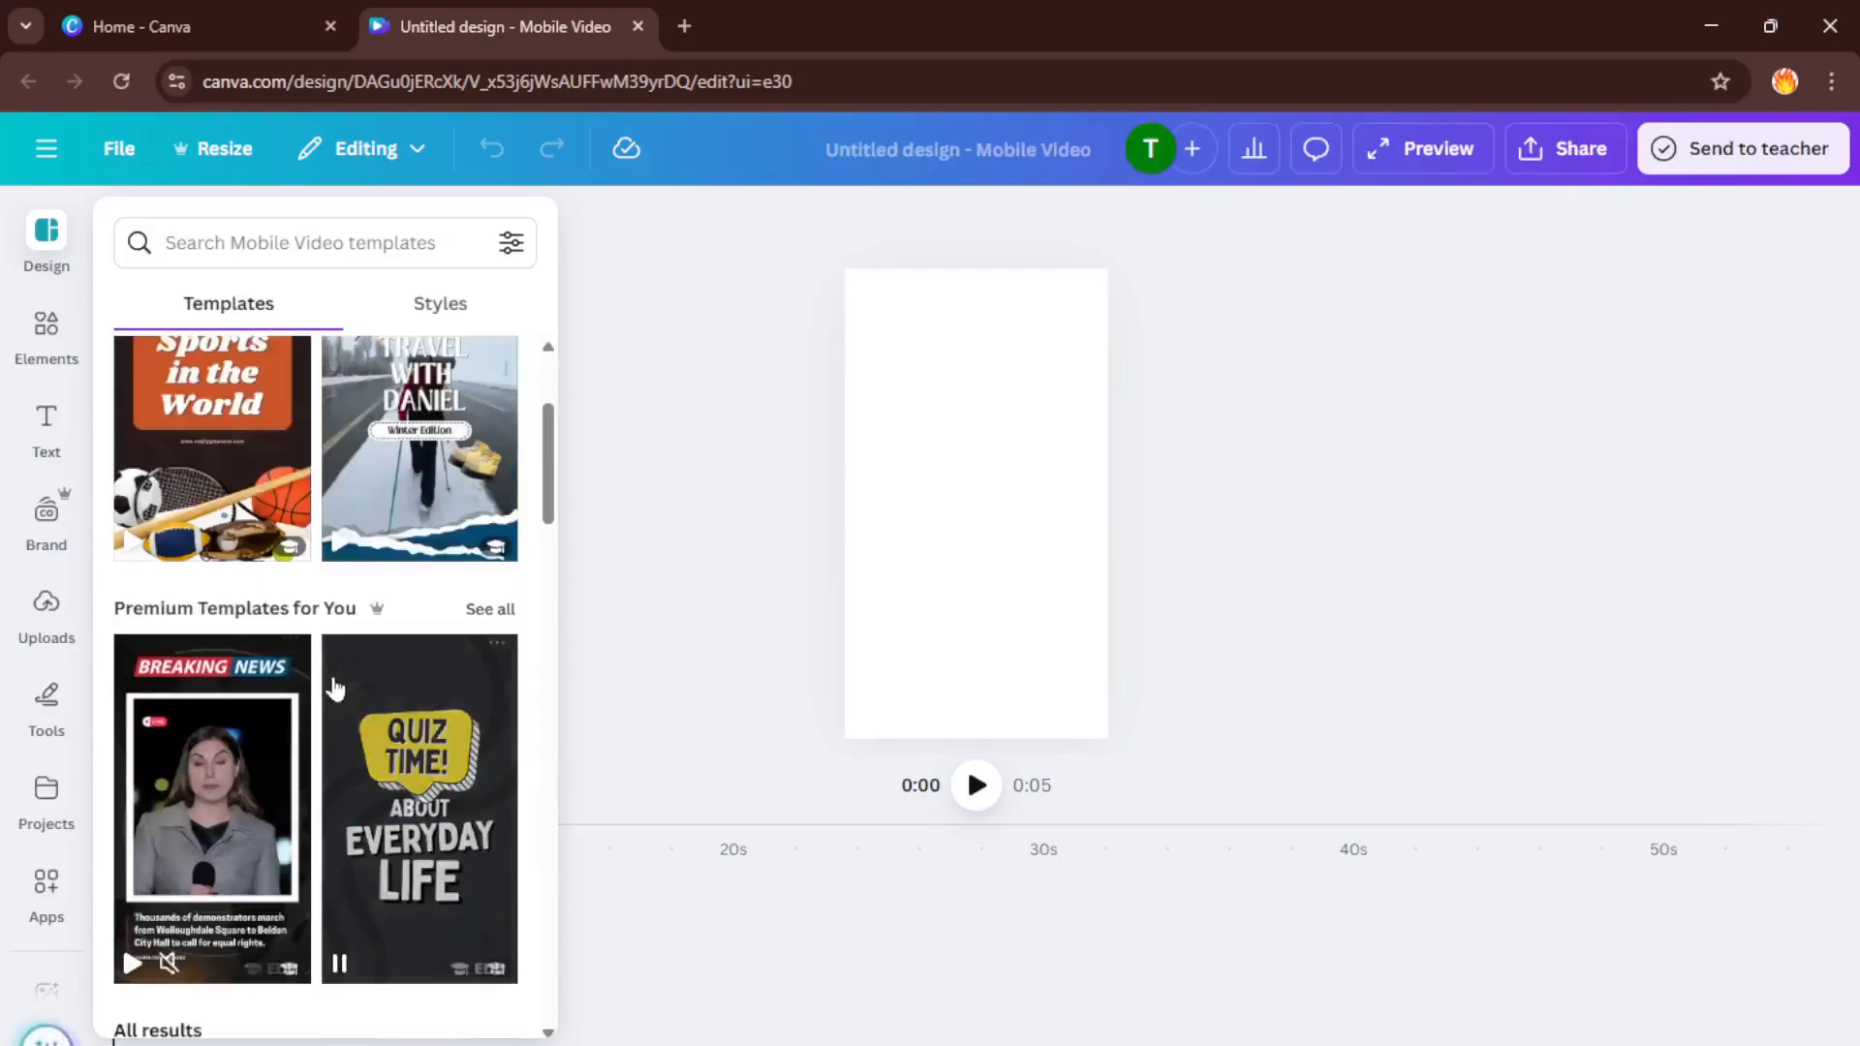
pyautogui.scroll(-3)
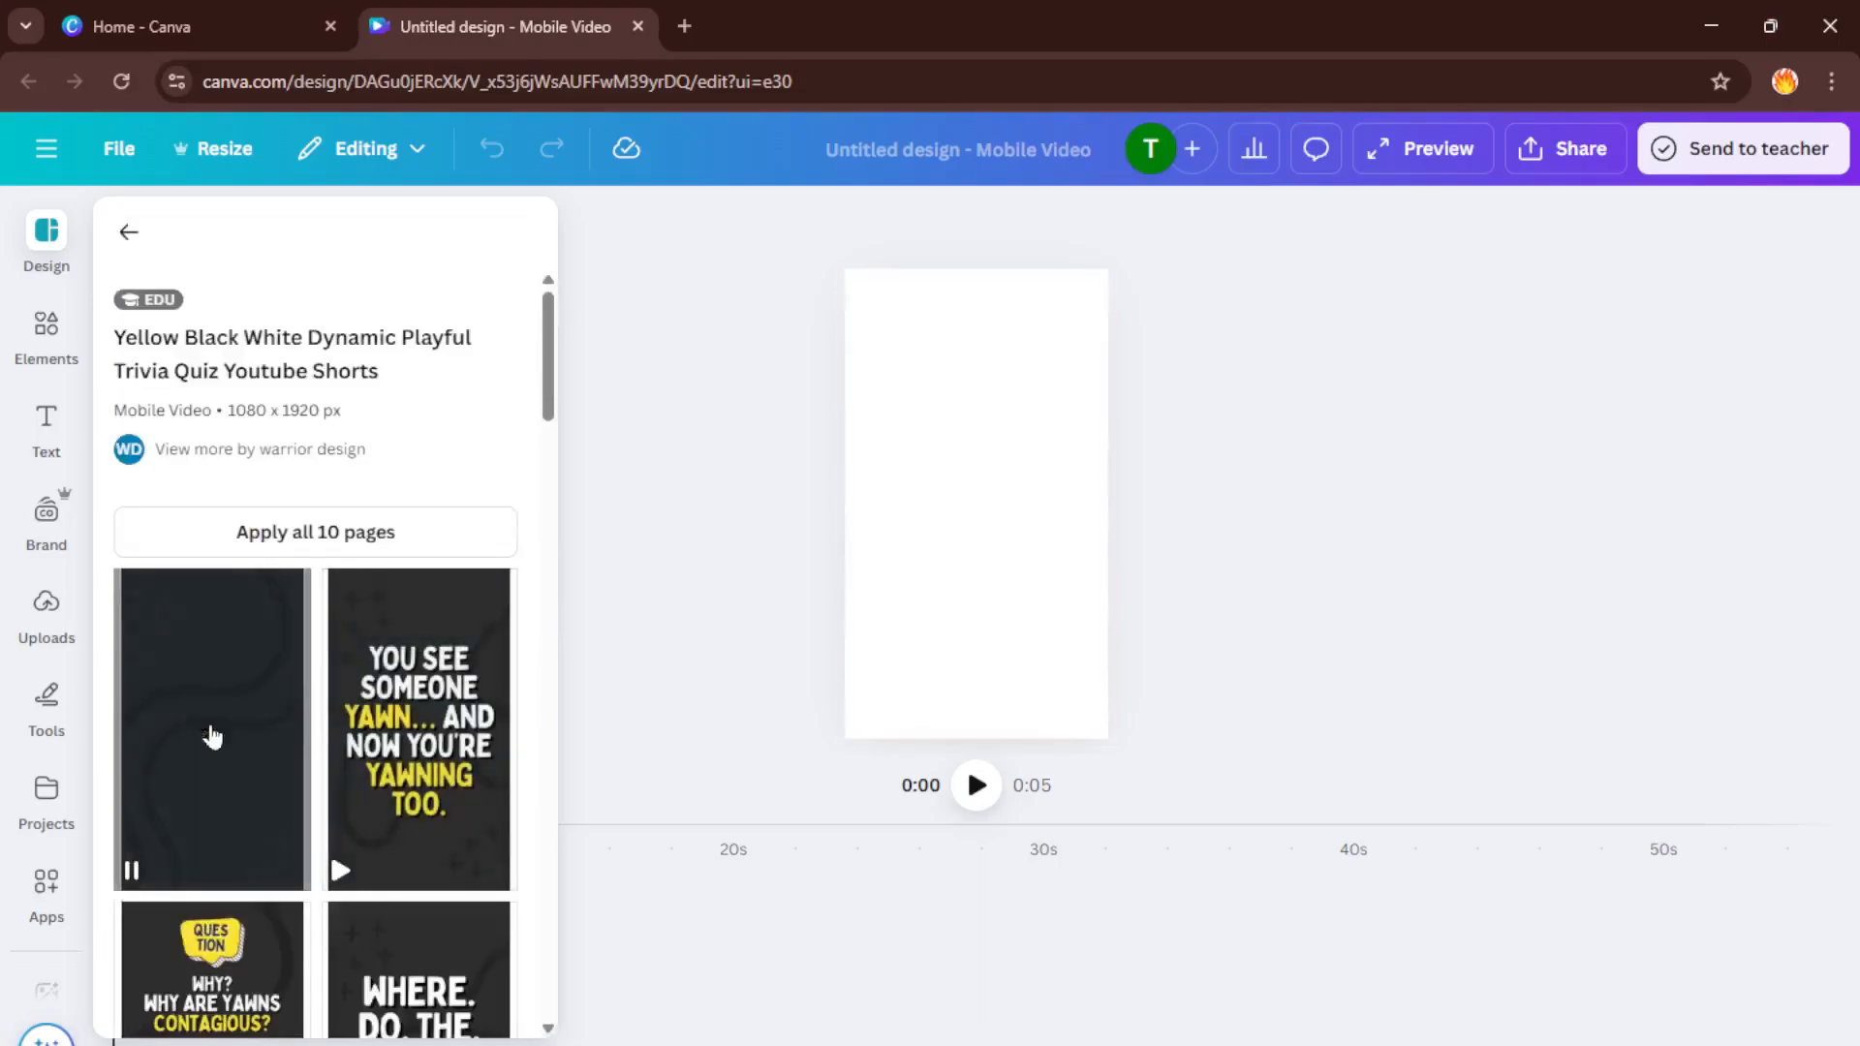
pyautogui.click(212, 728)
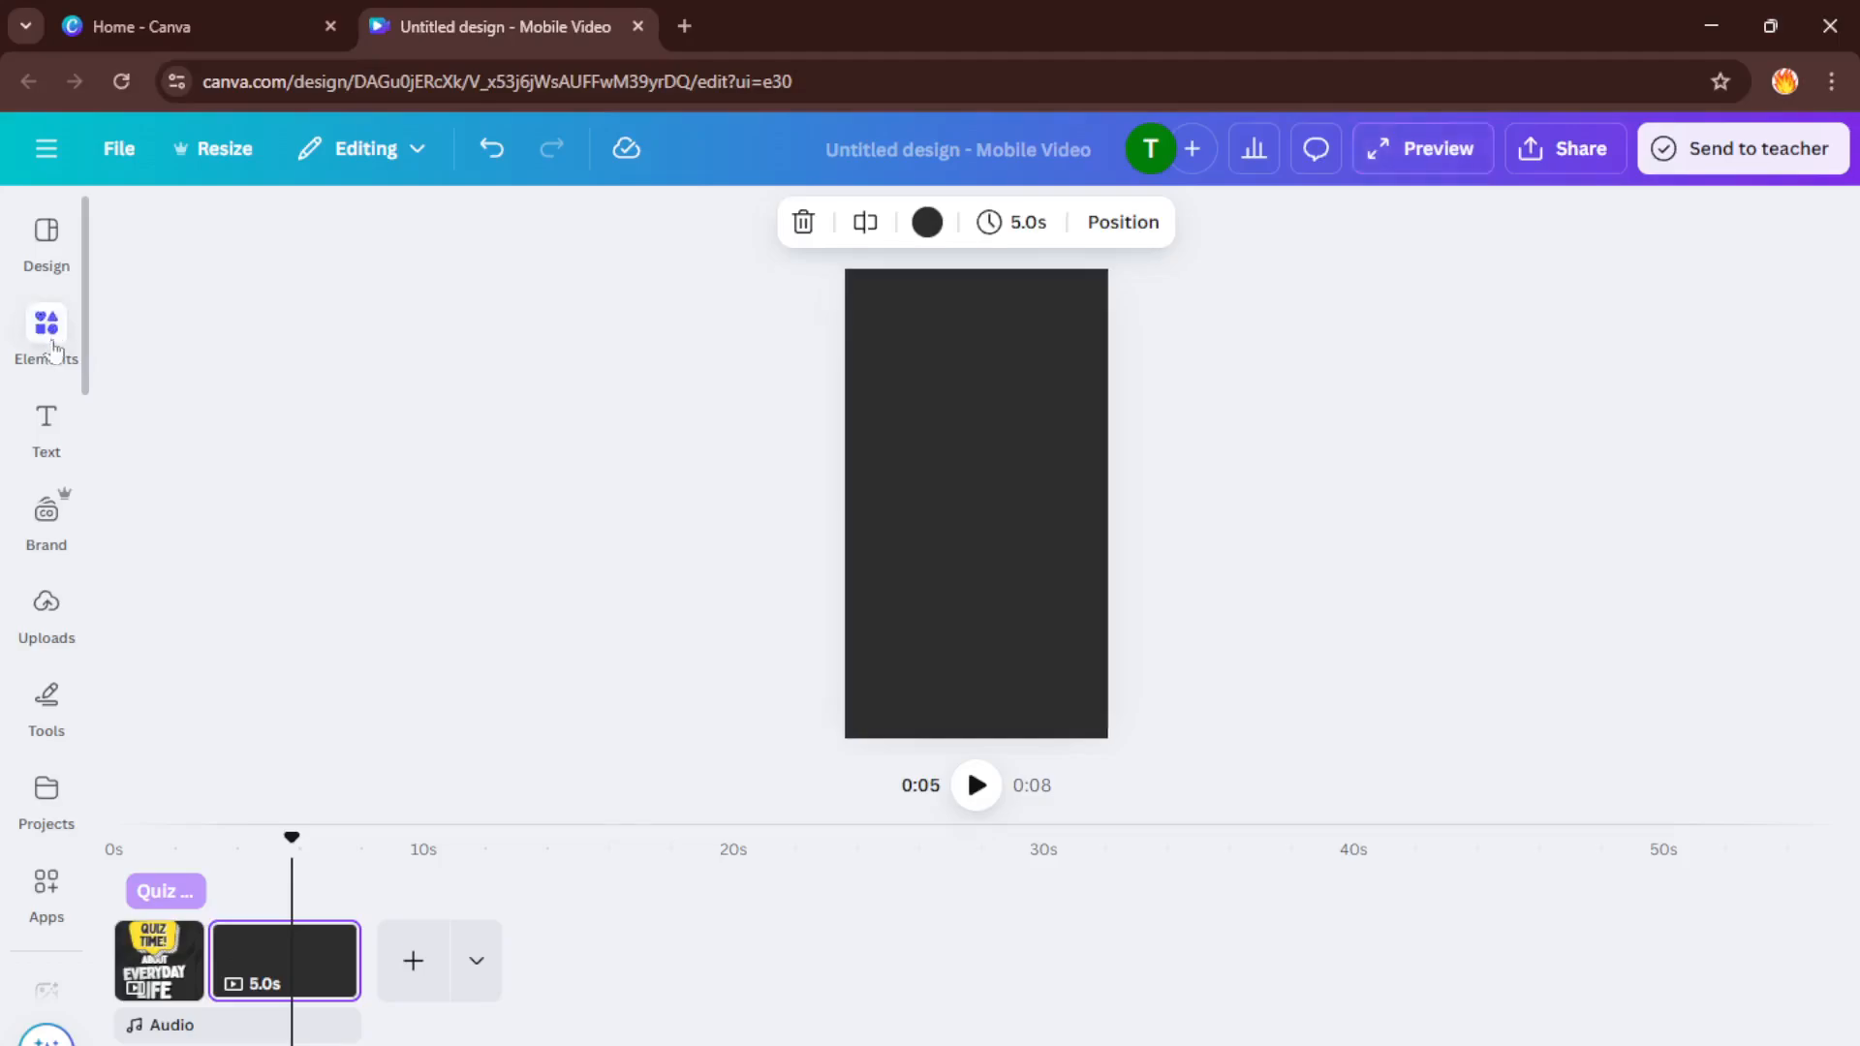
# Open Elements, then open the dark page's background colour palette
pyautogui.click(46, 333)
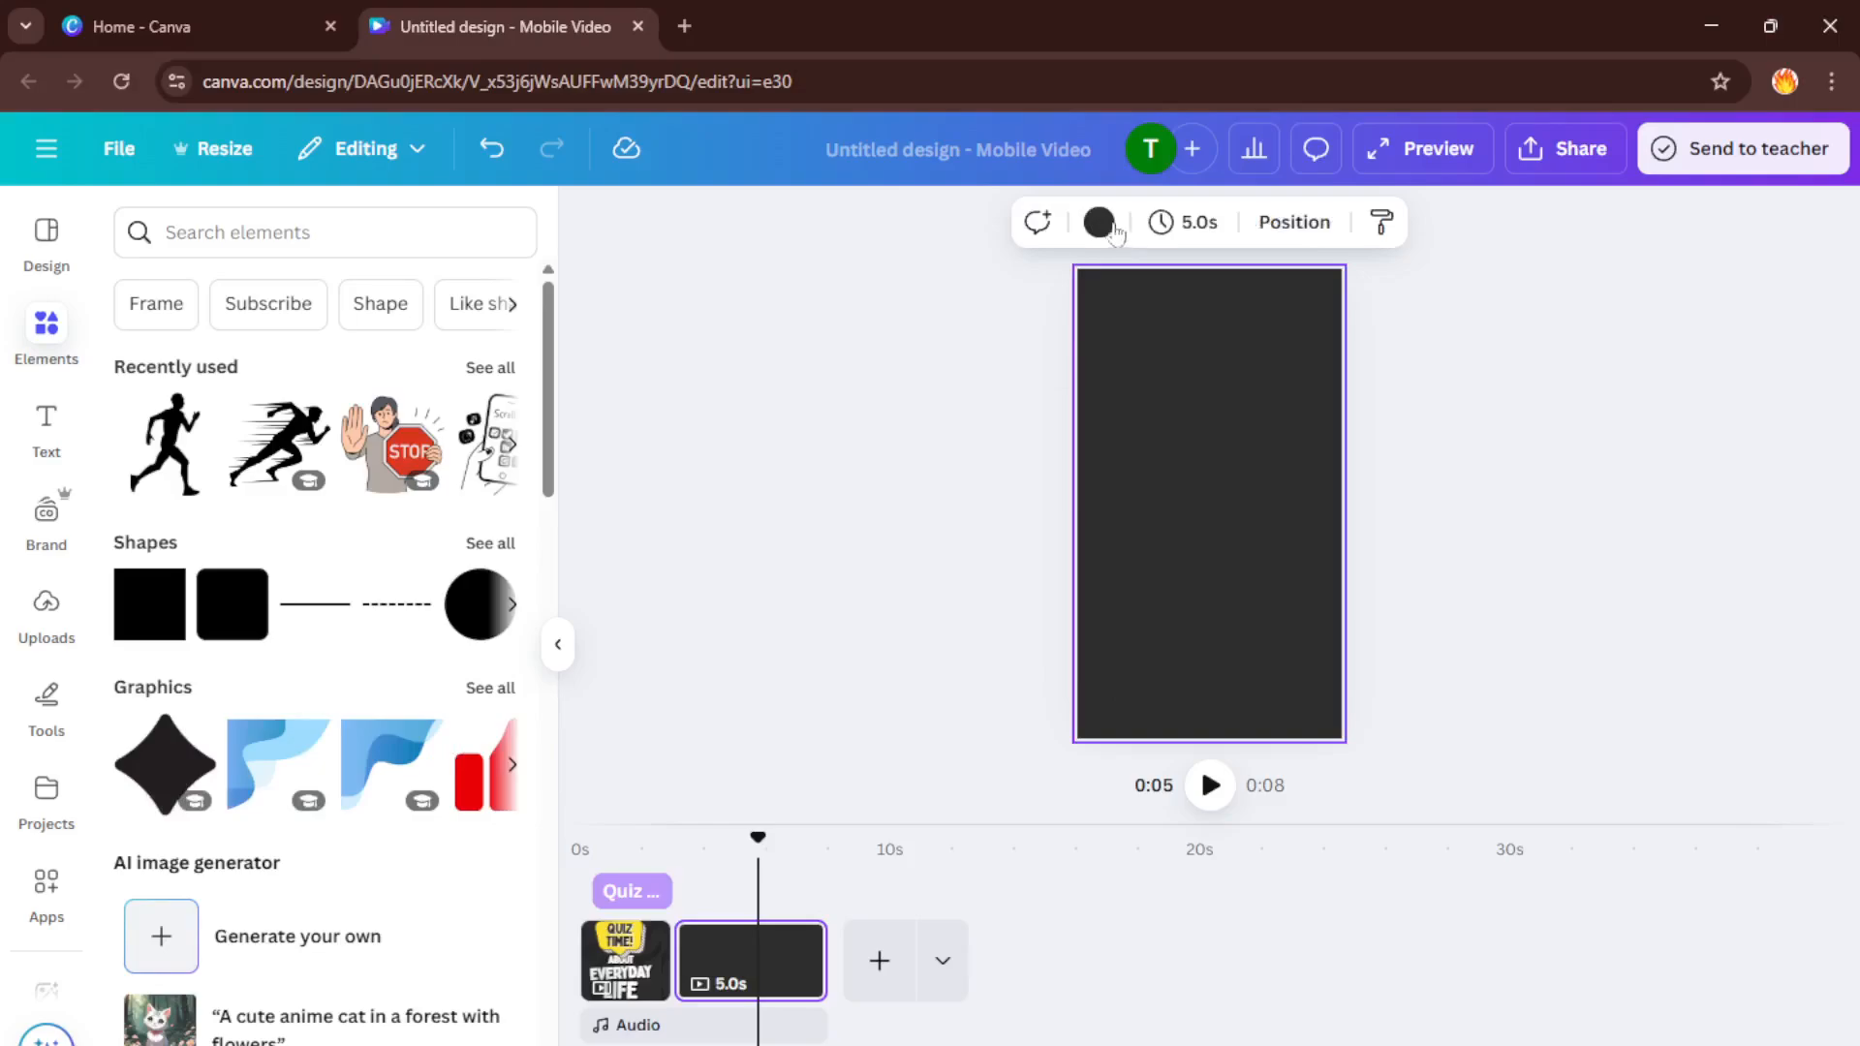
pyautogui.click(1097, 222)
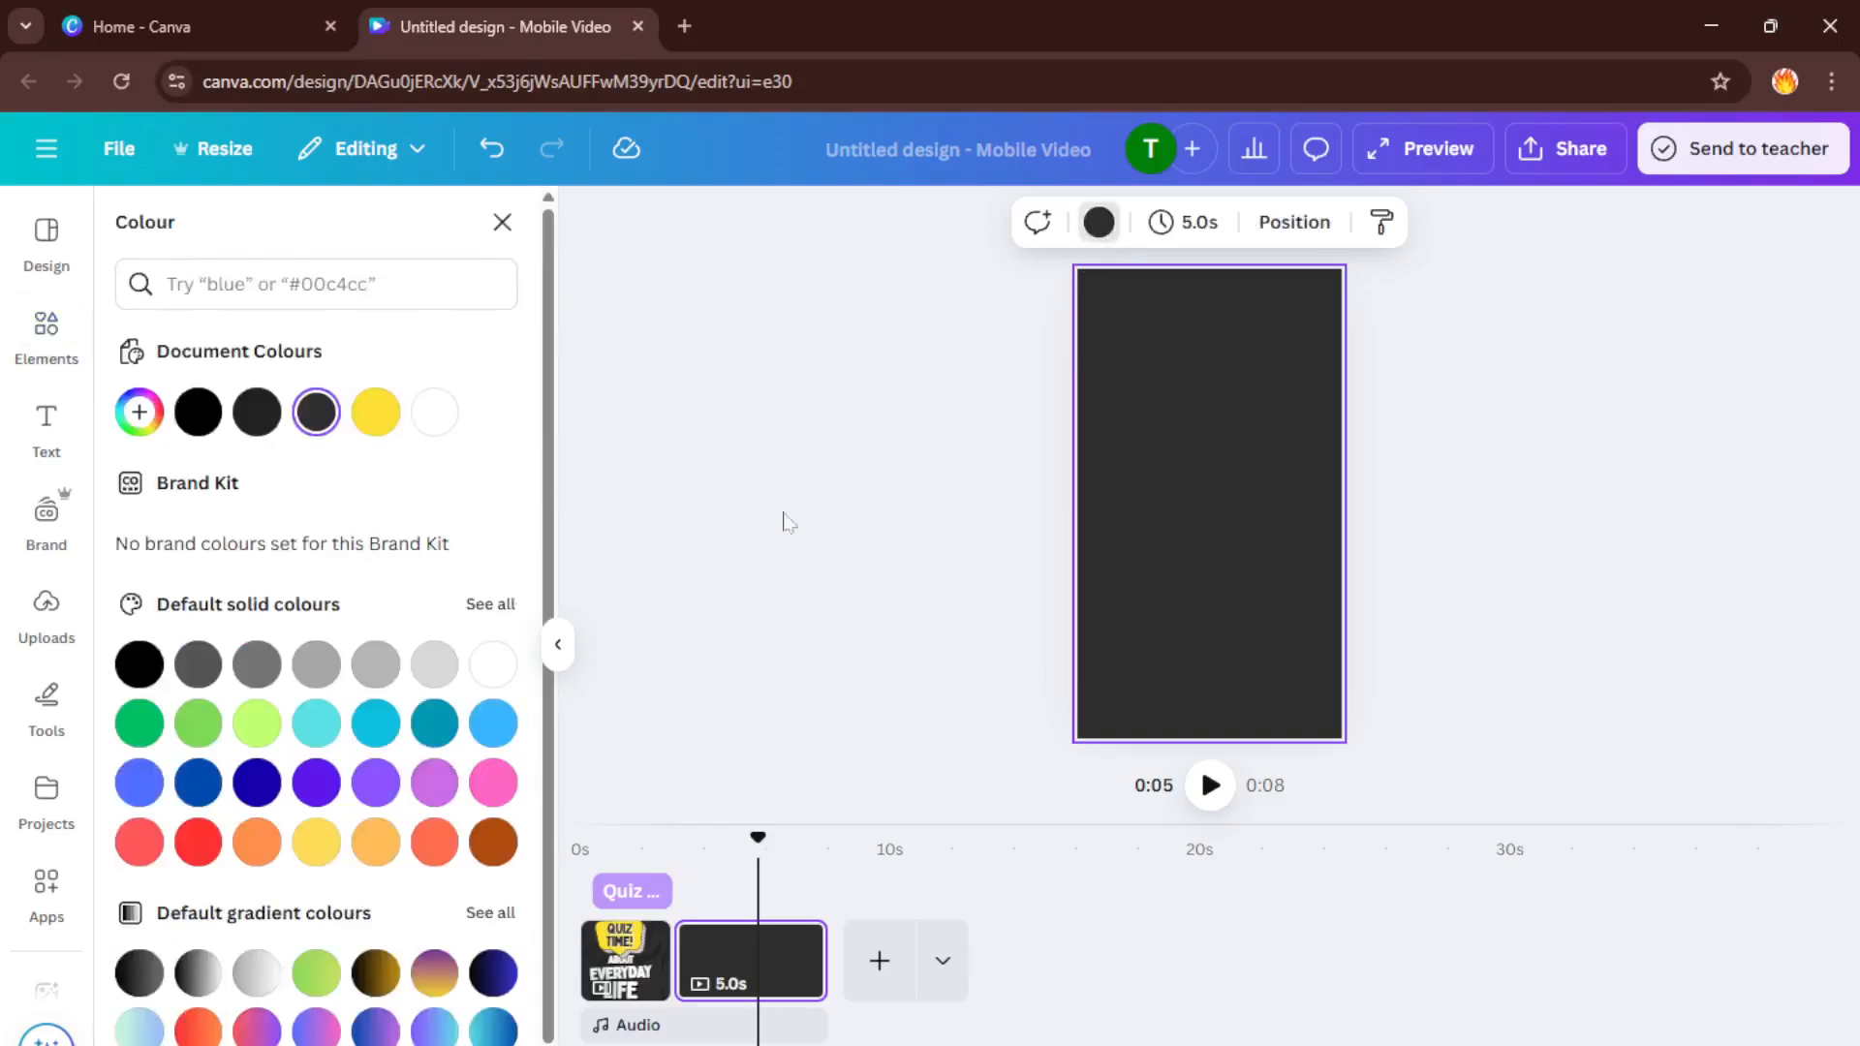
pyautogui.moveTo(316, 724)
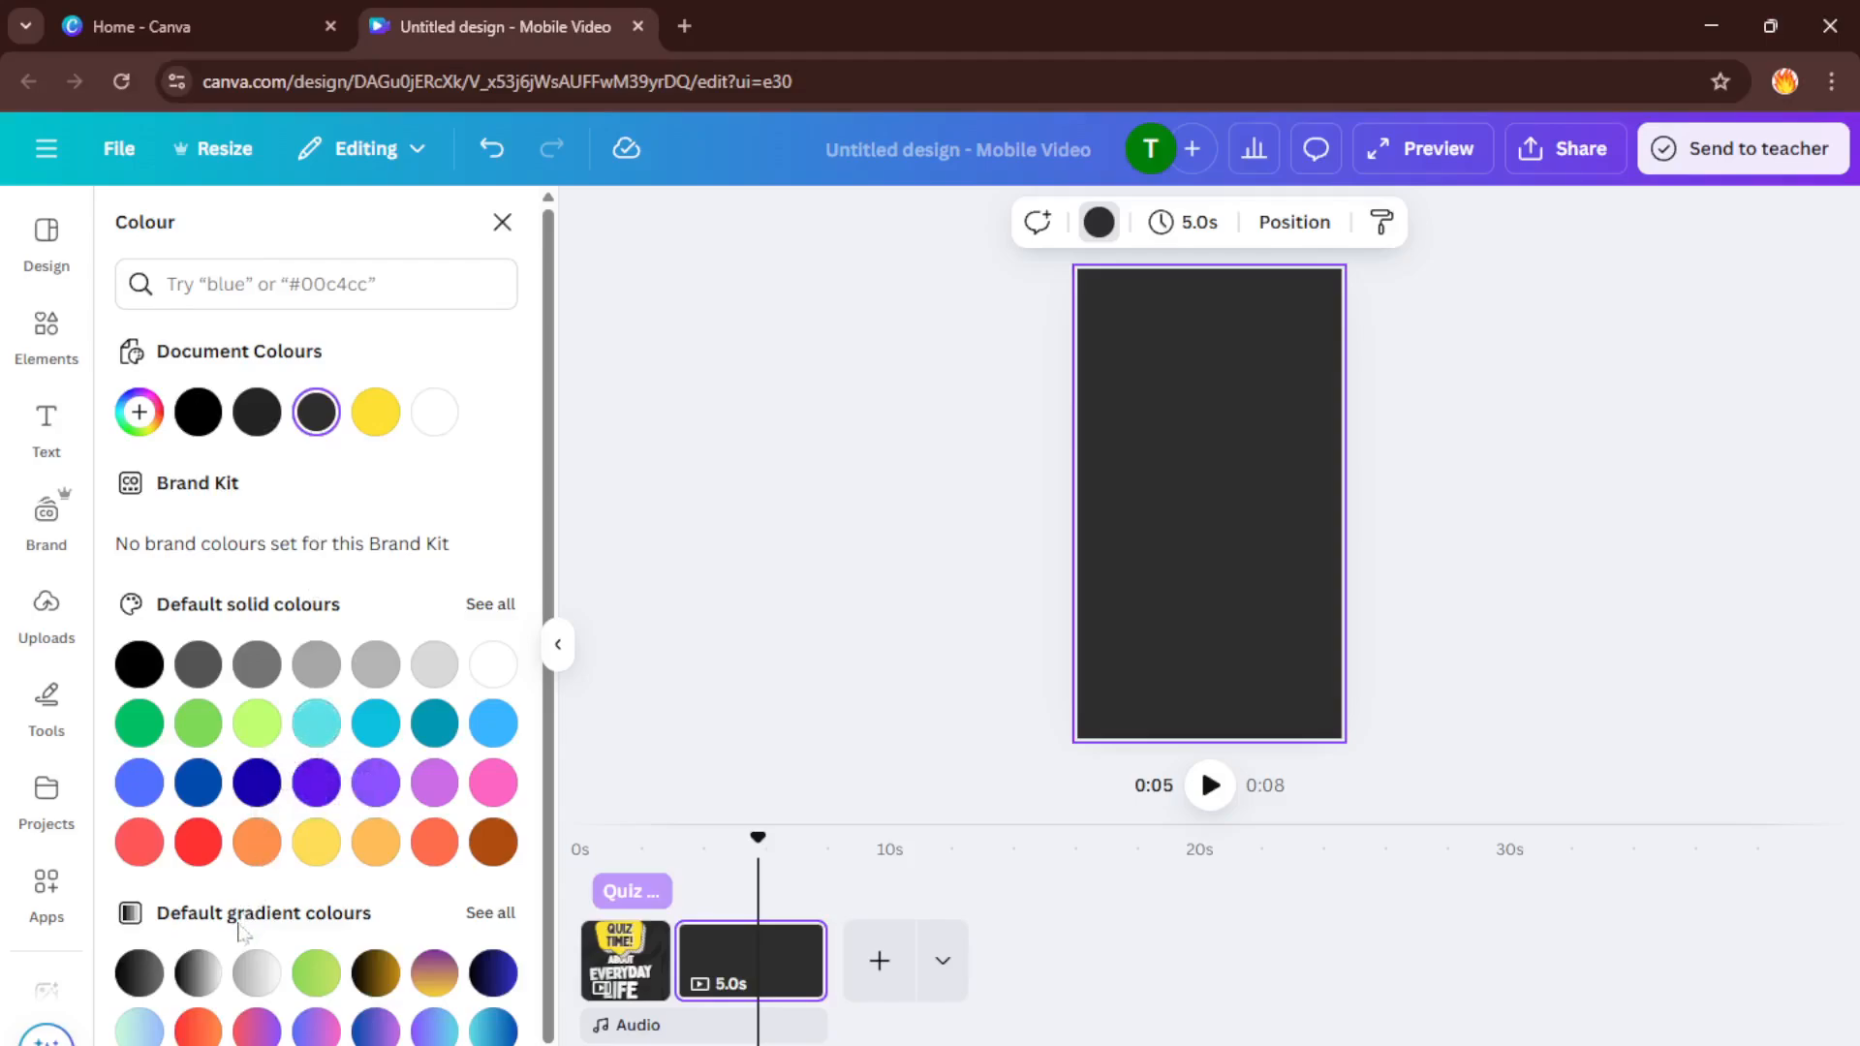
pyautogui.moveTo(47, 430)
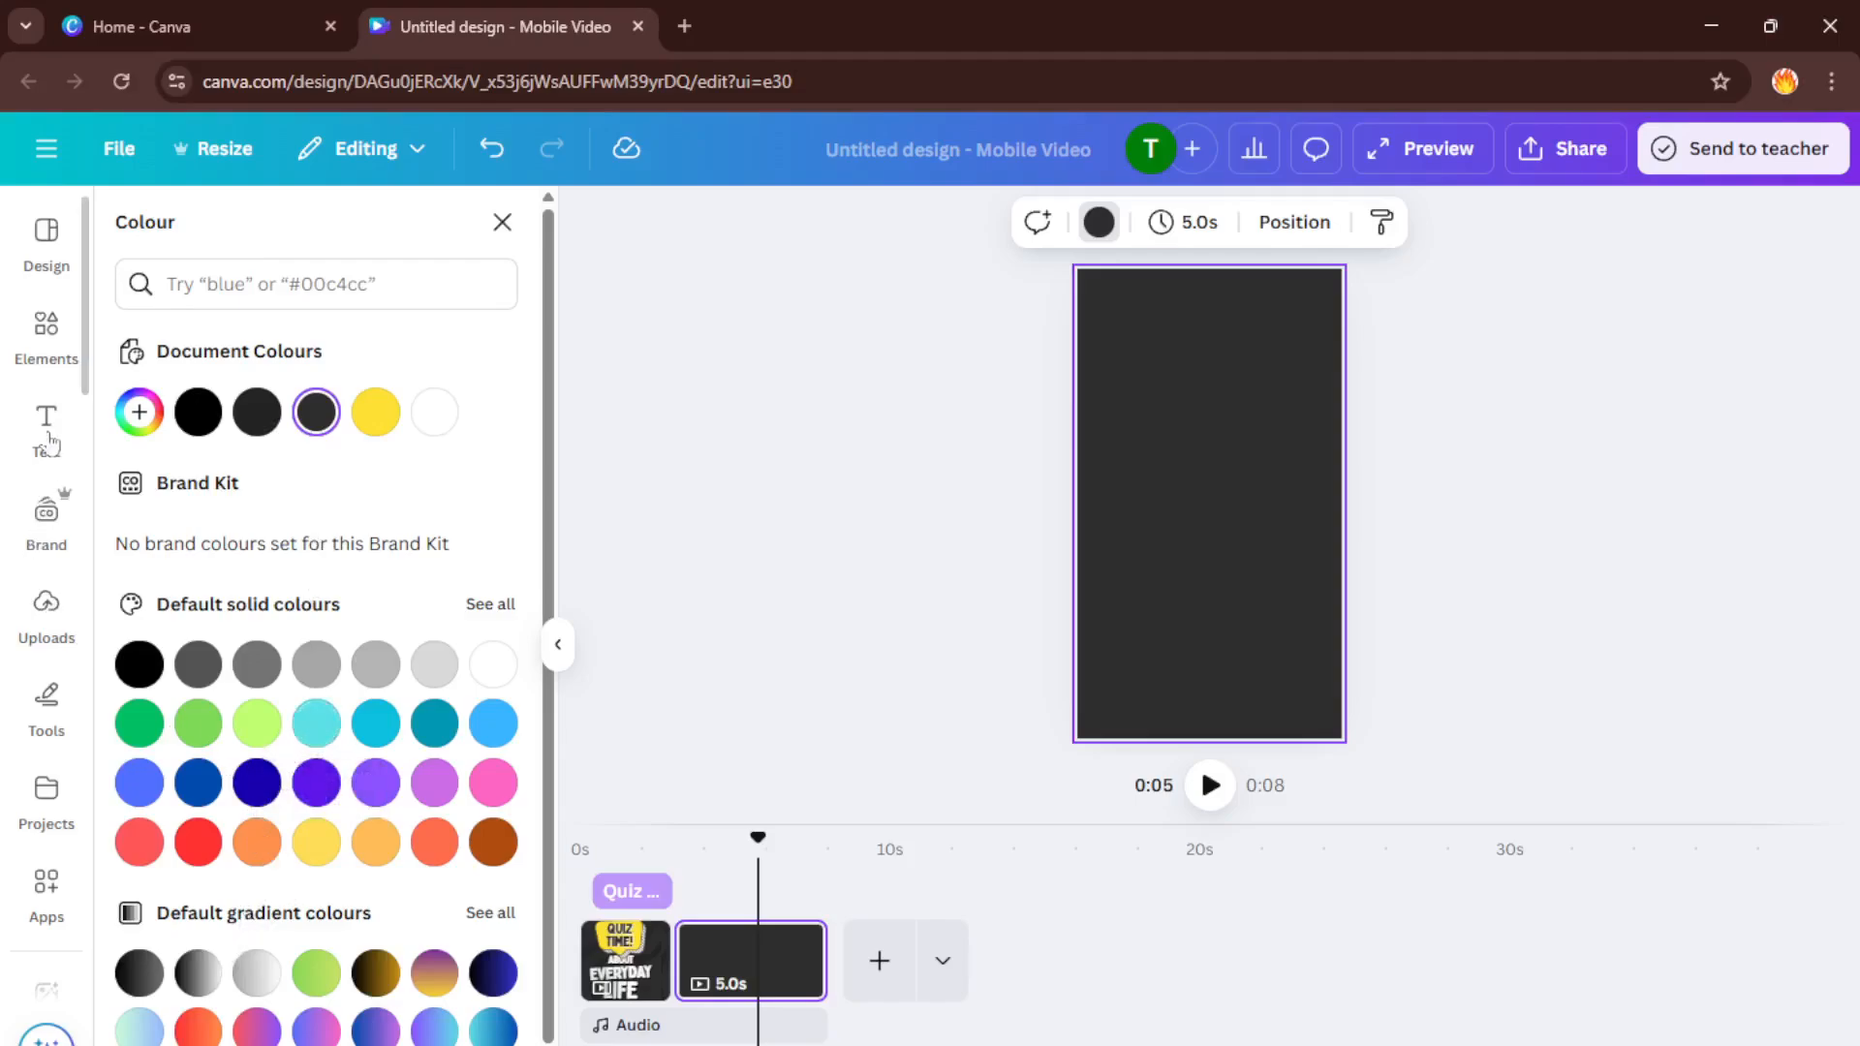
# Add a 'What comes first?' heading to the dark second page
pyautogui.click(46, 427)
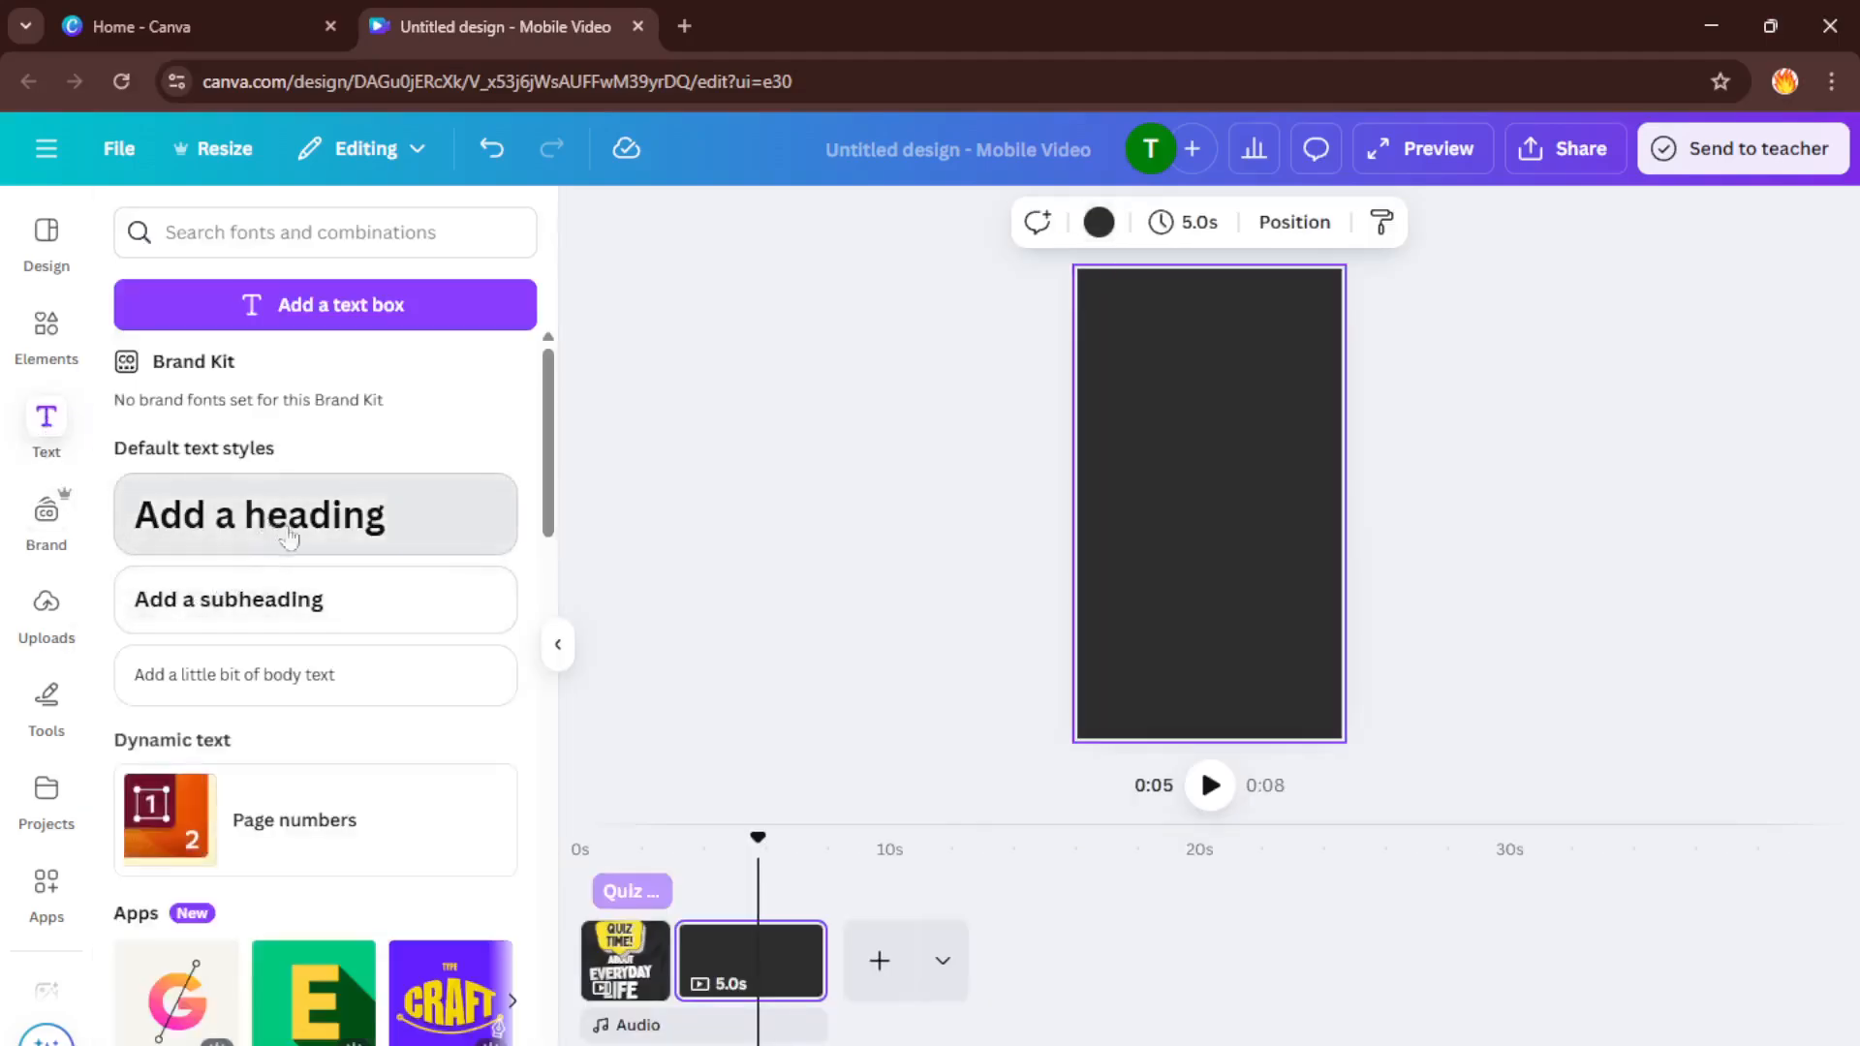
pyautogui.click(314, 514)
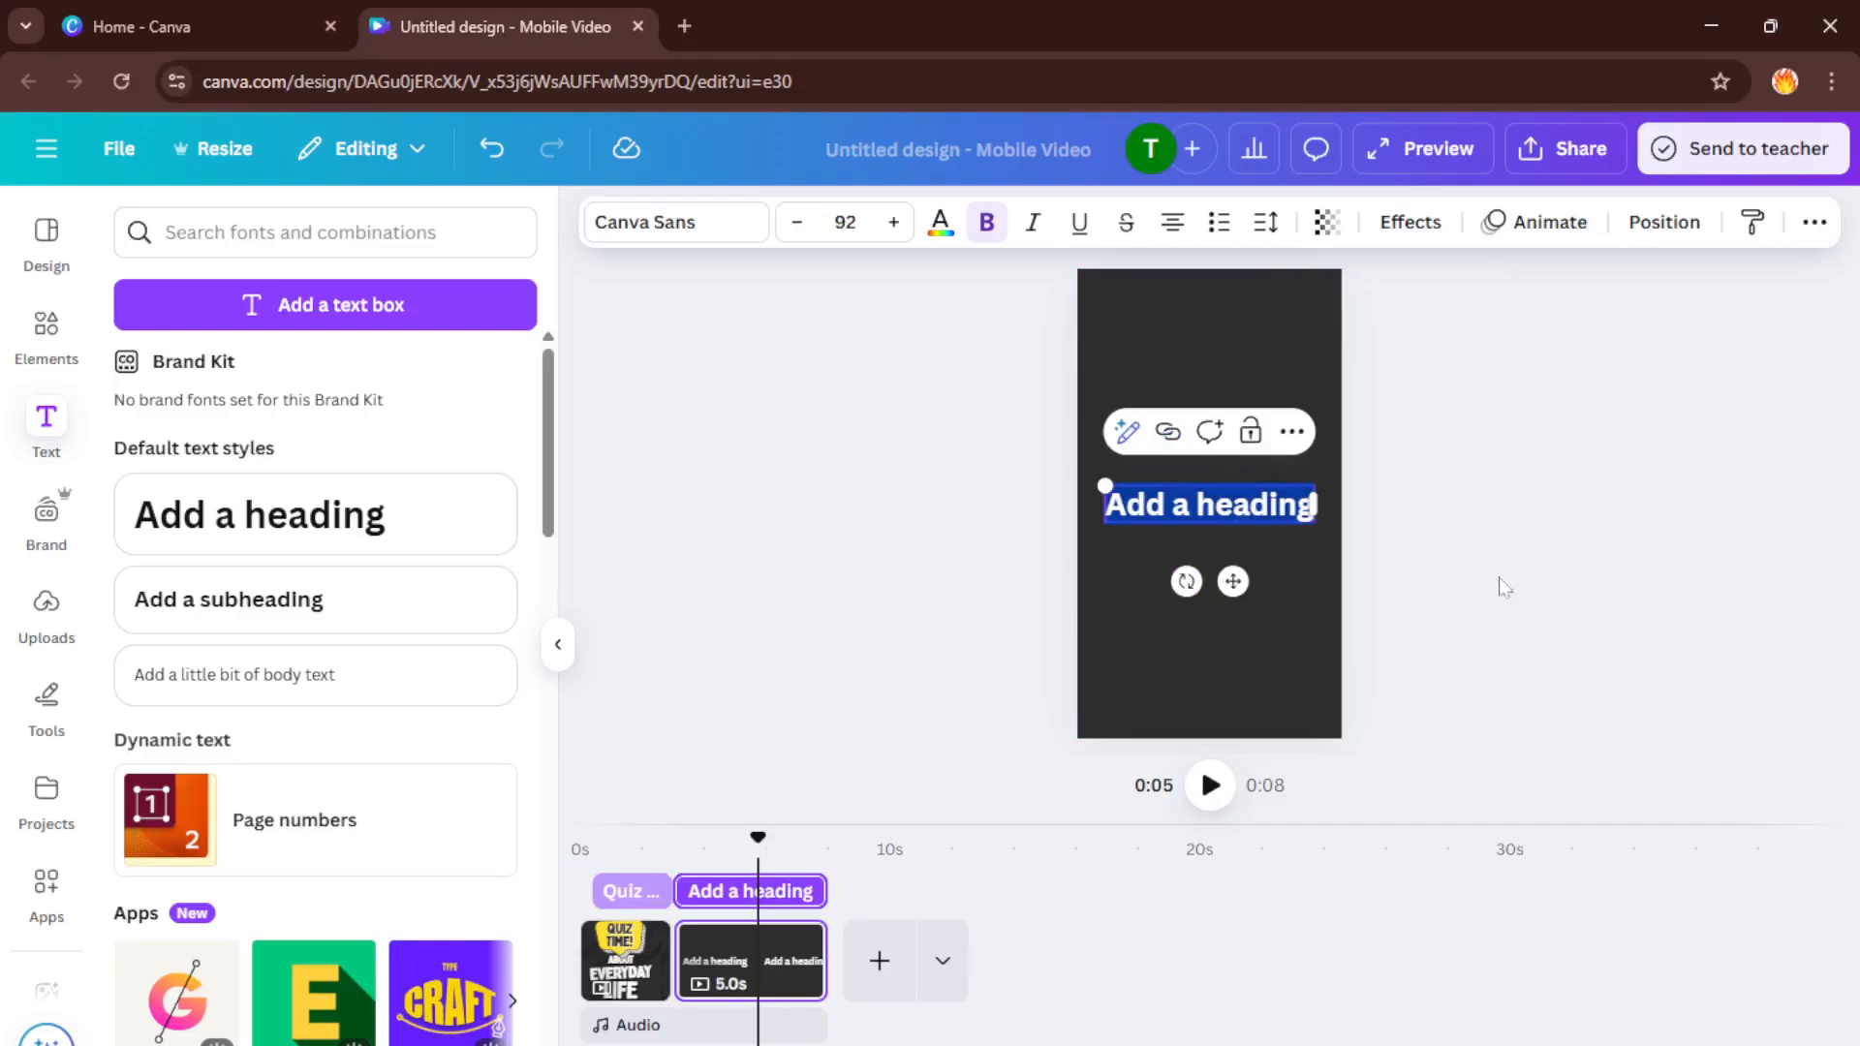
pyautogui.moveTo(1512, 587)
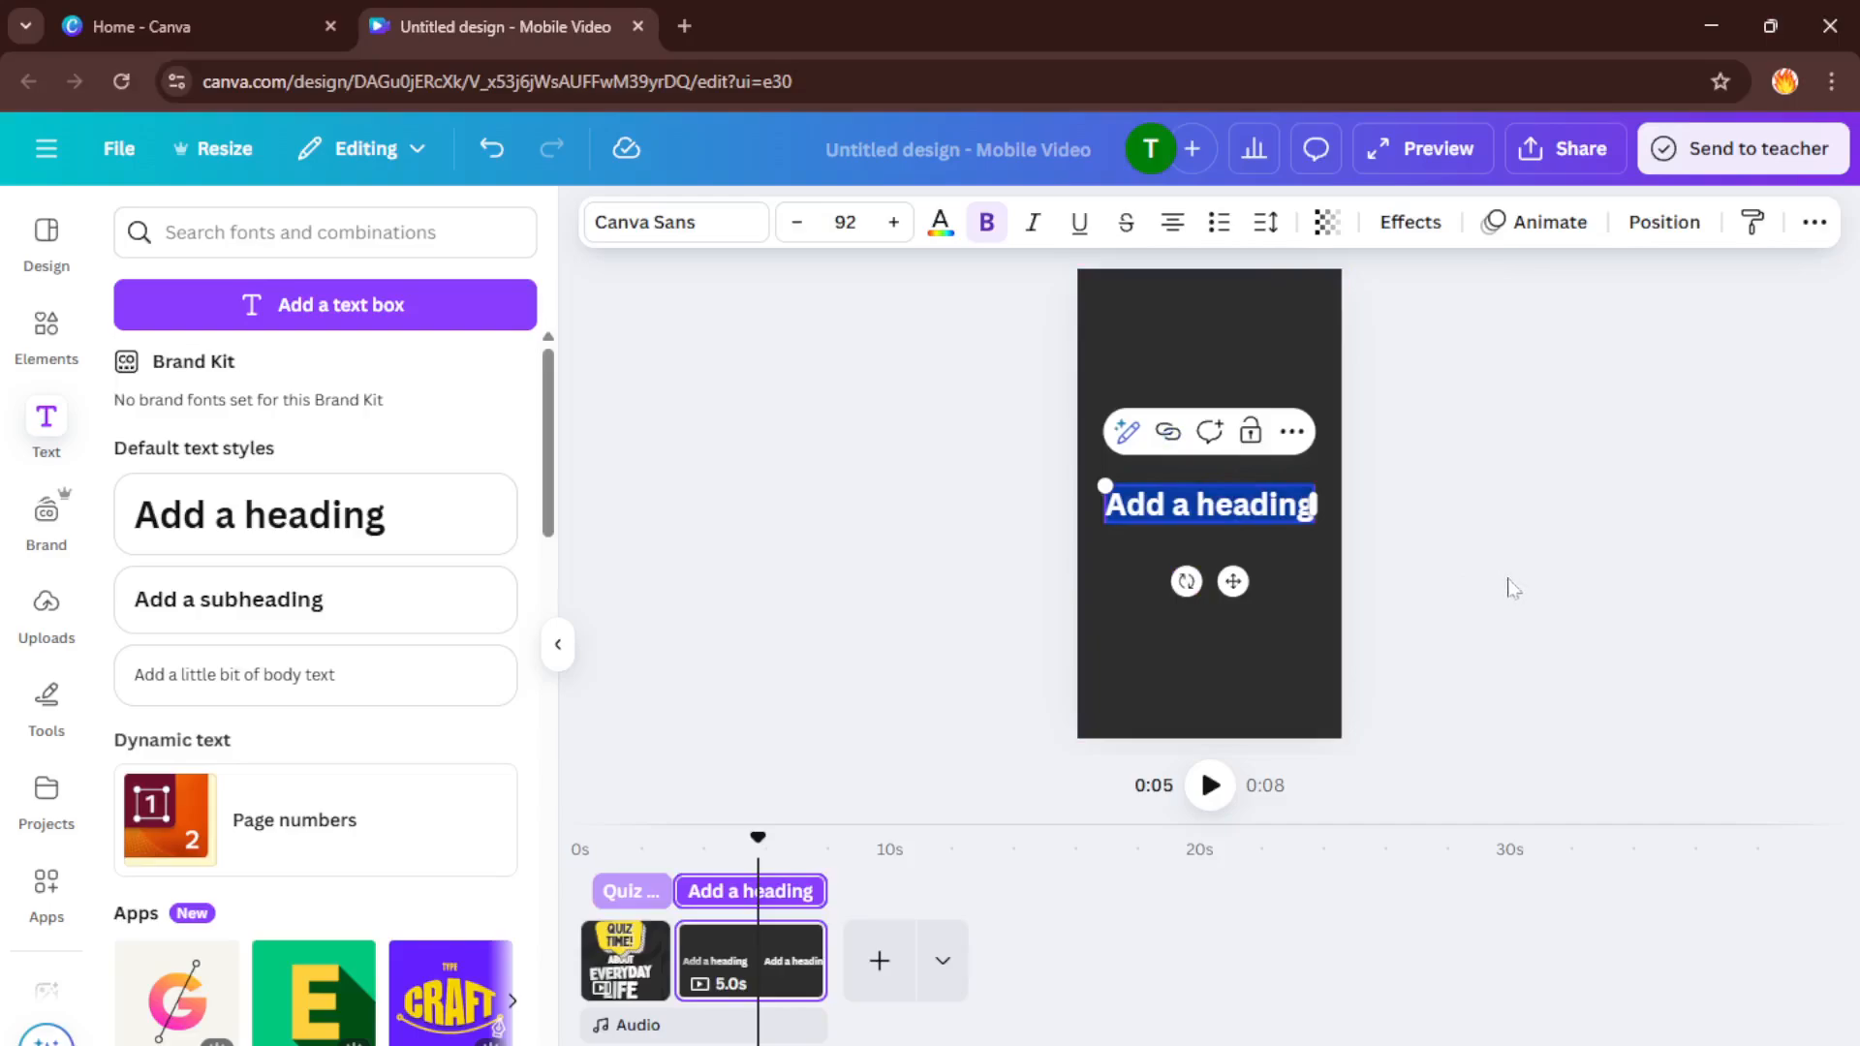
pyautogui.write('What comes')
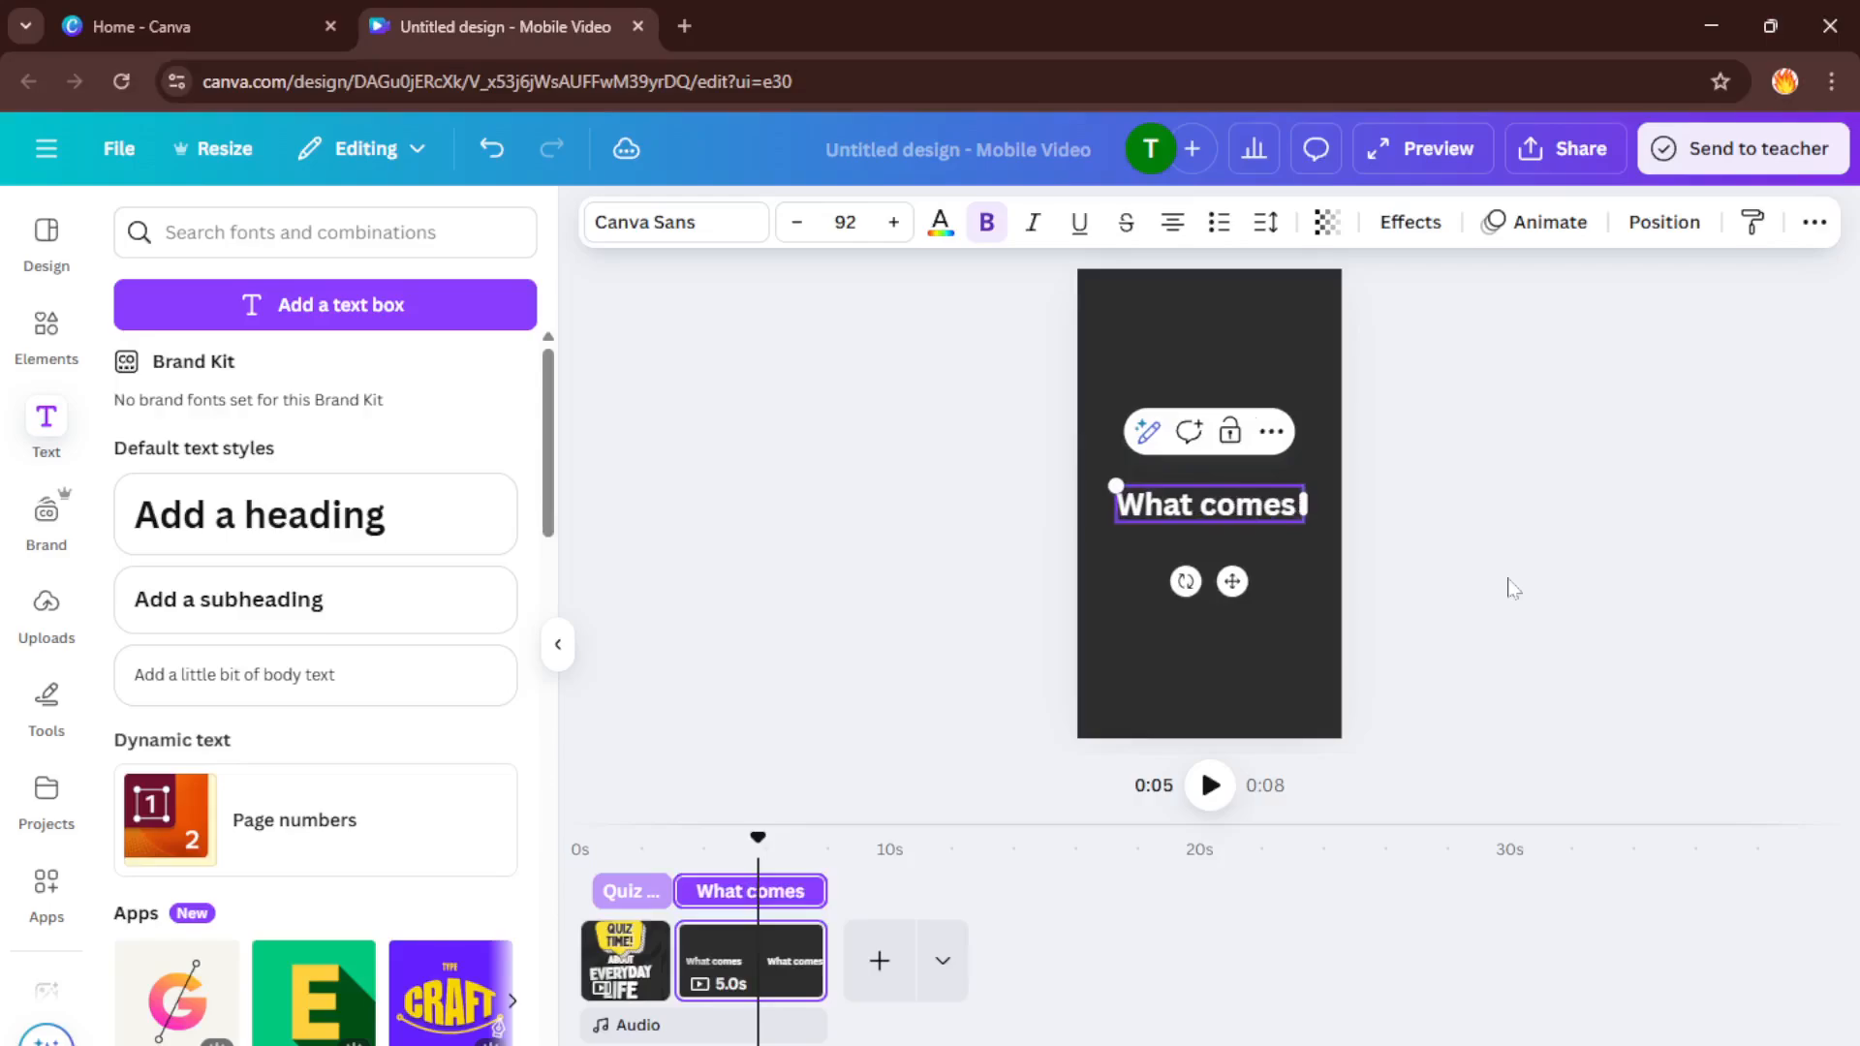
pyautogui.write('fir')
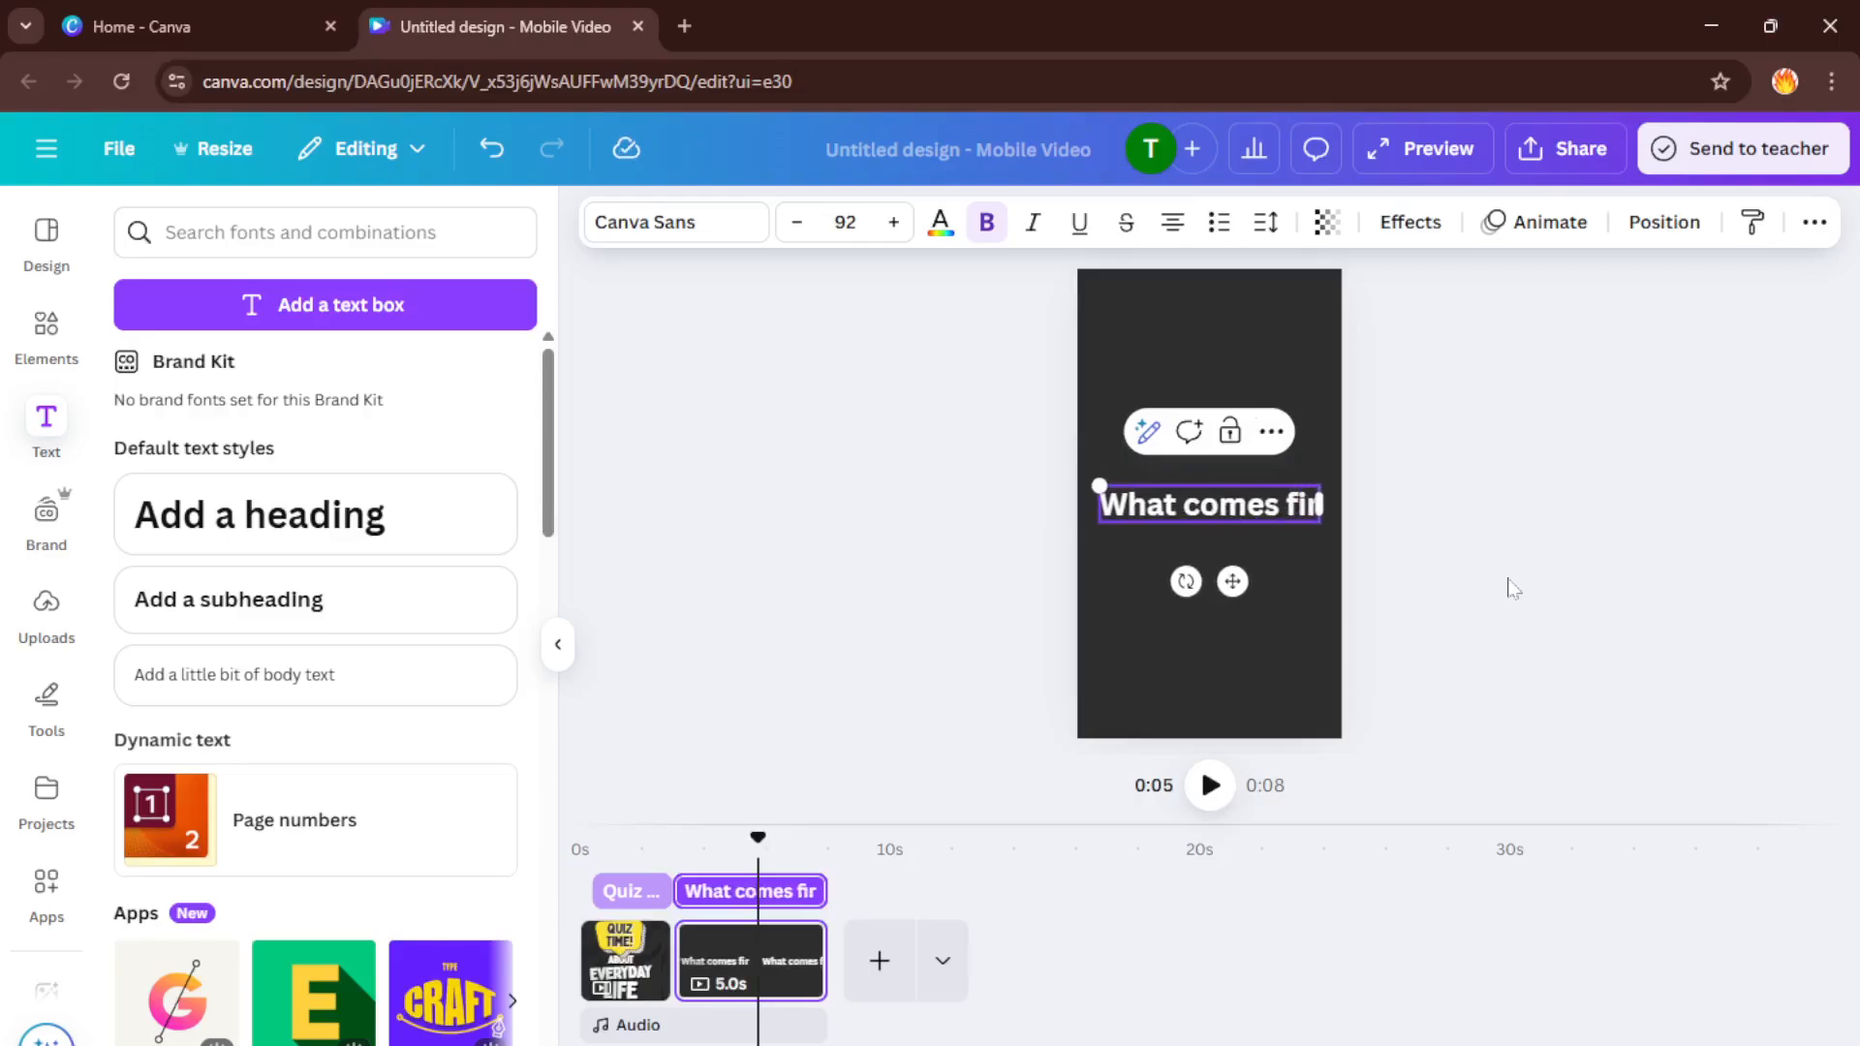
pyautogui.write('st')
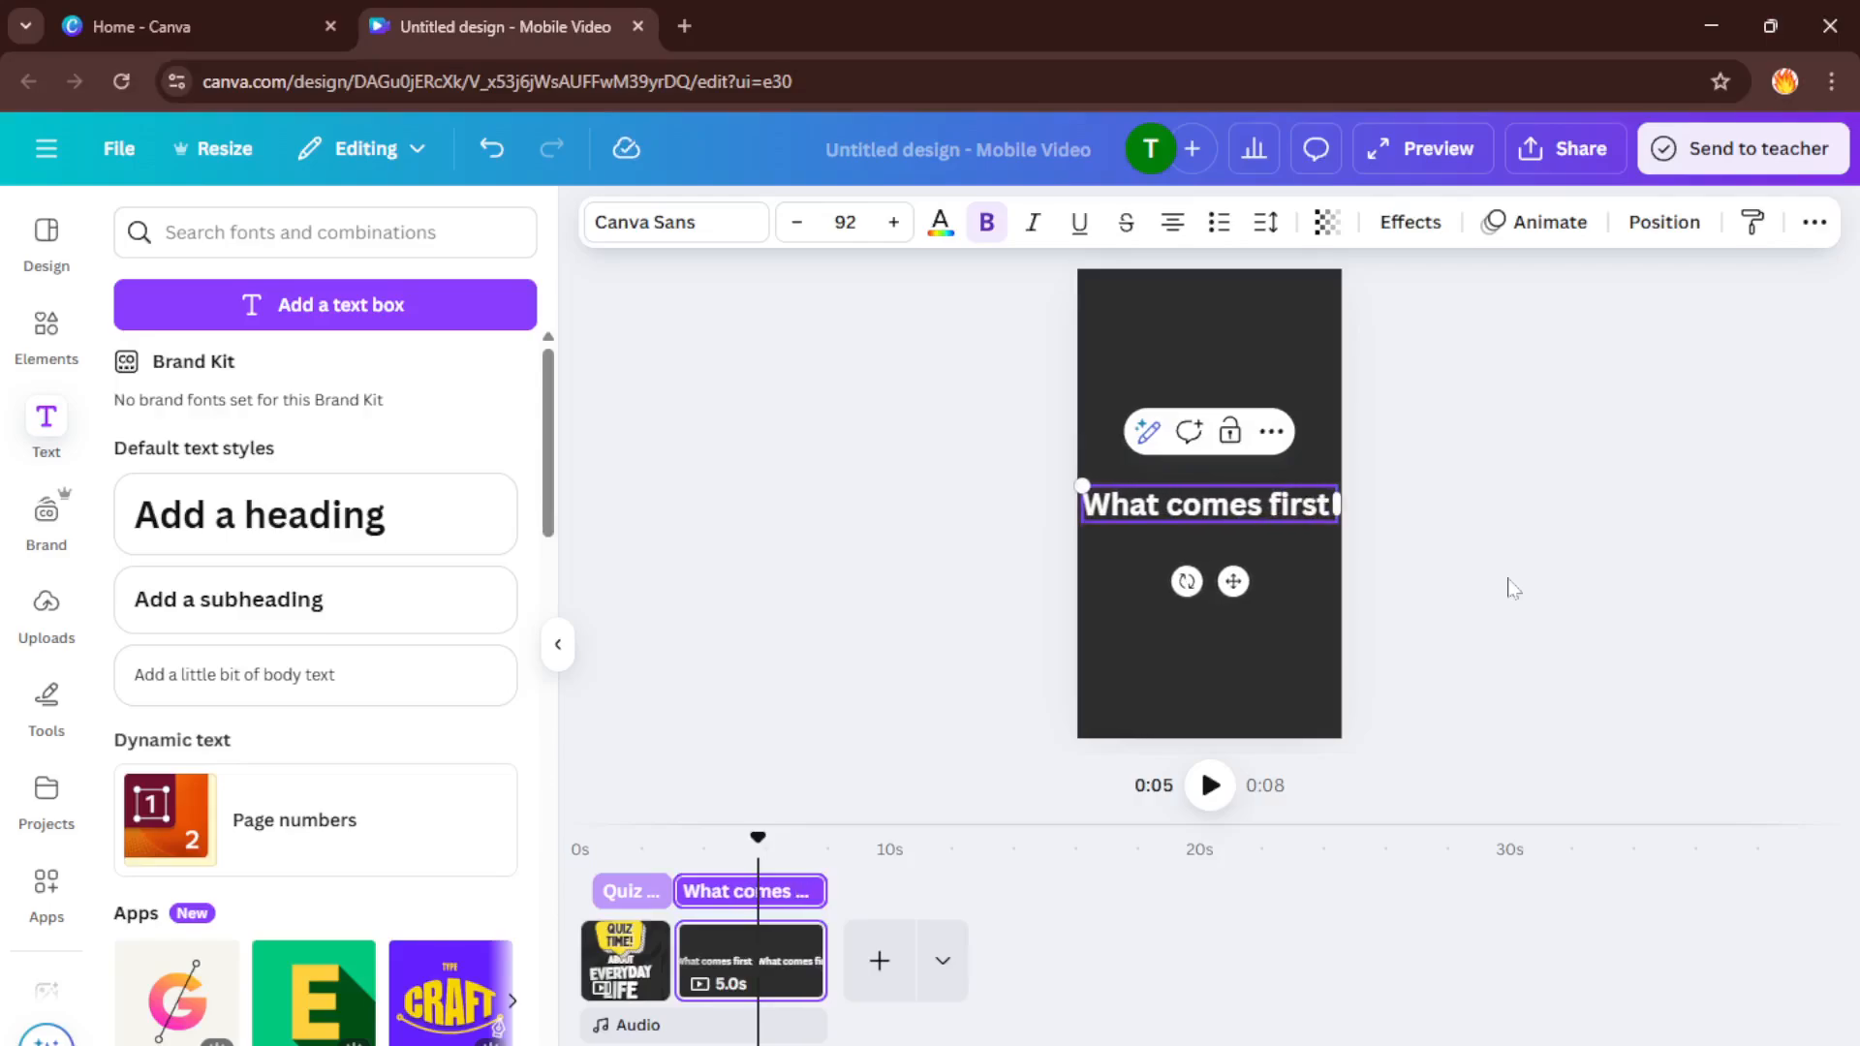
pyautogui.write('?')
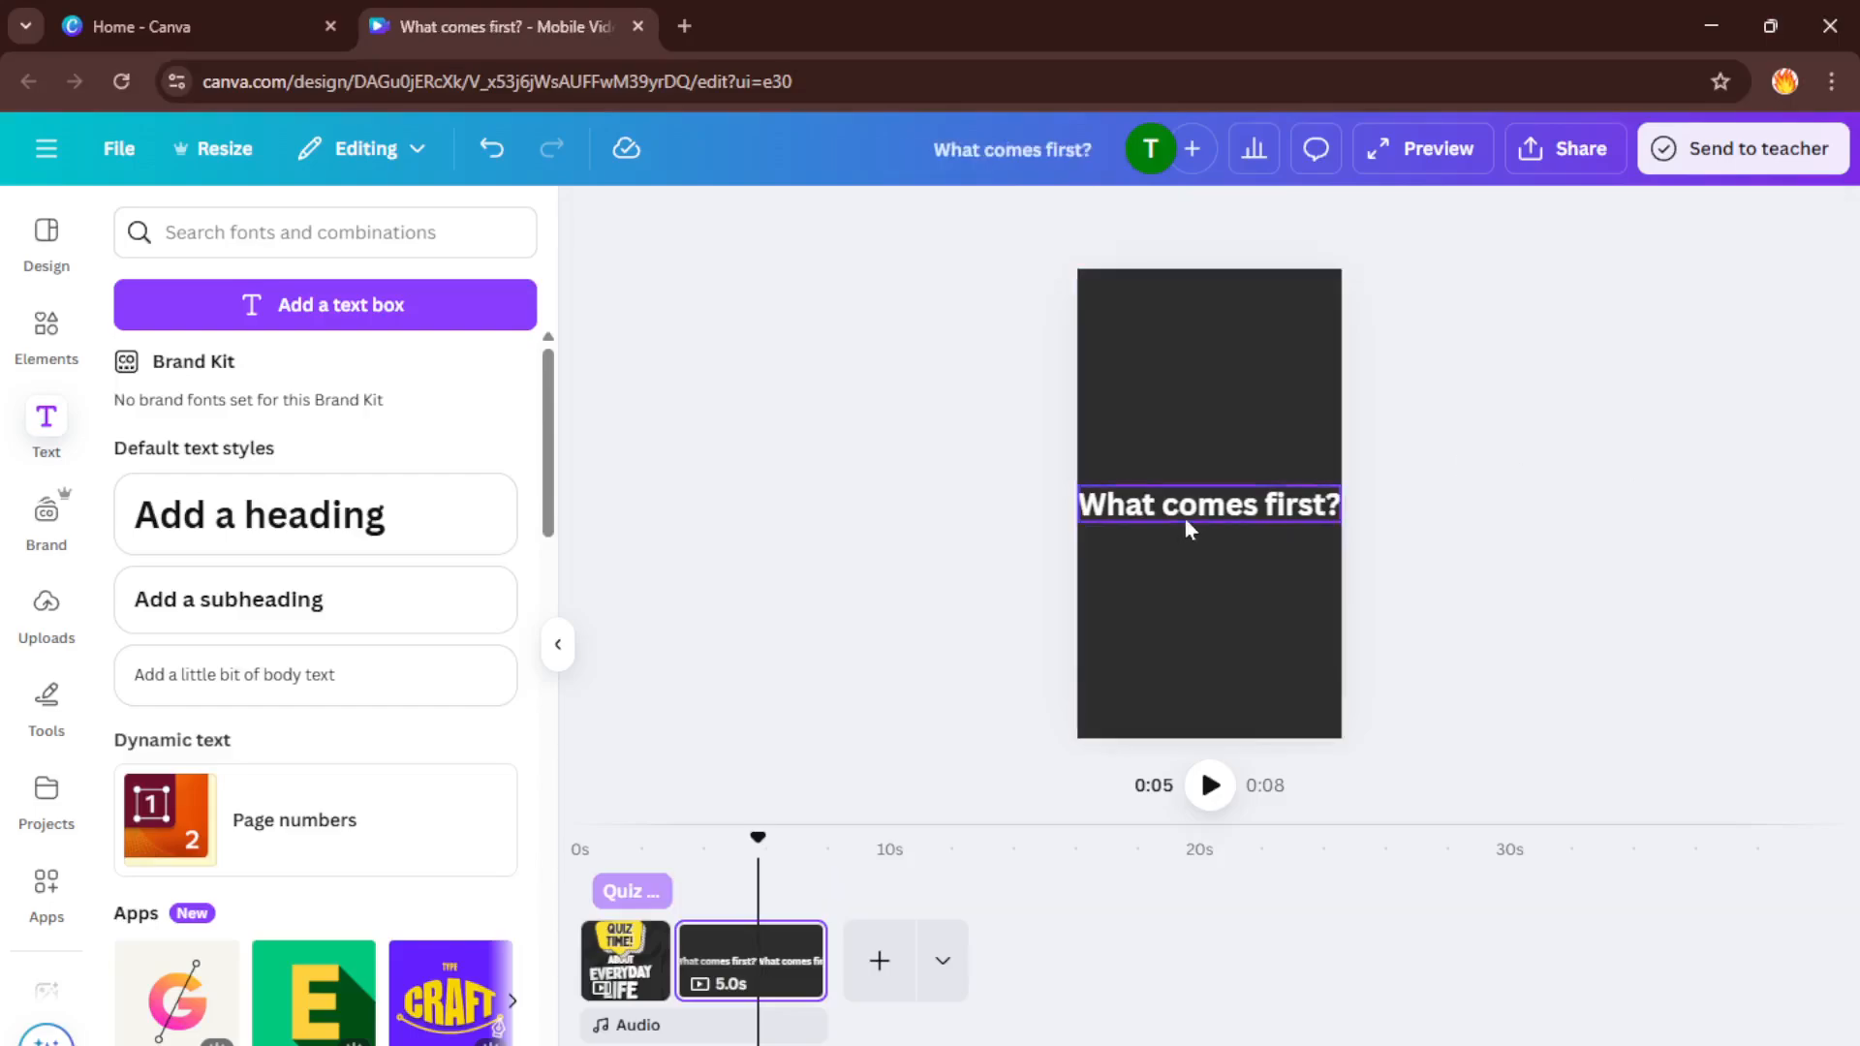
# Move the heading up, search text styles for 'chicken', then delete the heading
pyautogui.click(1208, 506)
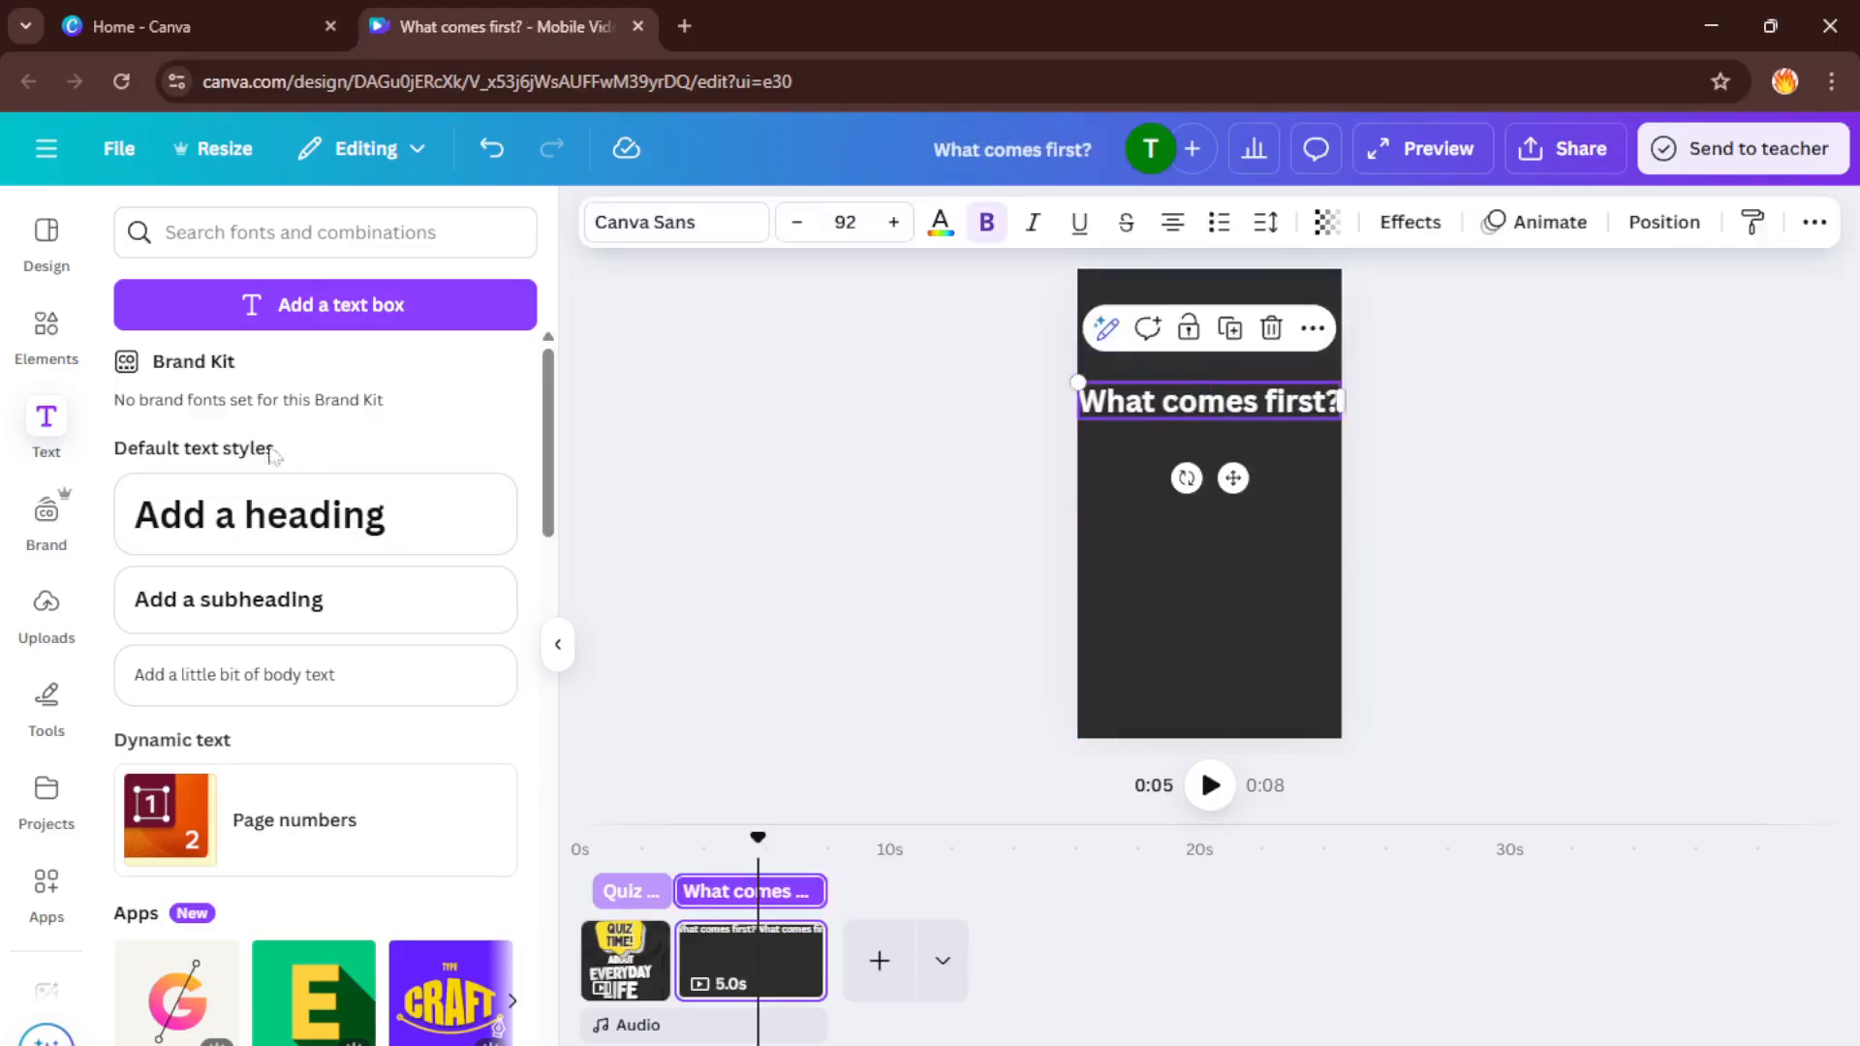
pyautogui.click(323, 233)
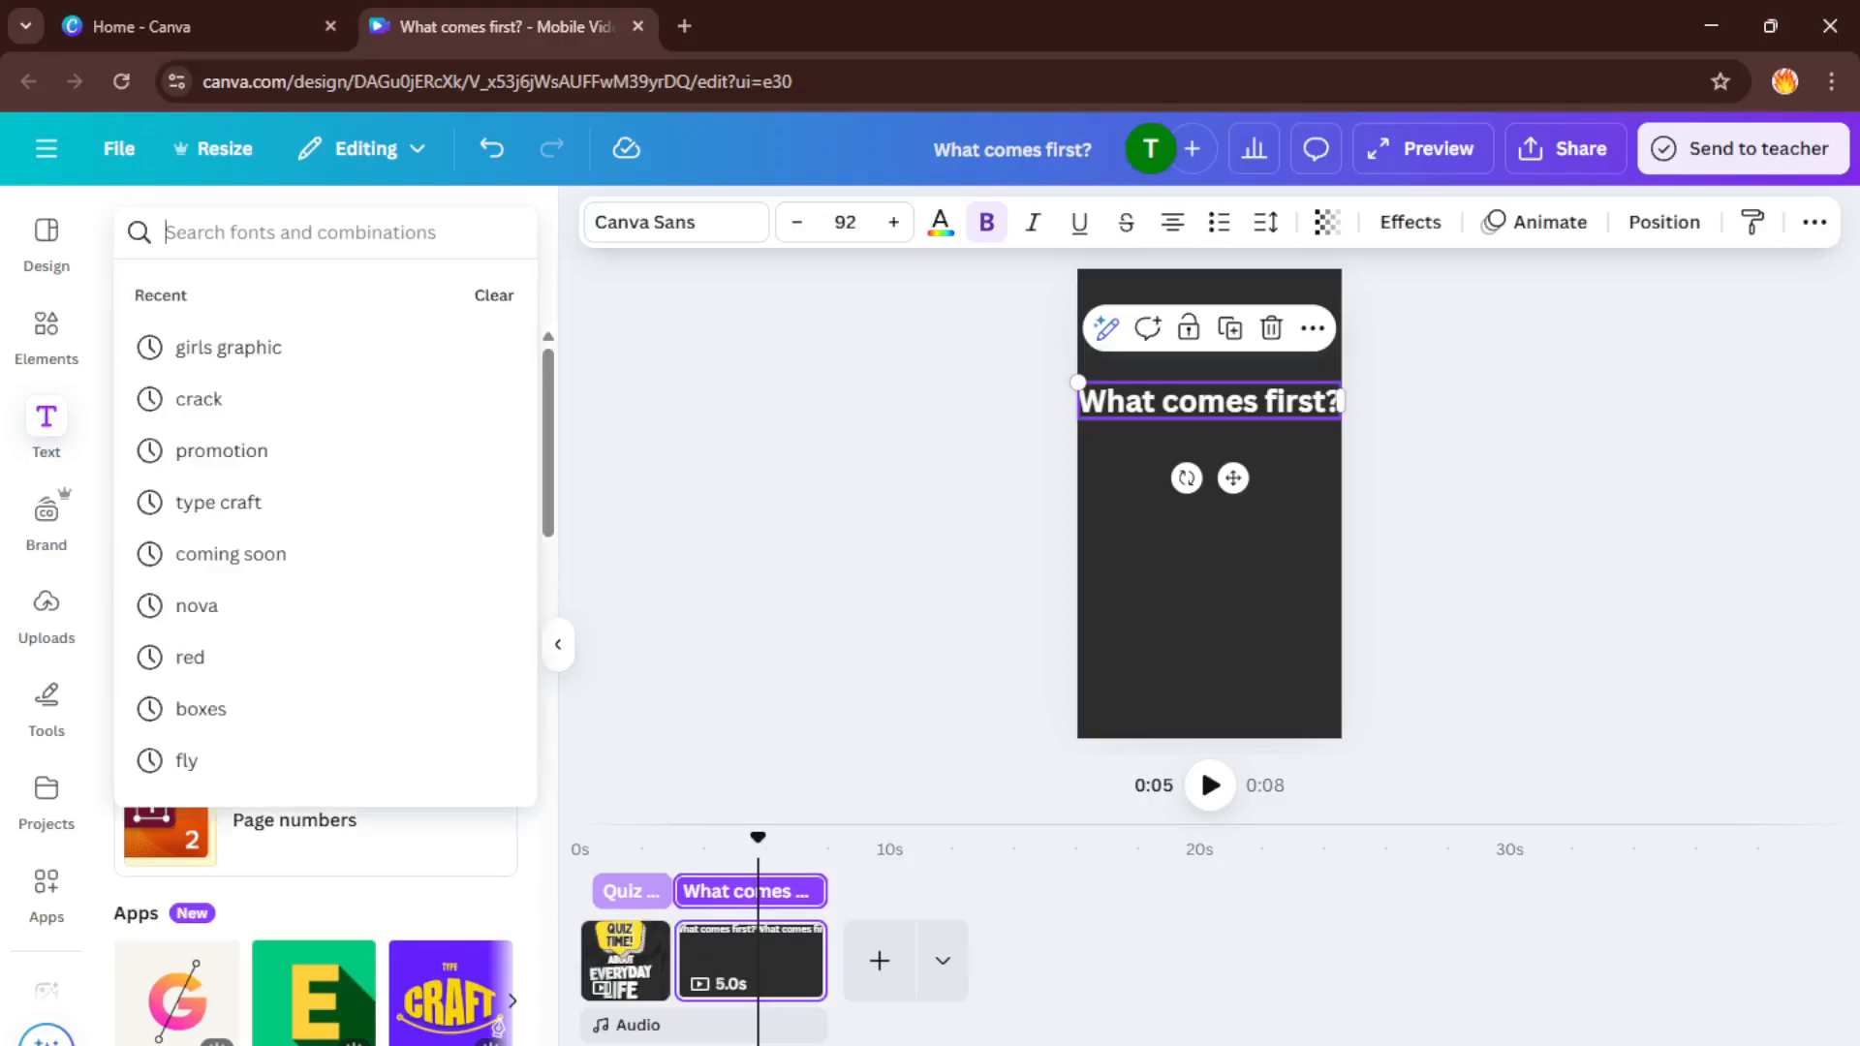
pyautogui.write('chicken\\')
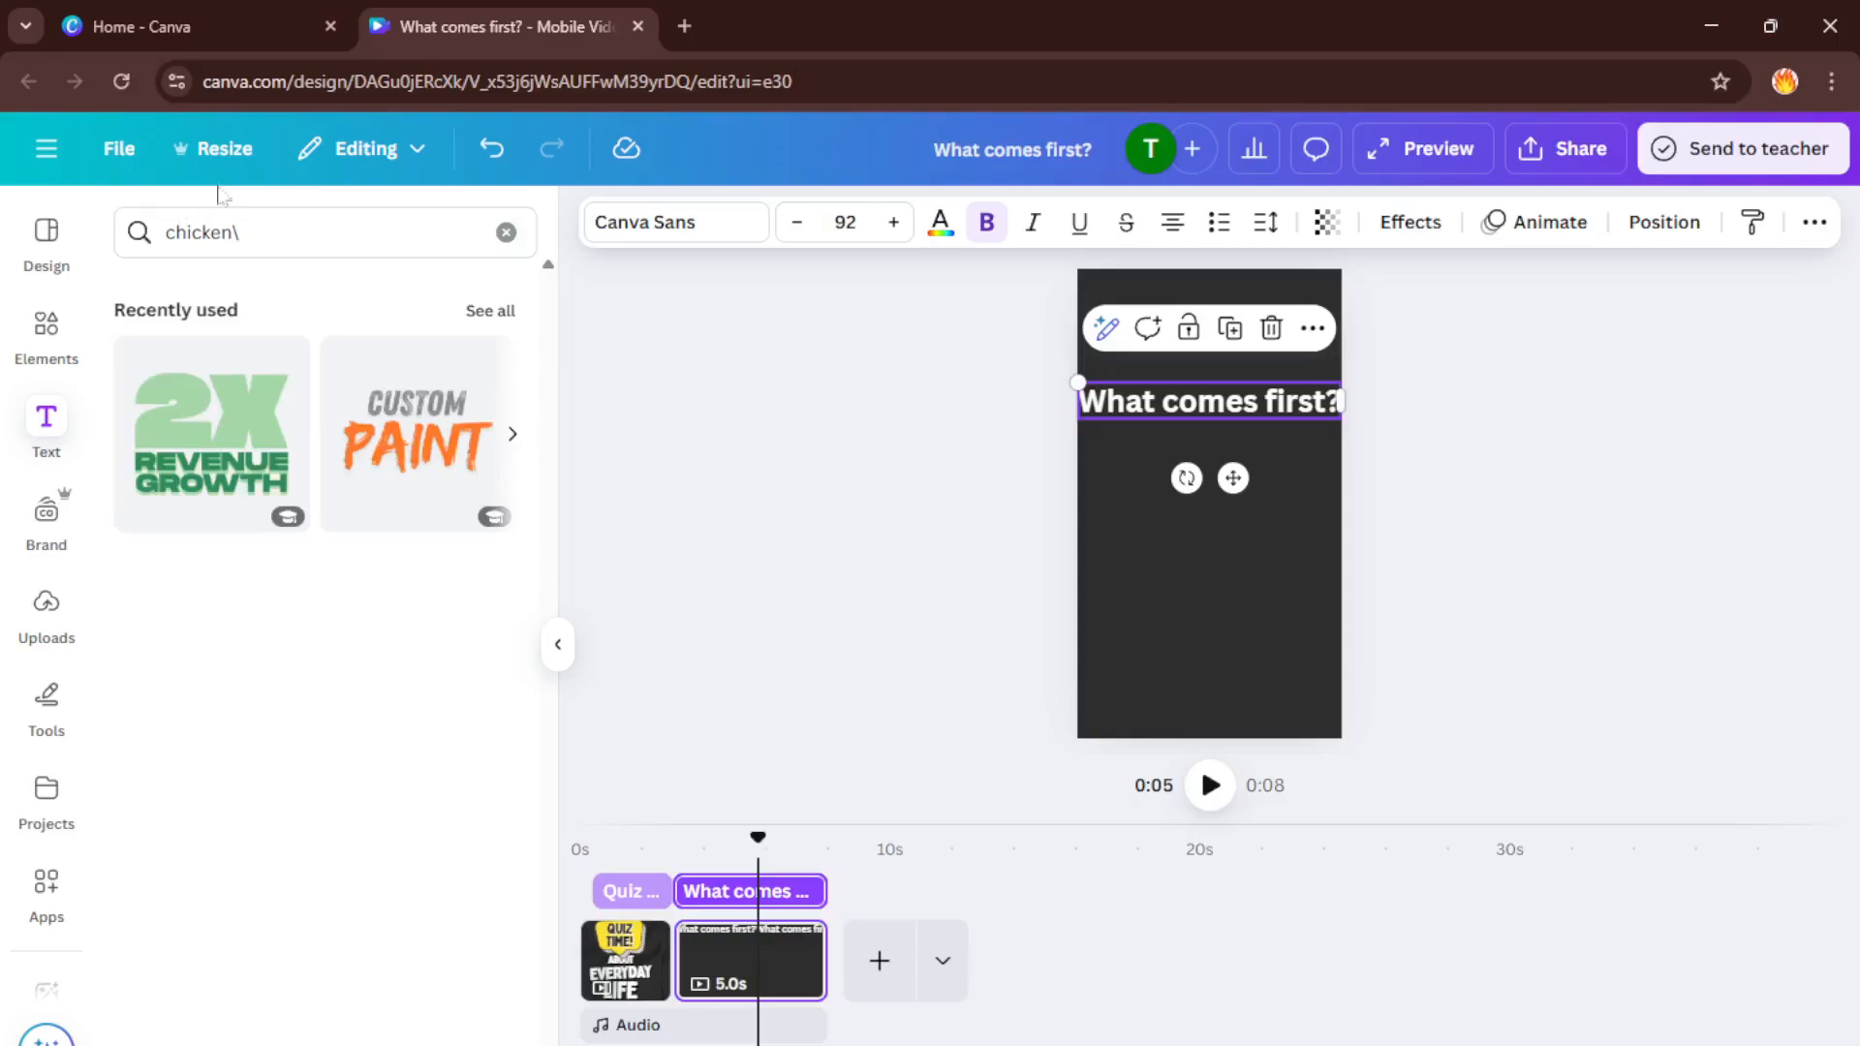
pyautogui.click(321, 232)
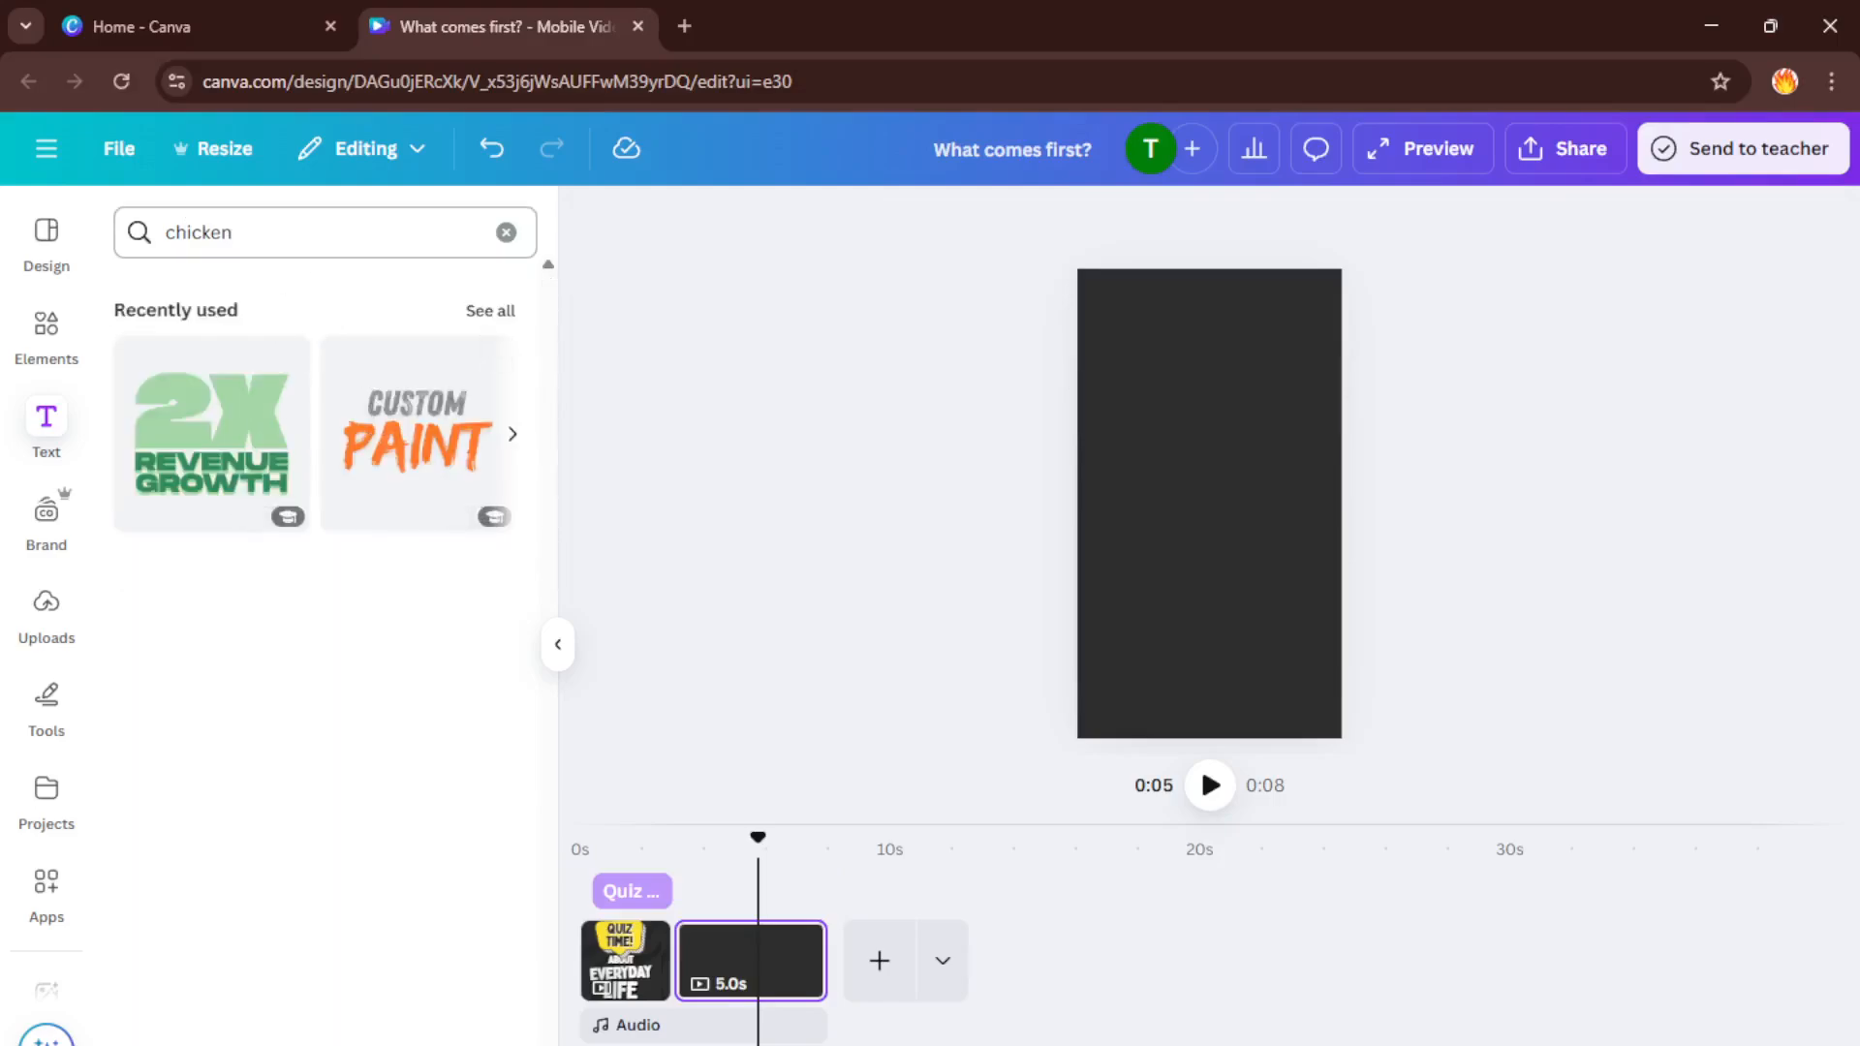
# Search the elements library for 'chicken', then for 'egg' graphics
pyautogui.click(46, 338)
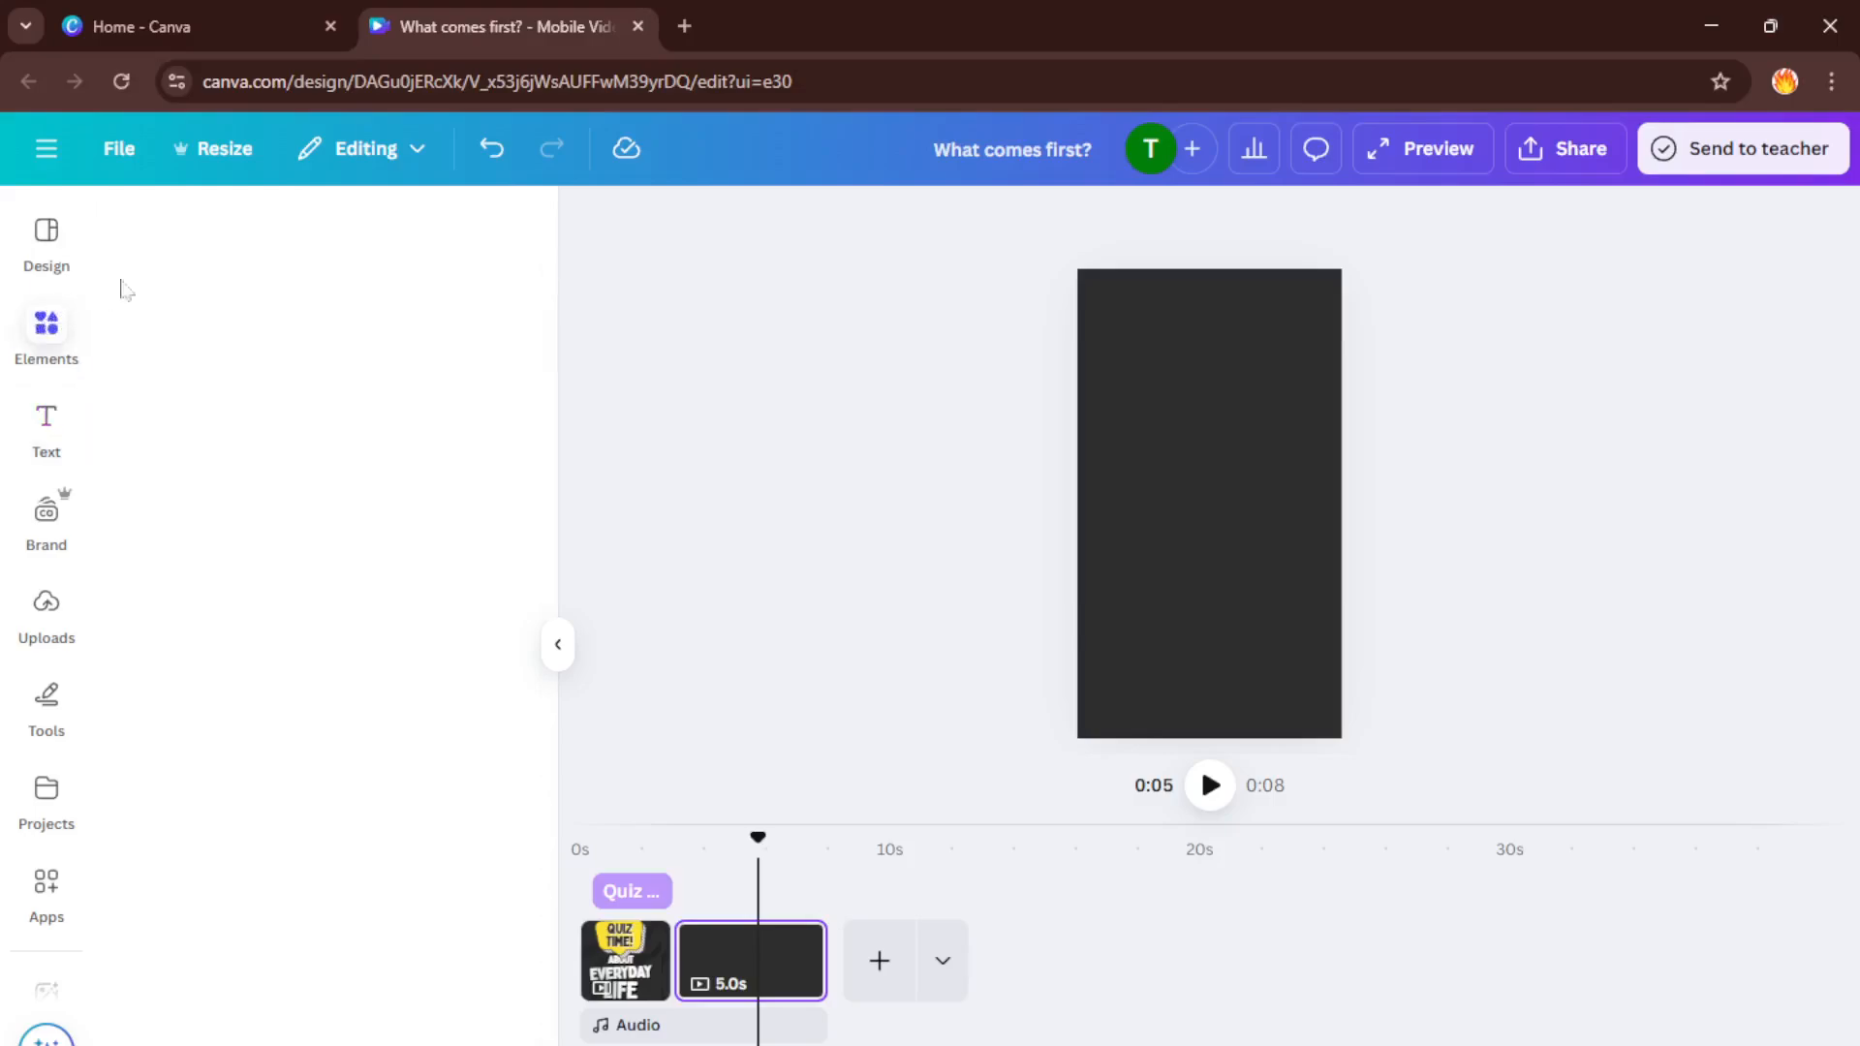
pyautogui.click(46, 334)
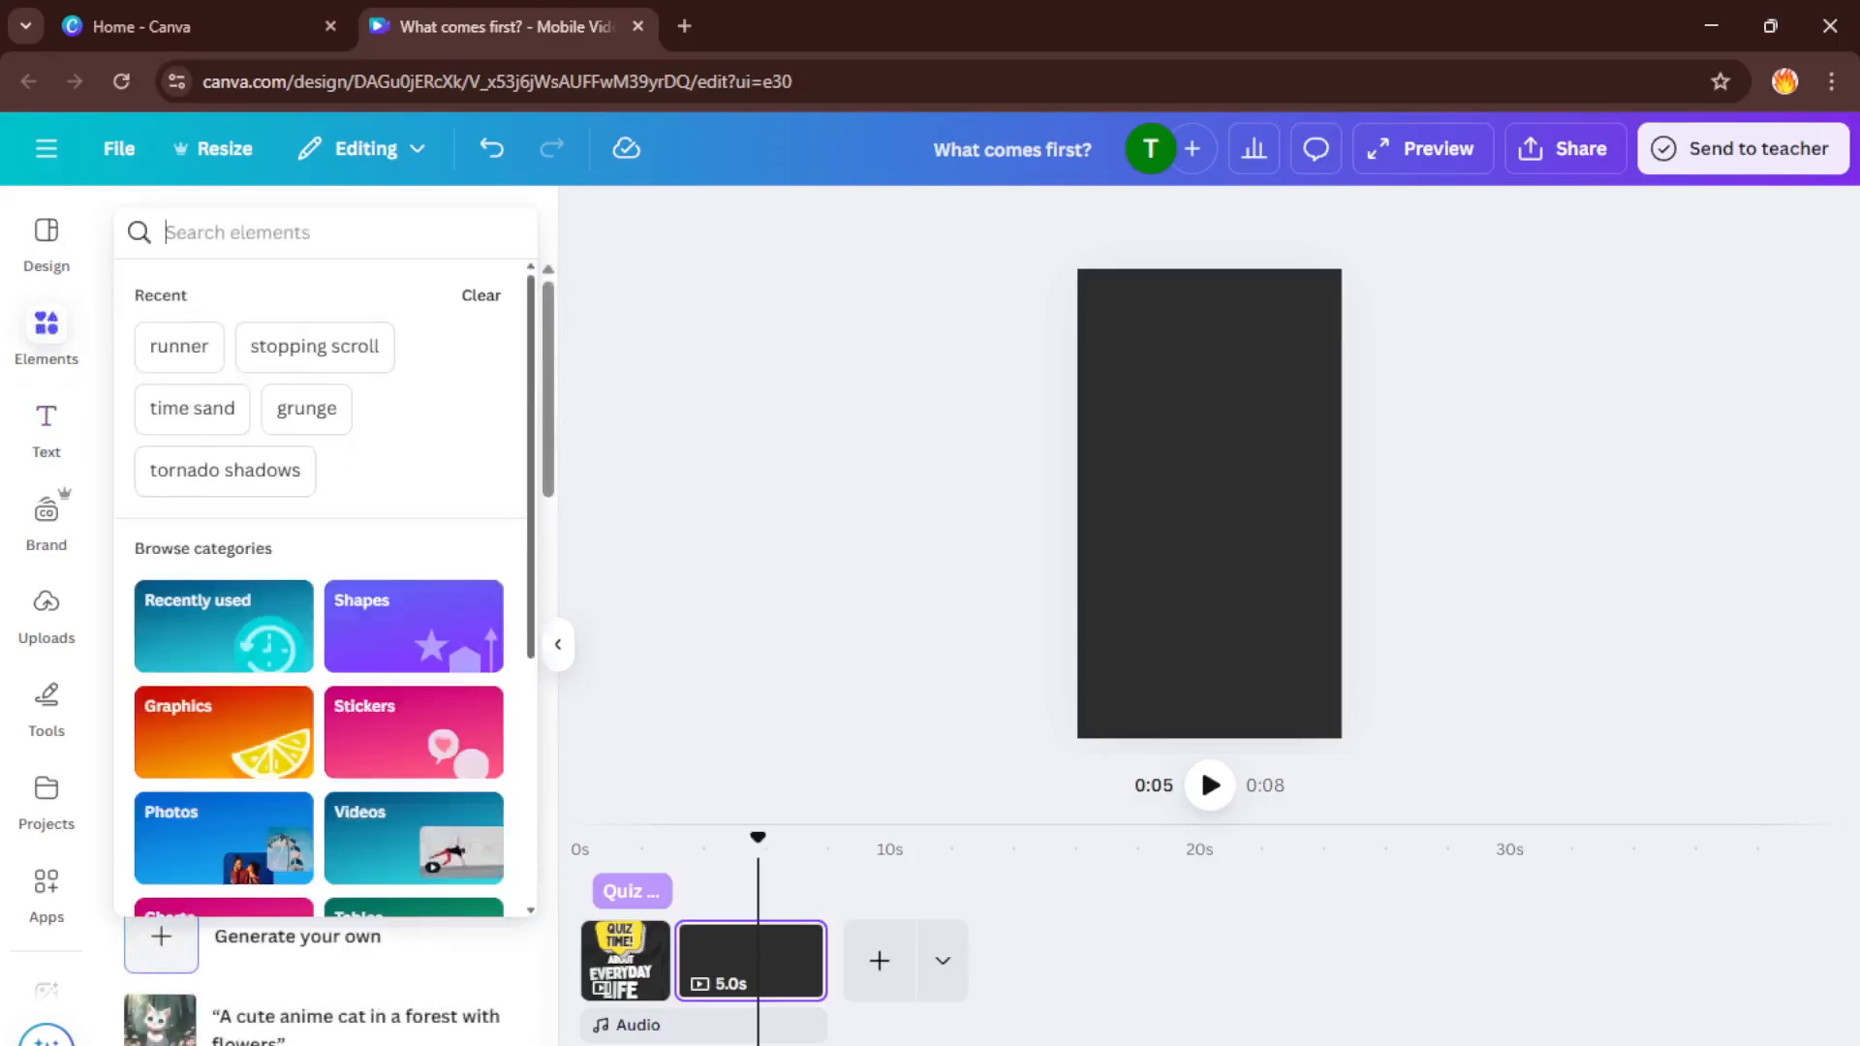
pyautogui.write('chicken')
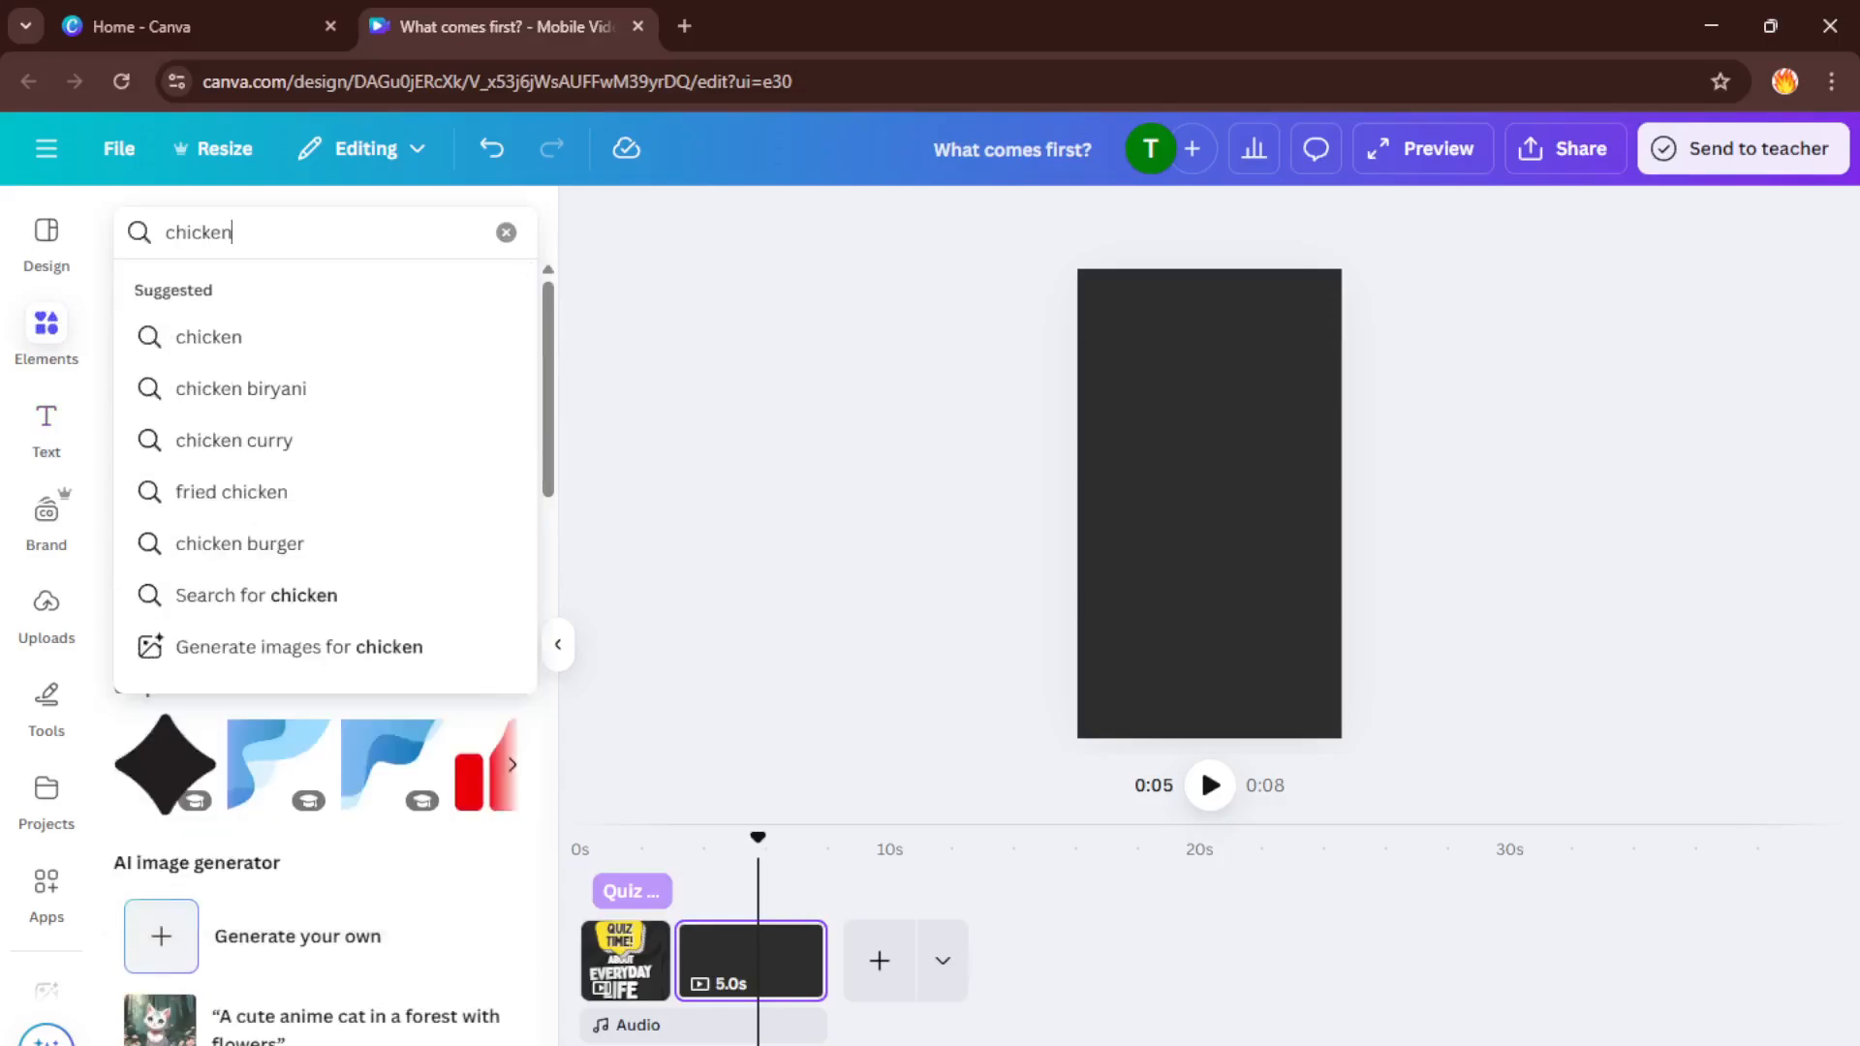
pyautogui.press('Enter')
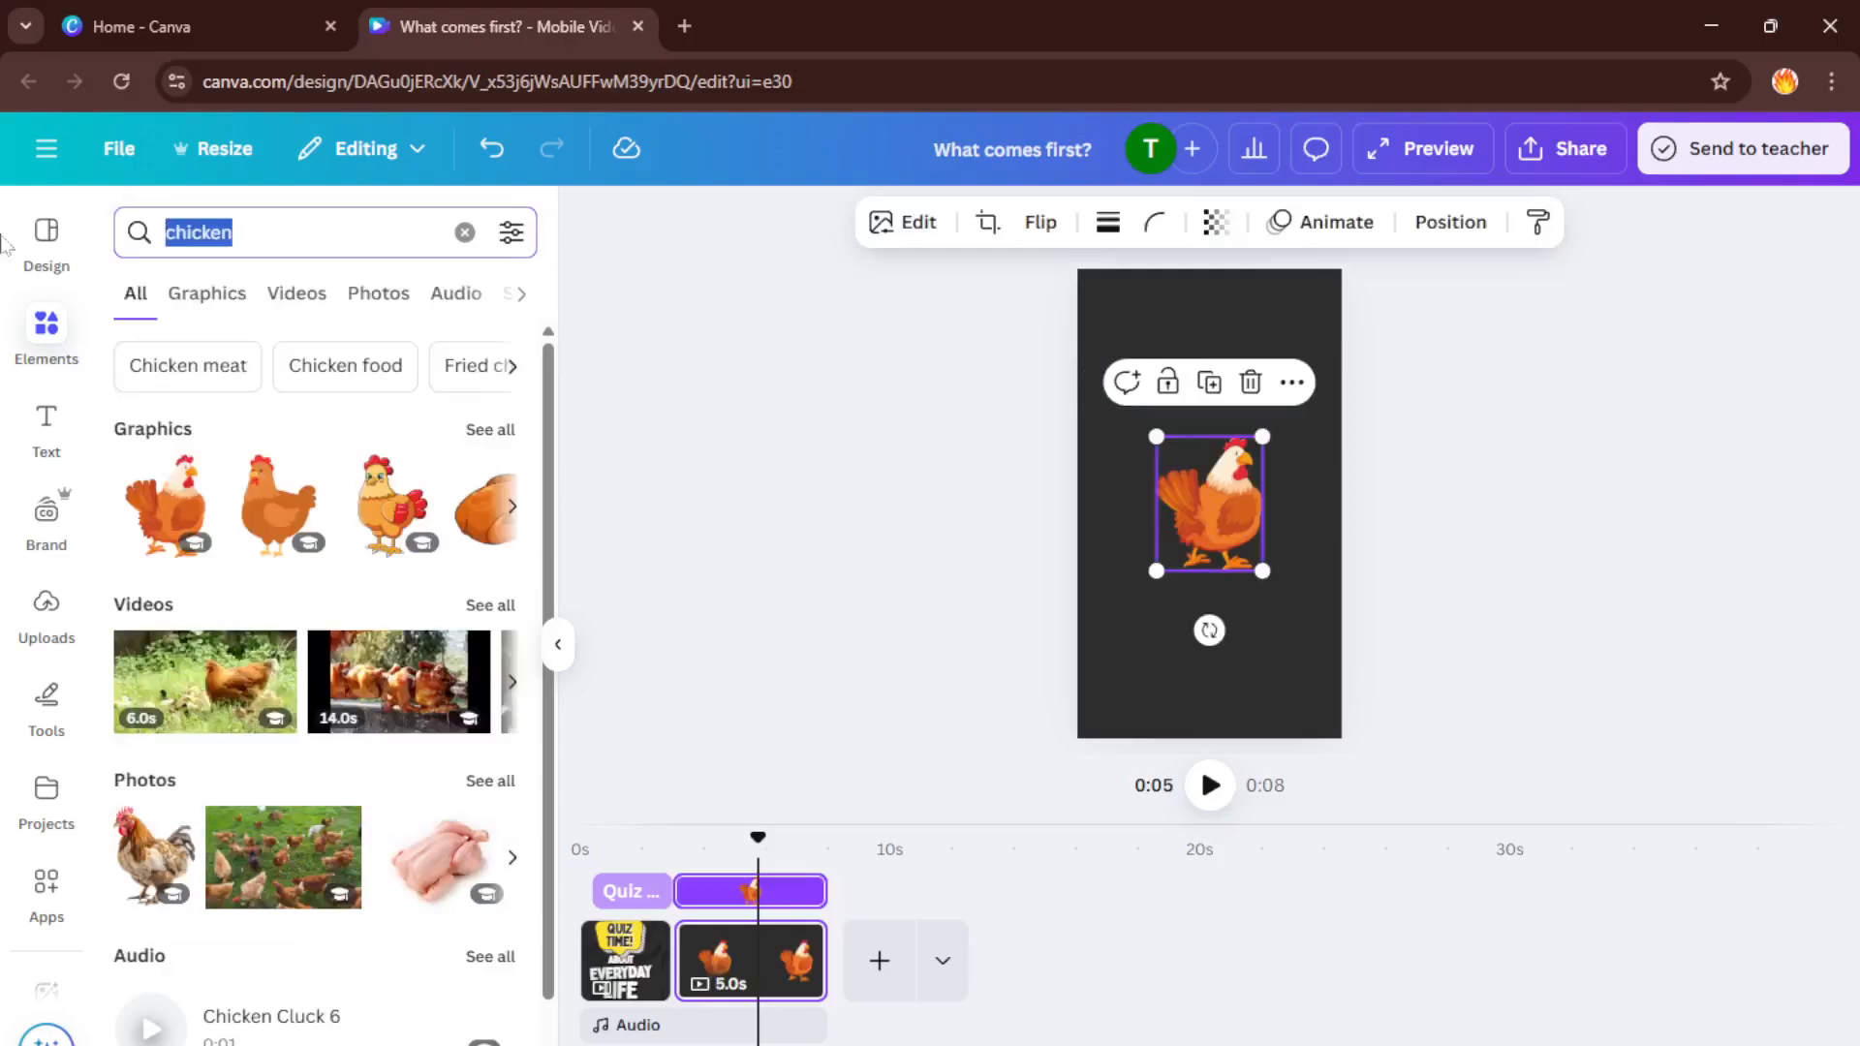
pyautogui.write('egg')
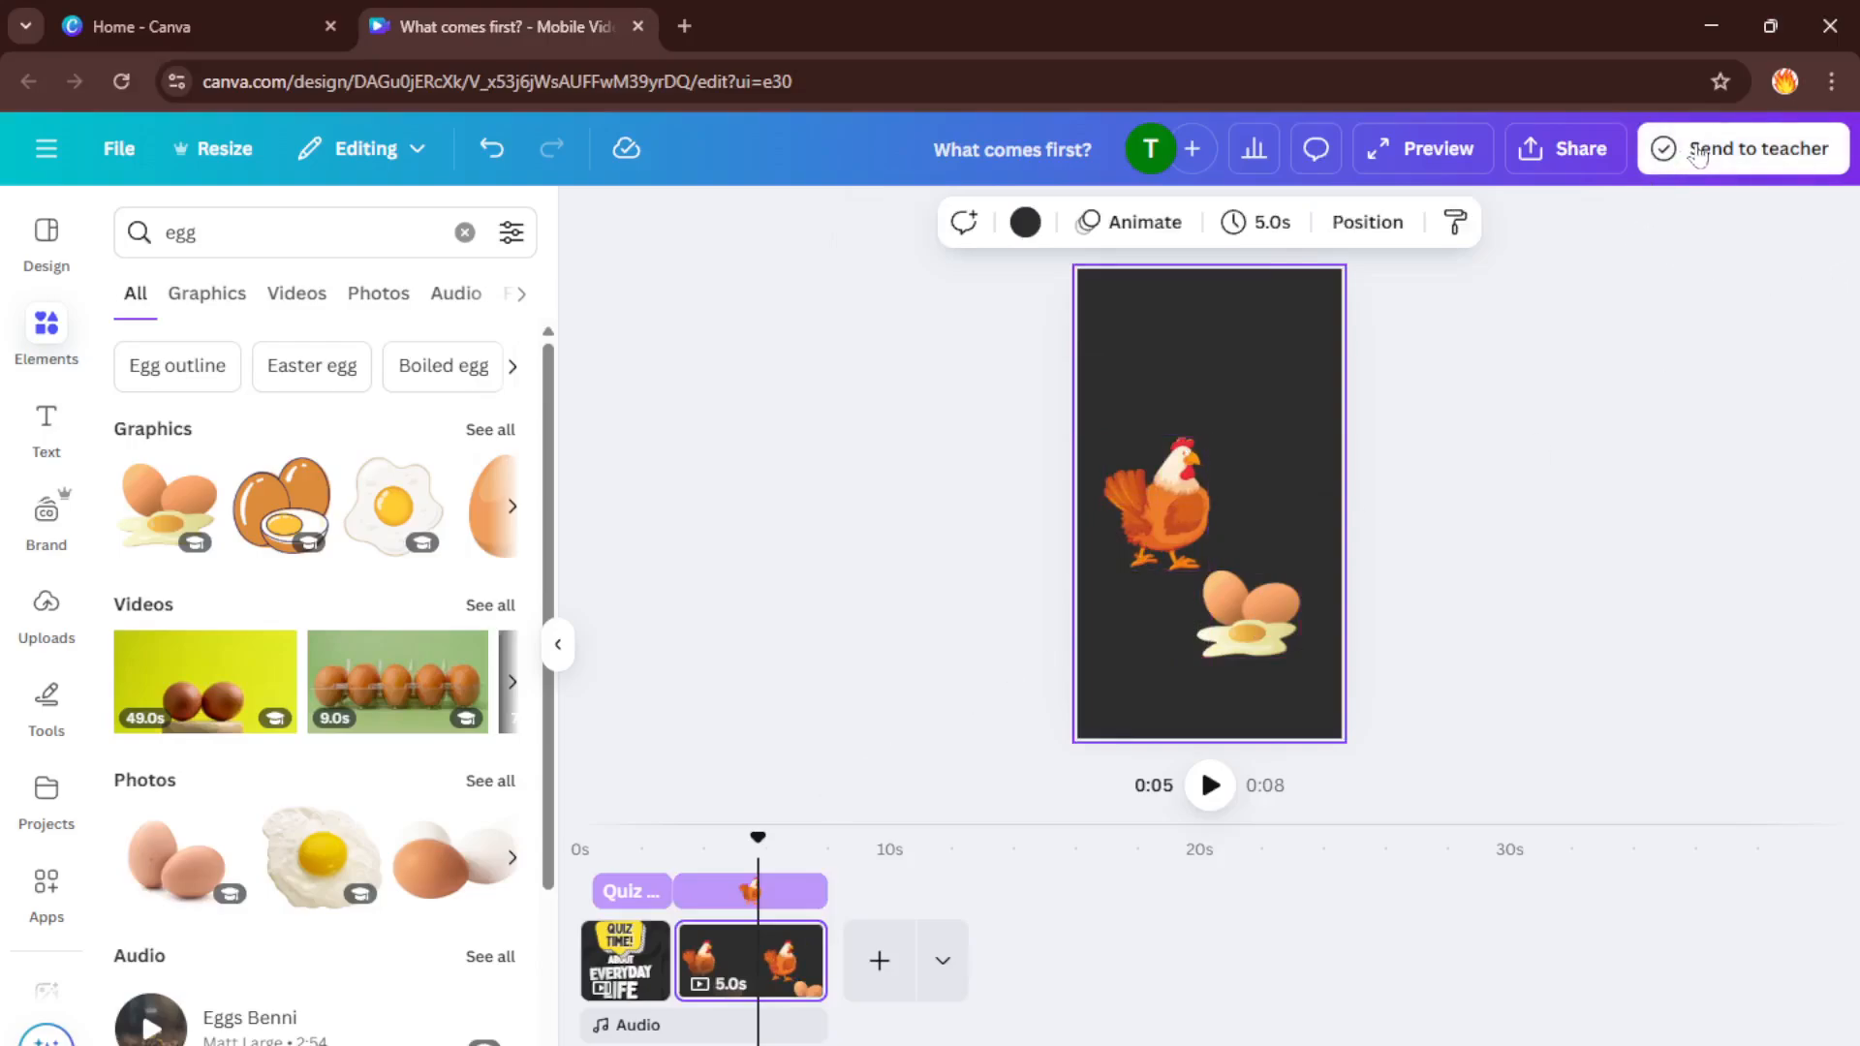
pyautogui.moveTo(1587, 160)
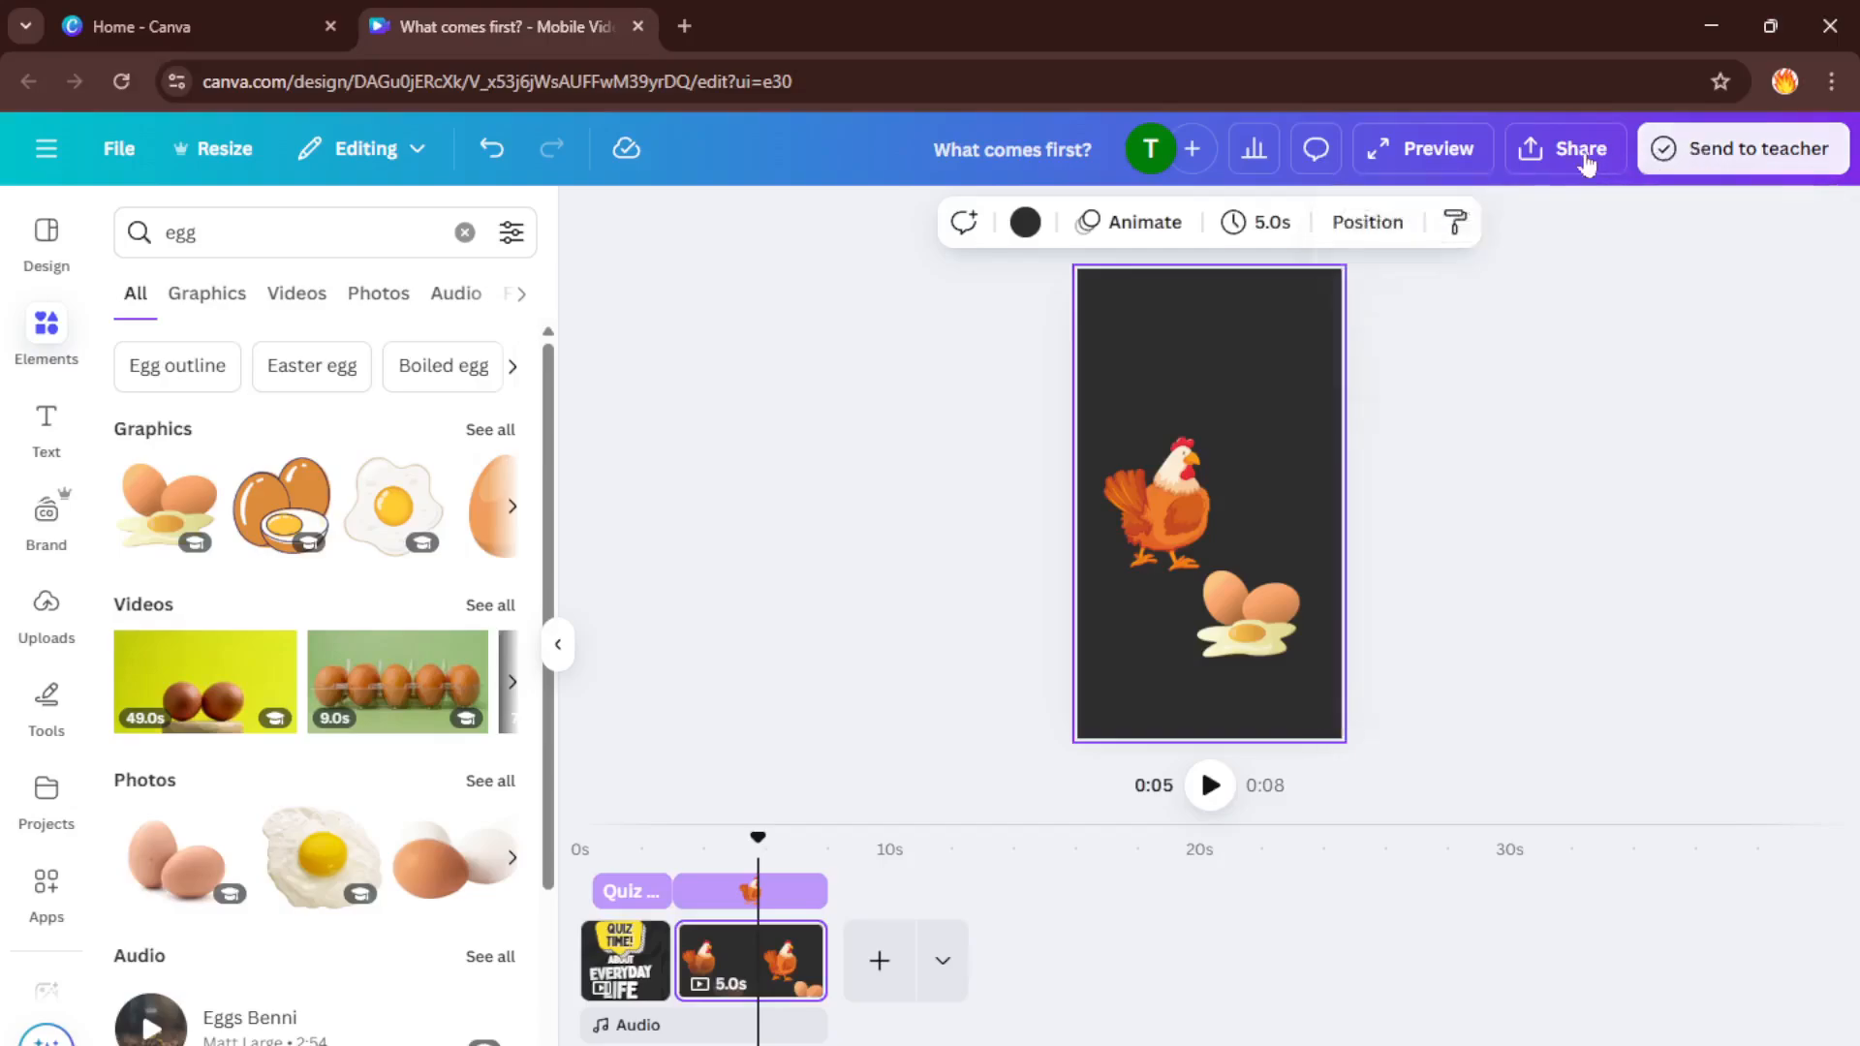
pyautogui.click(1564, 148)
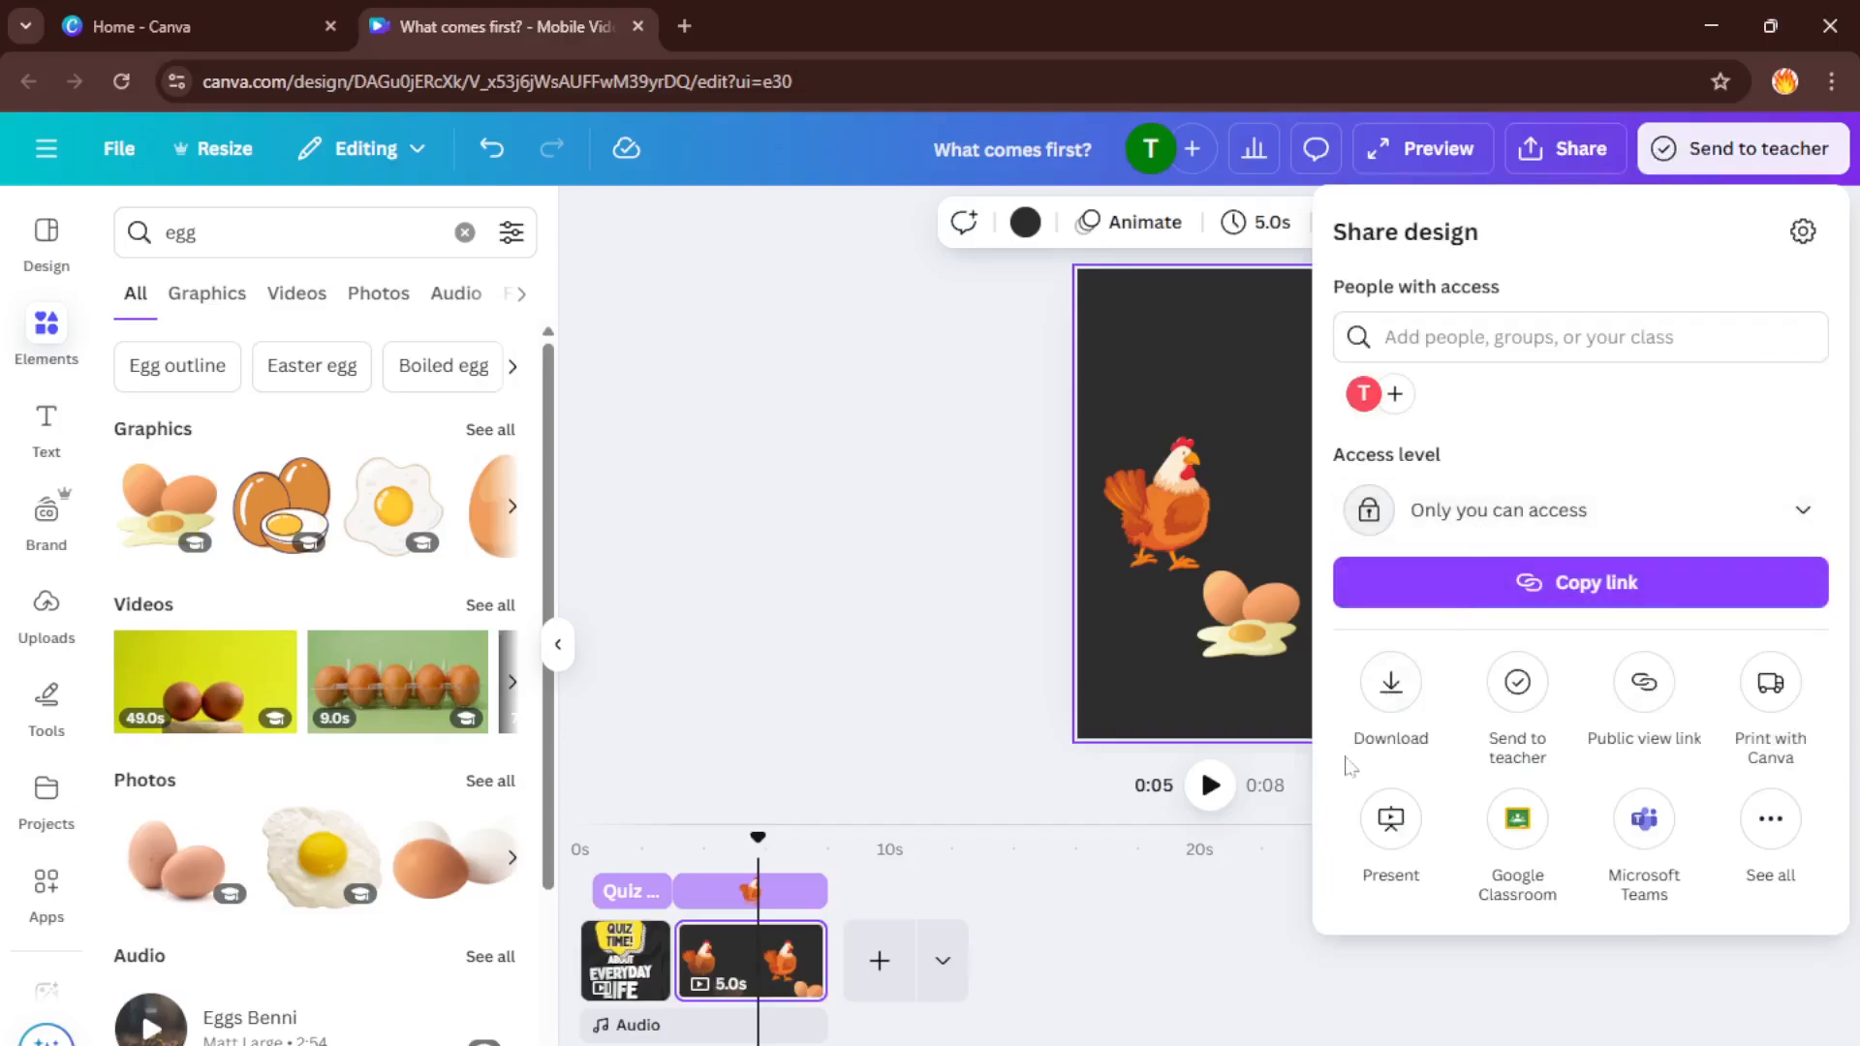
pyautogui.click(1389, 694)
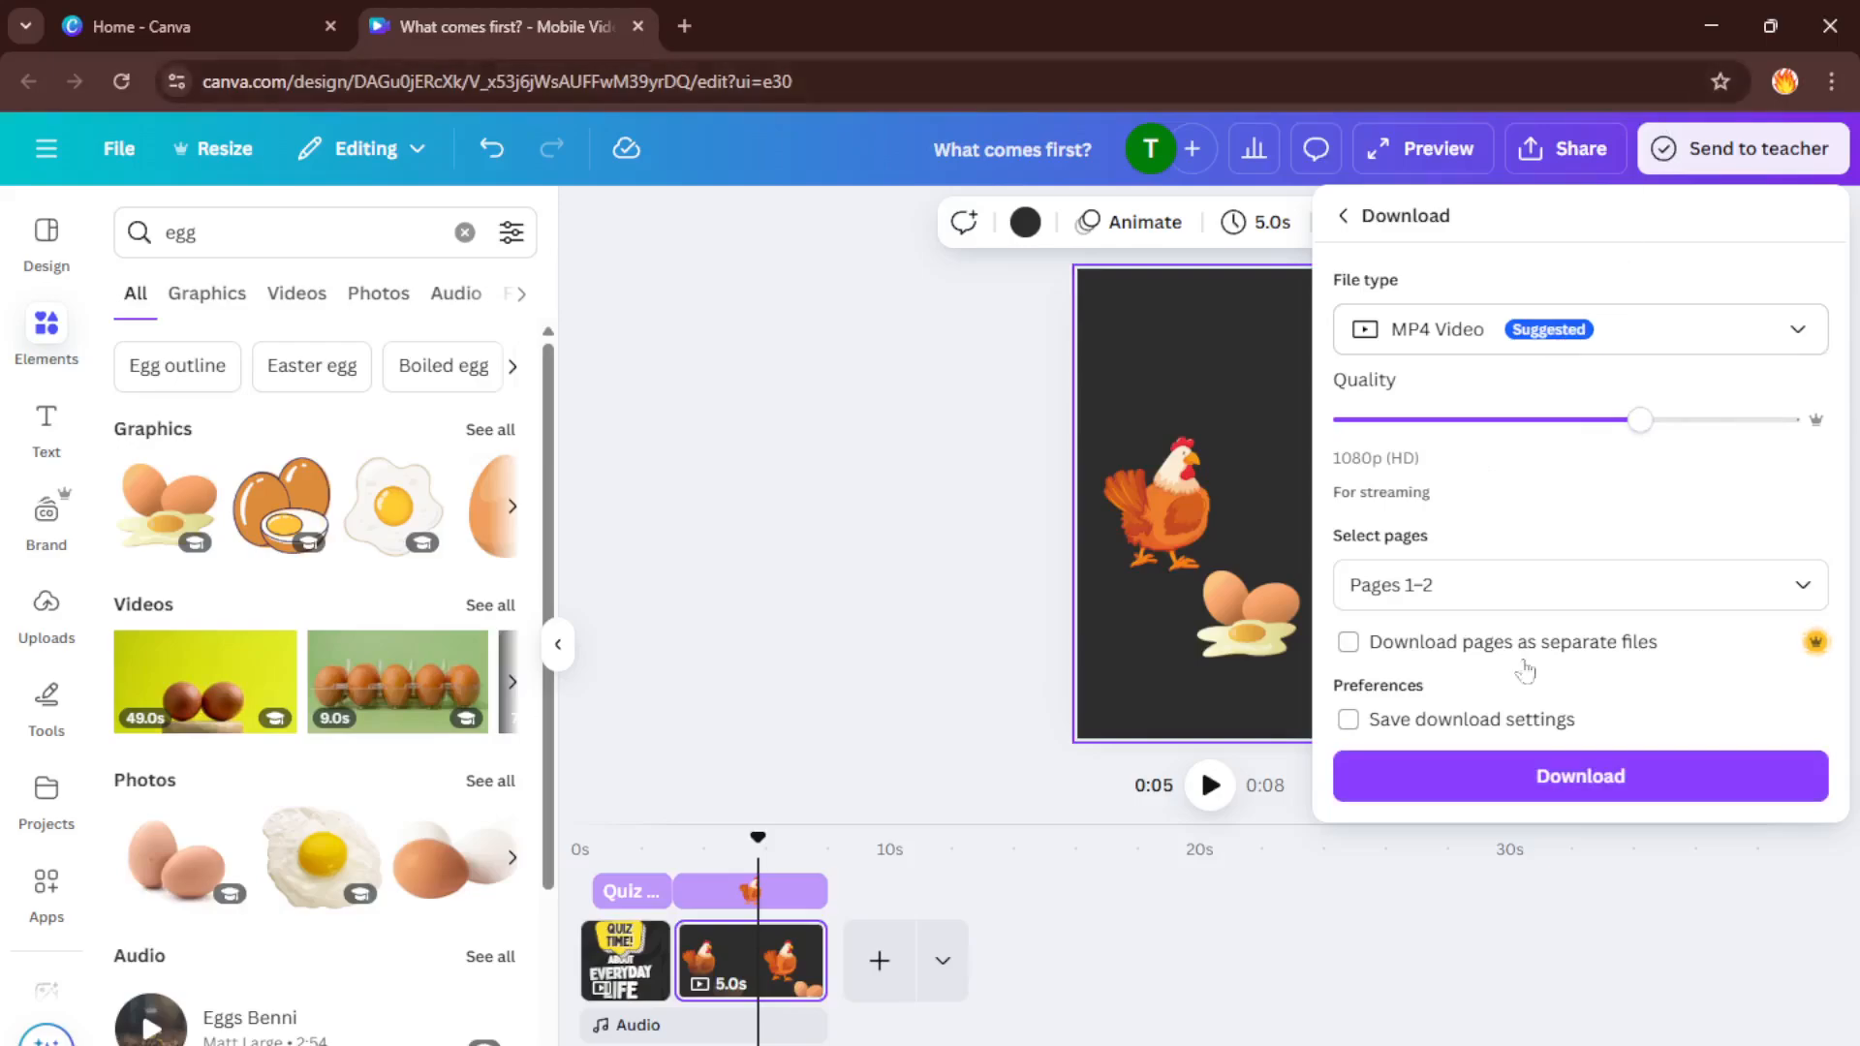
pyautogui.click(849, 702)
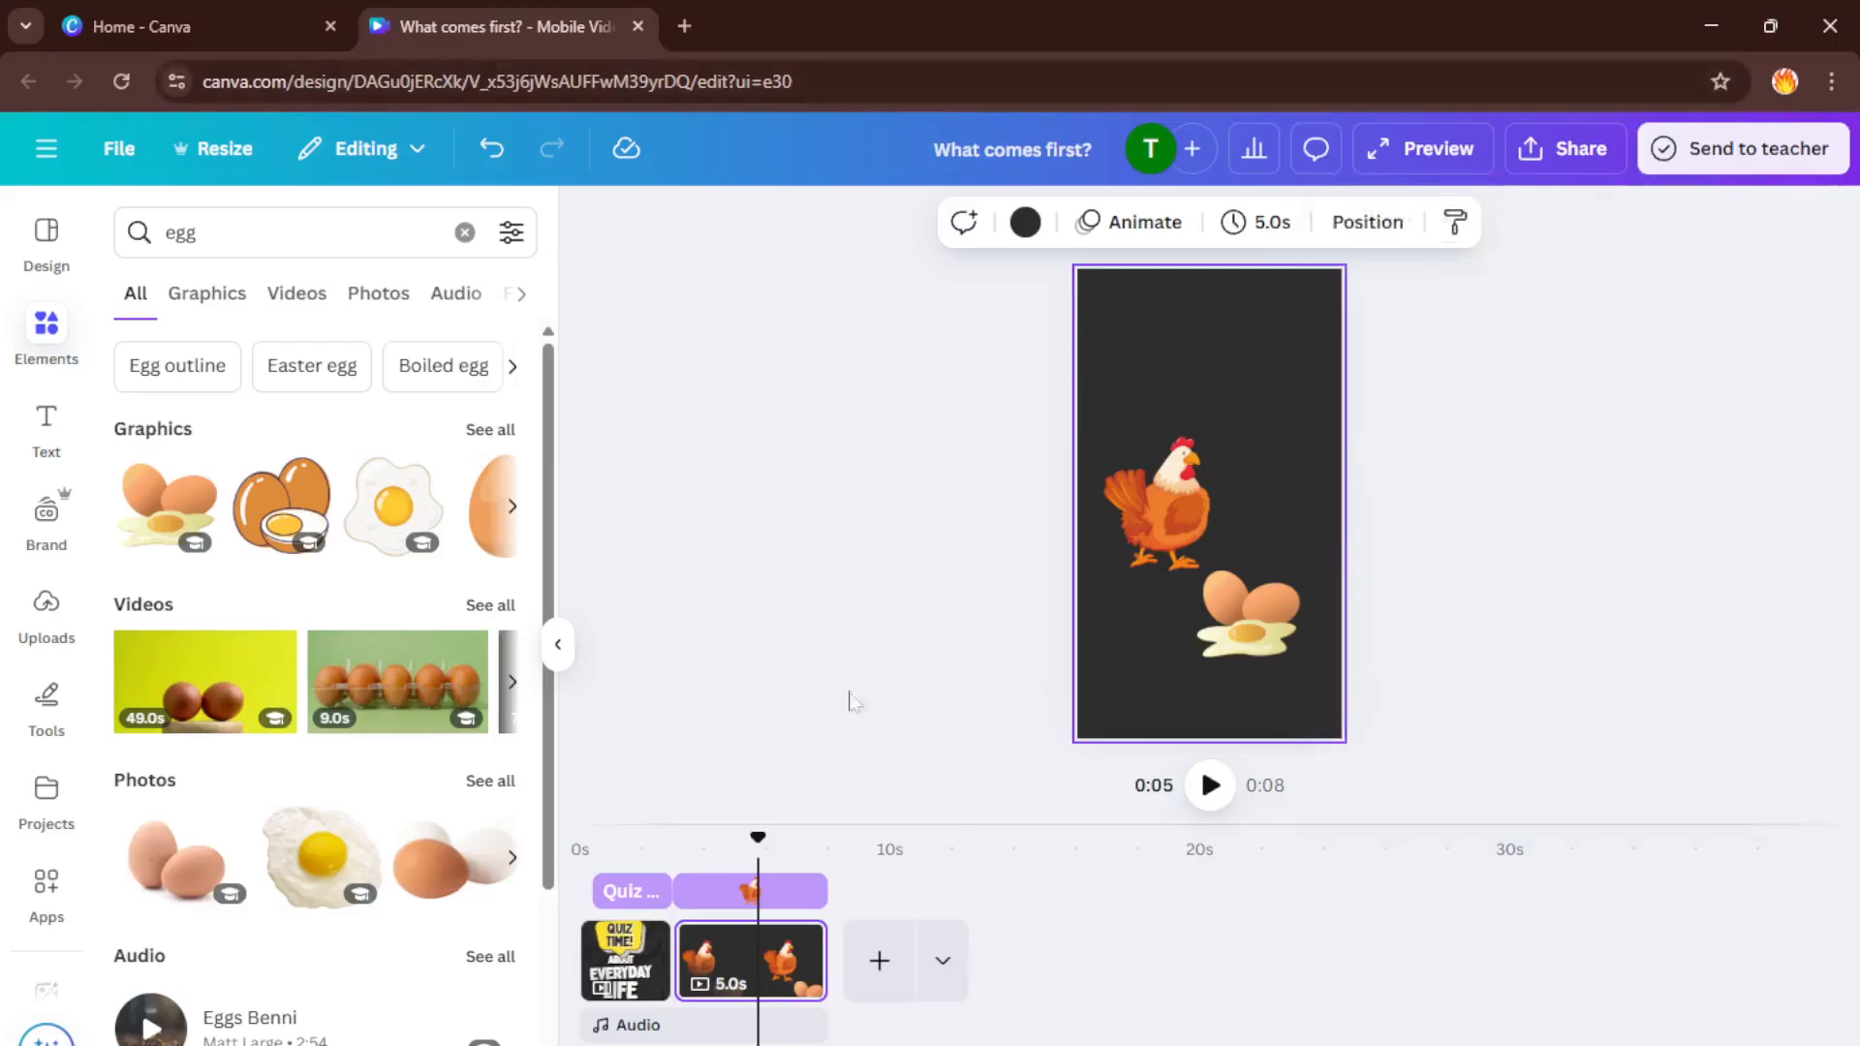